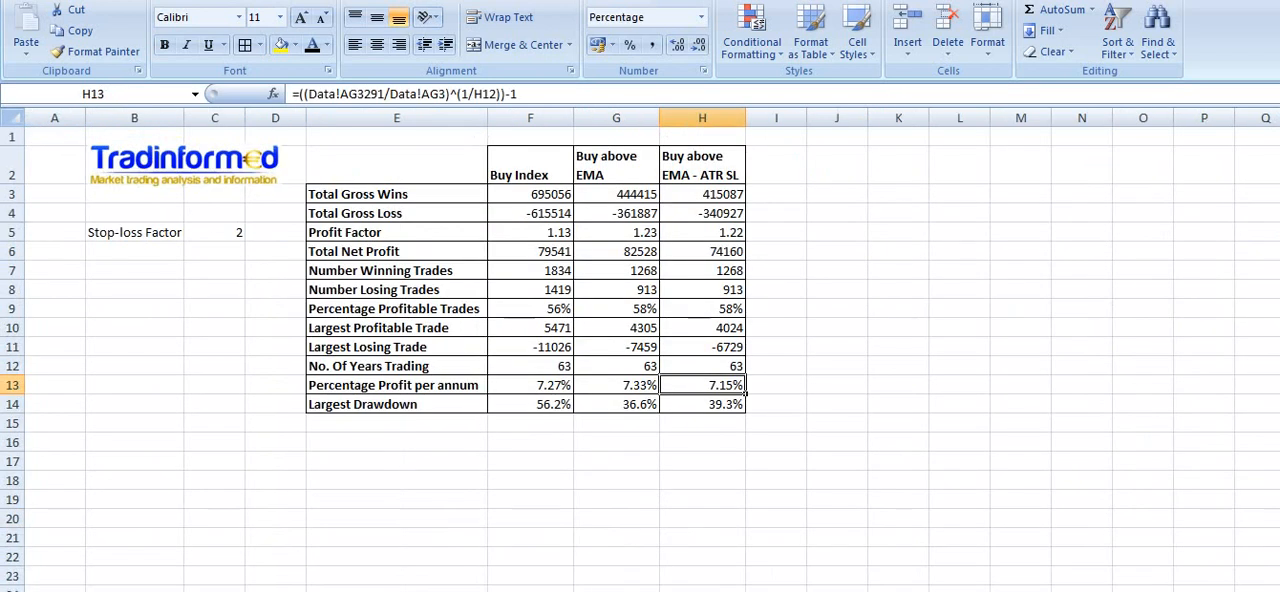
# Step: Link I3 to Data!AC3294 and fill the formula down through I14
pyautogui.click(776, 194)
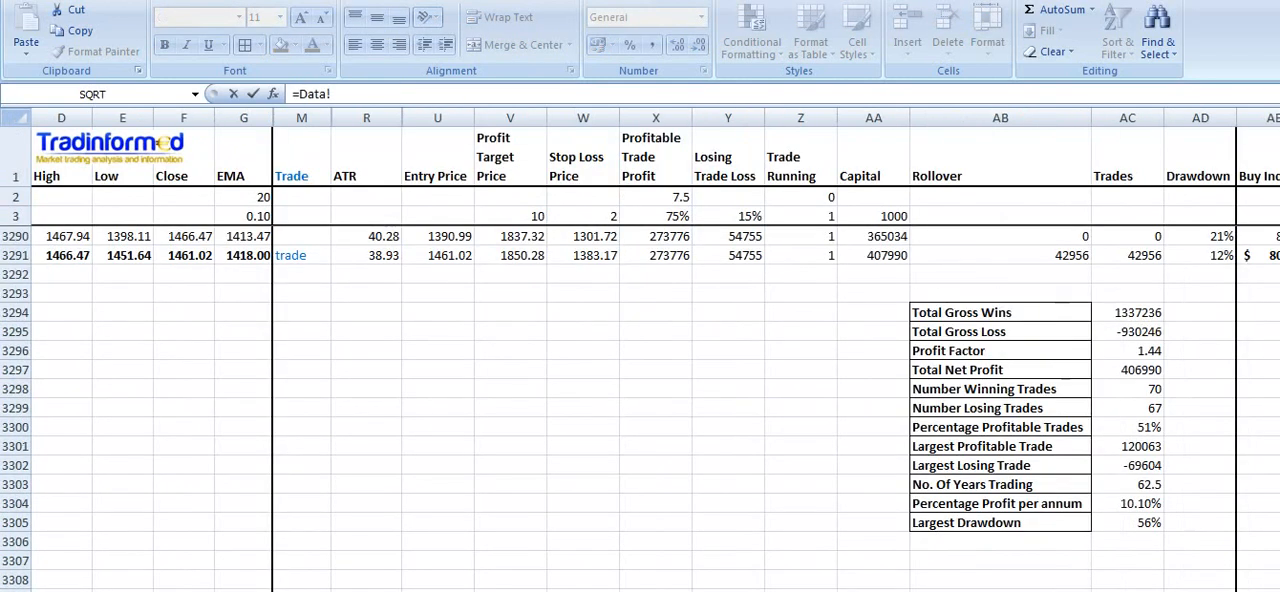
pyautogui.click(1136, 312)
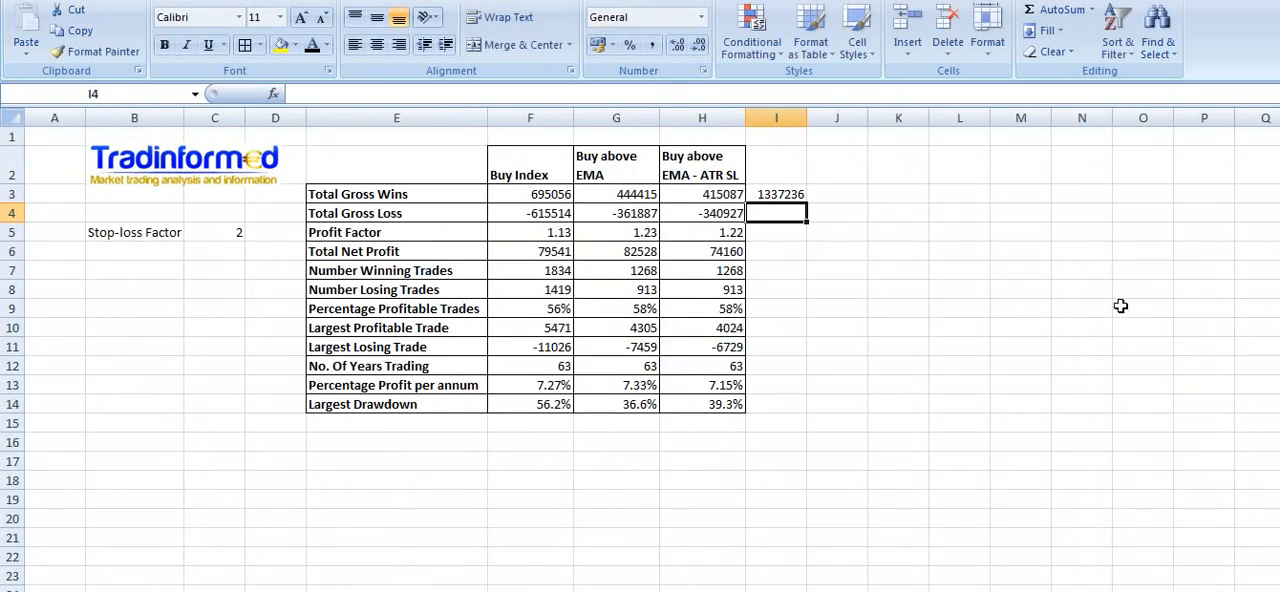
pyautogui.click(778, 194)
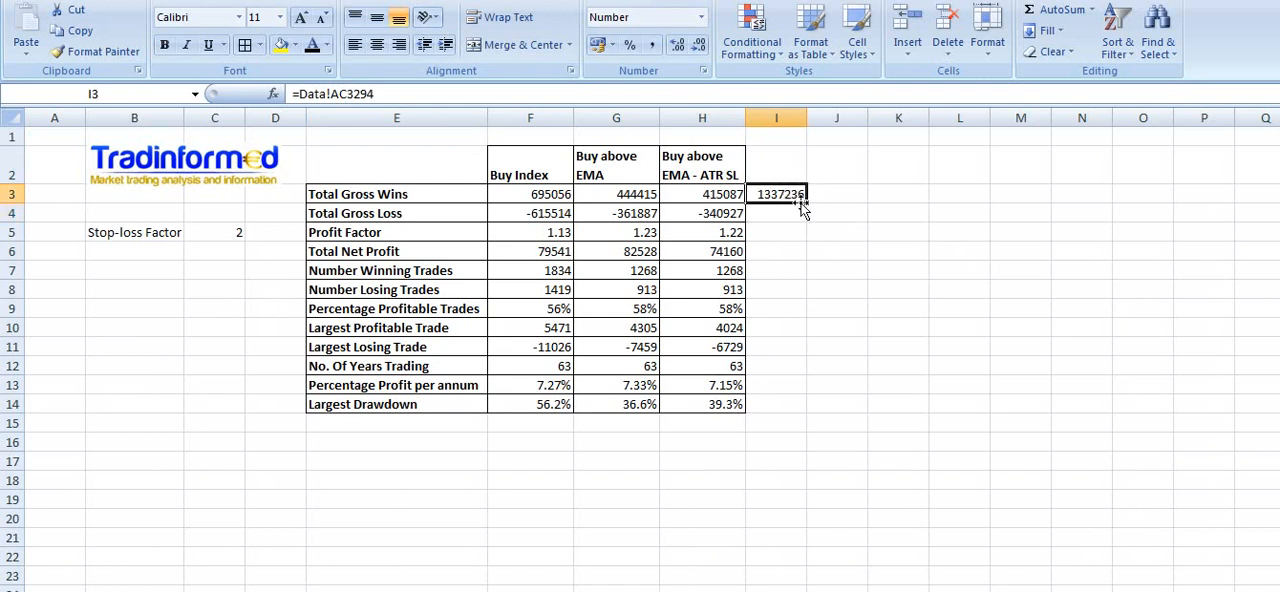
pyautogui.moveTo(776, 192); pyautogui.dragTo(776, 356)
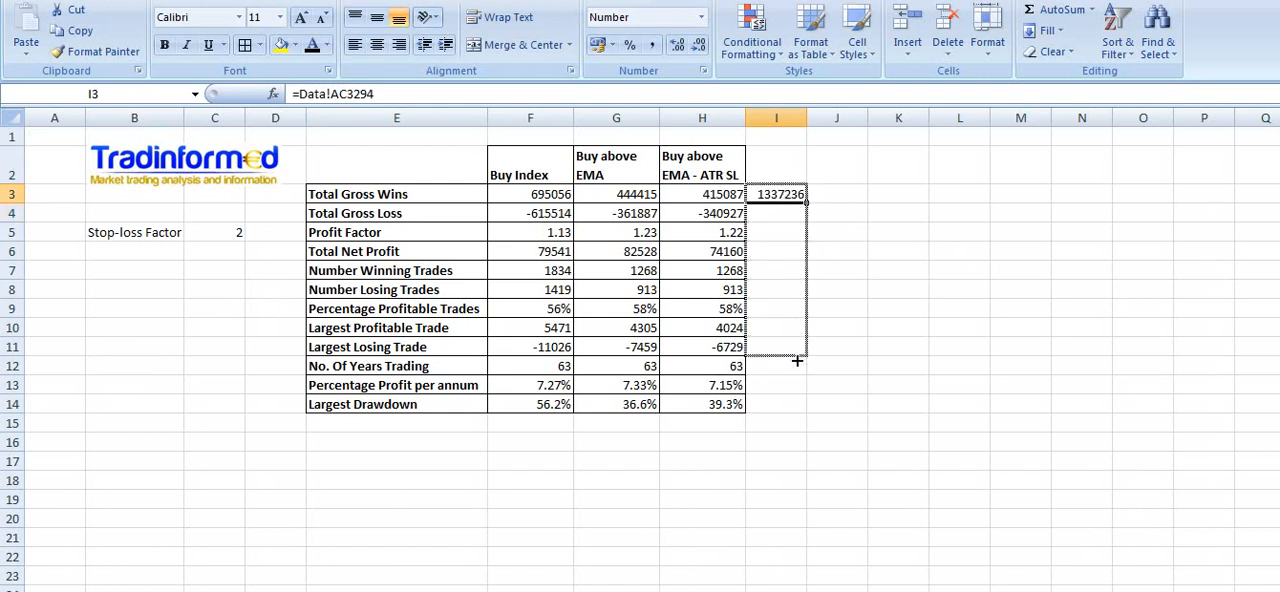
pyautogui.moveTo(796, 200); pyautogui.dragTo(796, 404)
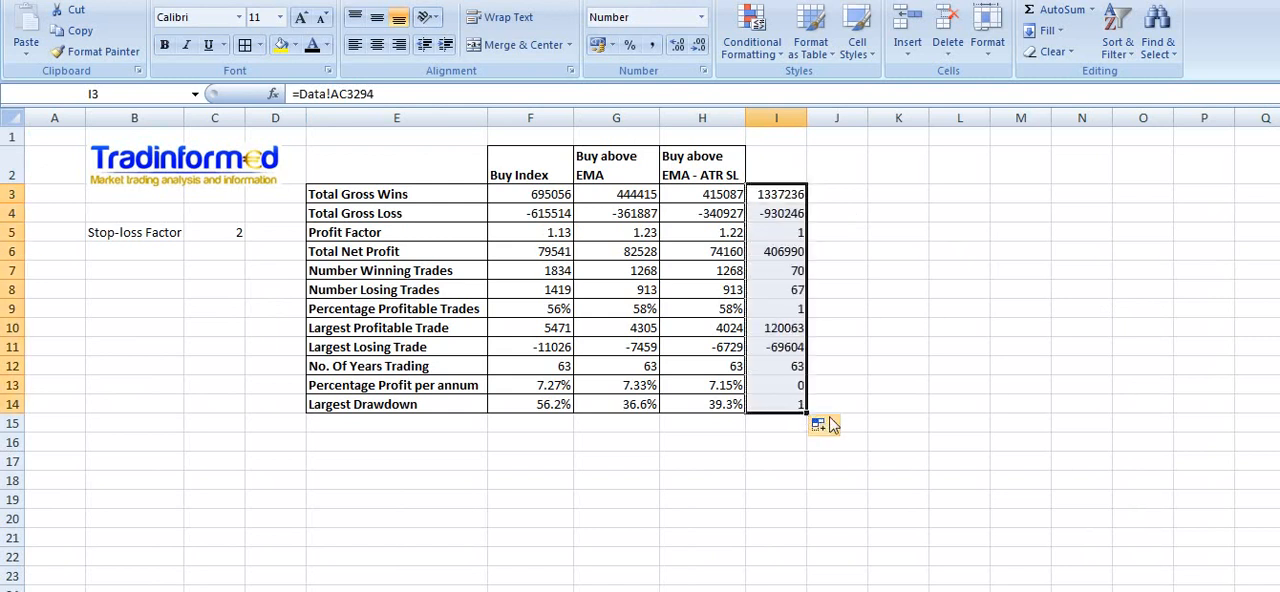
# Step: Format the profitable-trades, annual profit and drawdown results as percentages
pyautogui.click(776, 232)
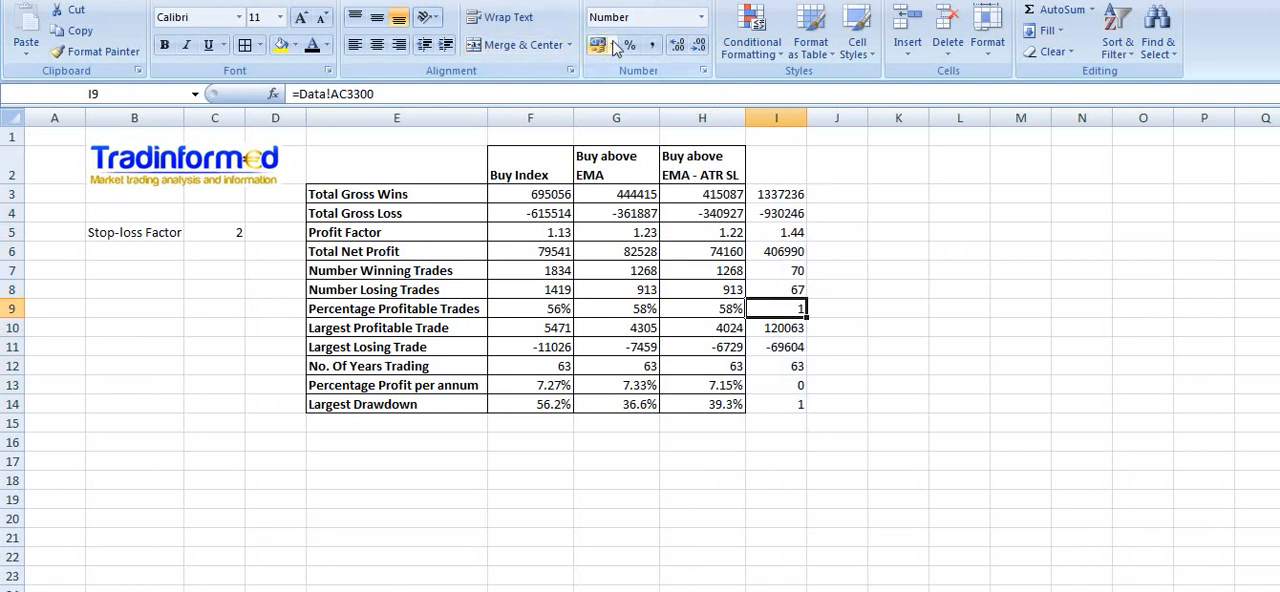
pyautogui.click(628, 44)
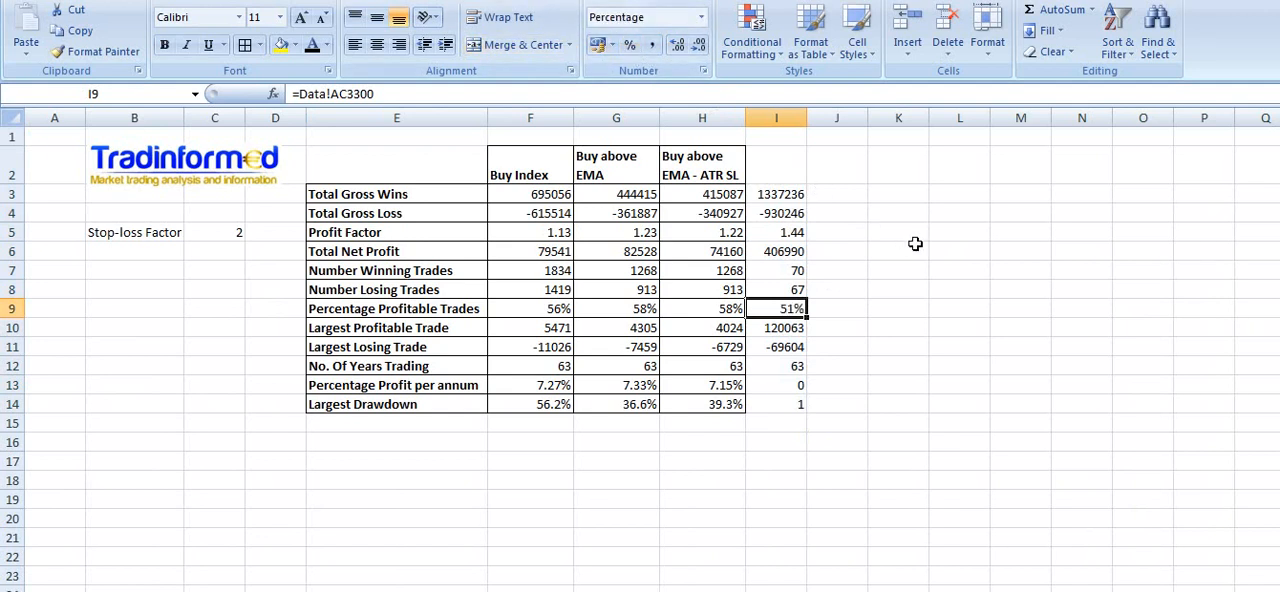
pyautogui.moveTo(828, 368)
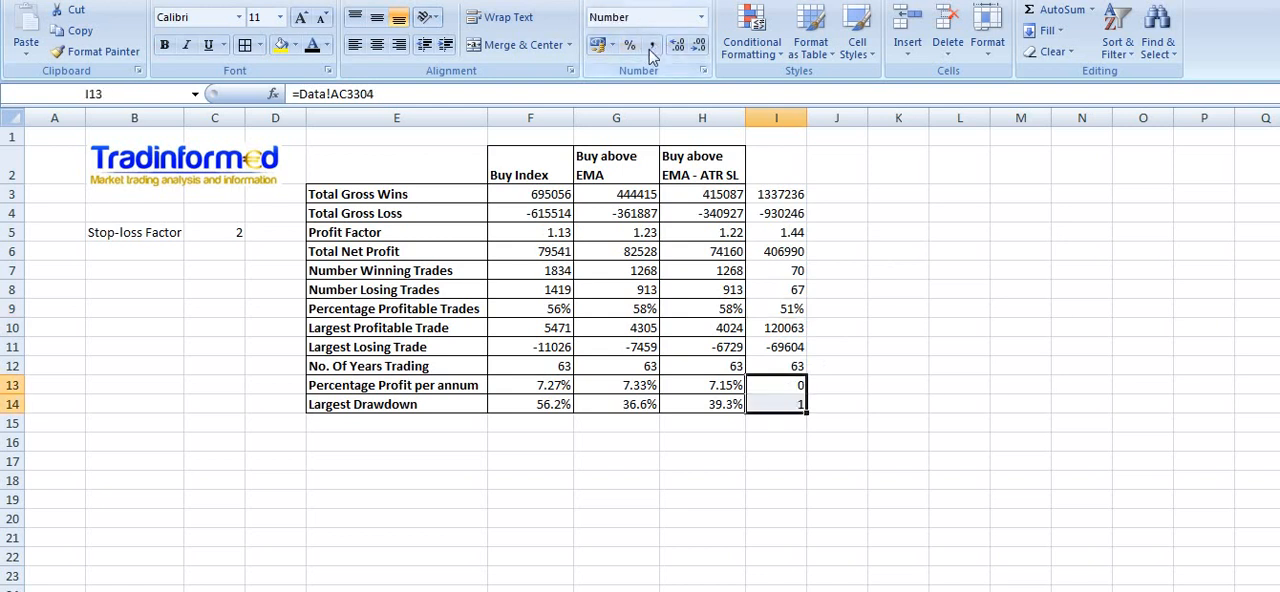
pyautogui.click(776, 164)
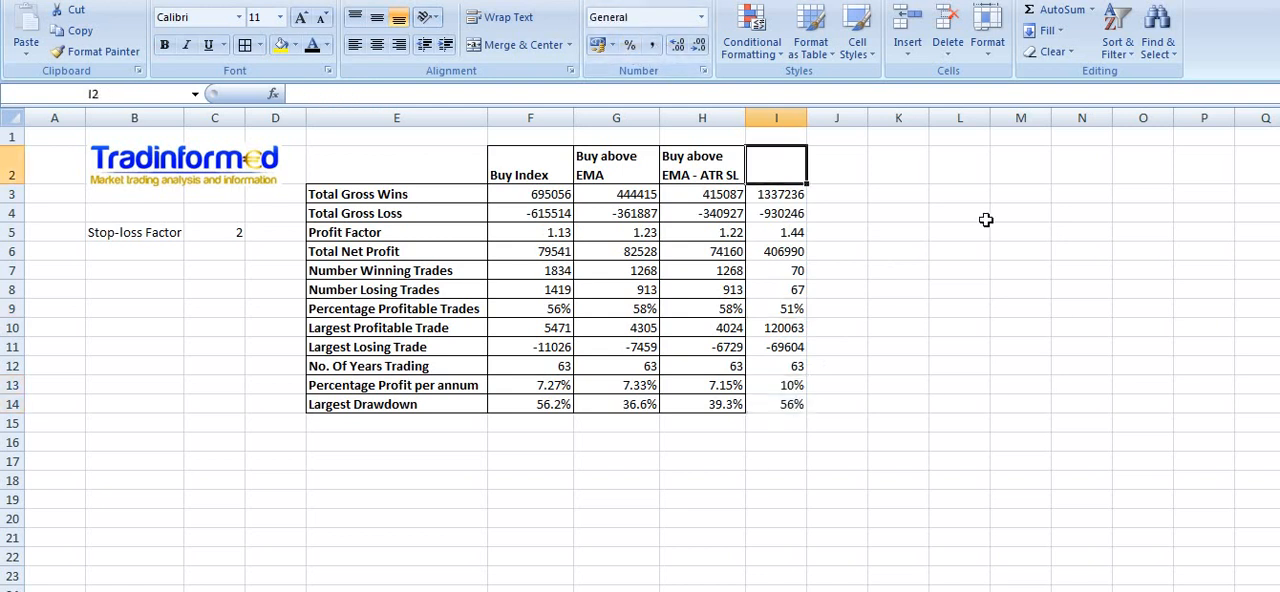
# Step: Head column I with 'MACD Trading Strategy' in cell I2
pyautogui.write('MACD')
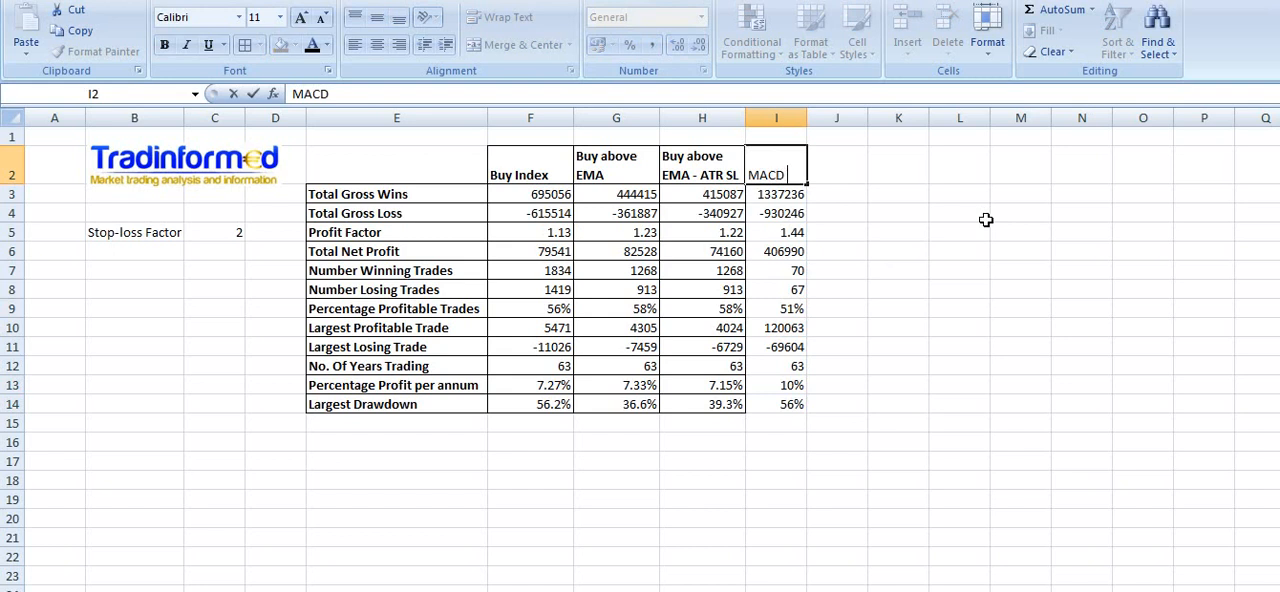
pyautogui.write('Trading Strategy')
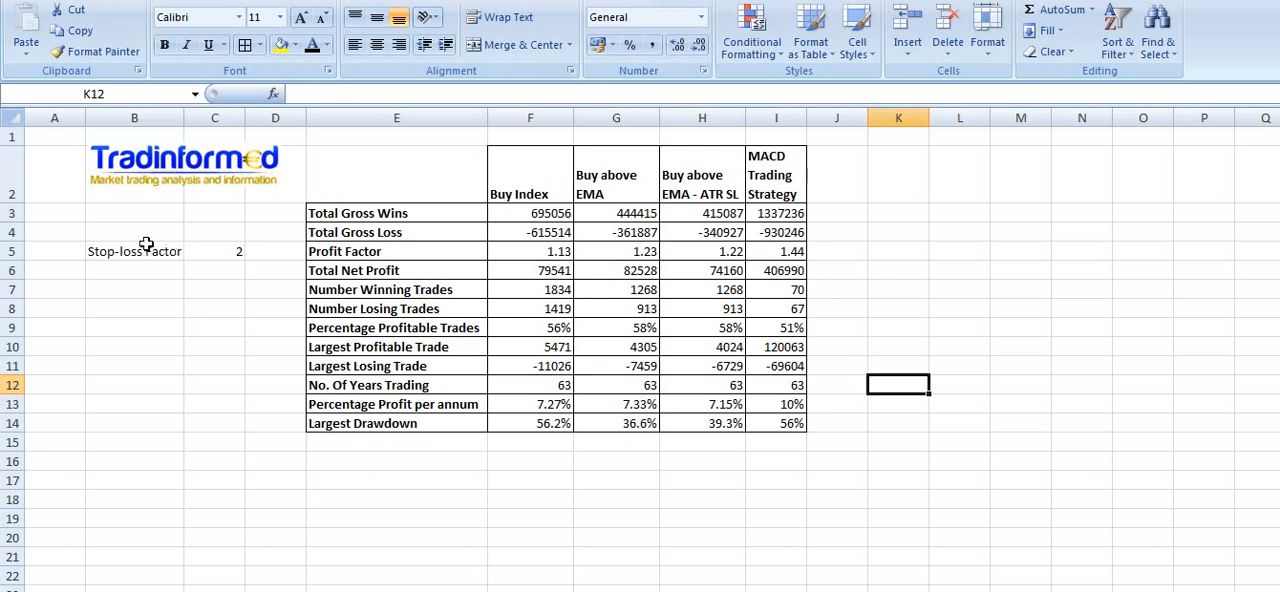
# Step: Copy the heading to B4 and add a formatted 'MACD Trading Strategy' heading in B8
pyautogui.click(702, 174)
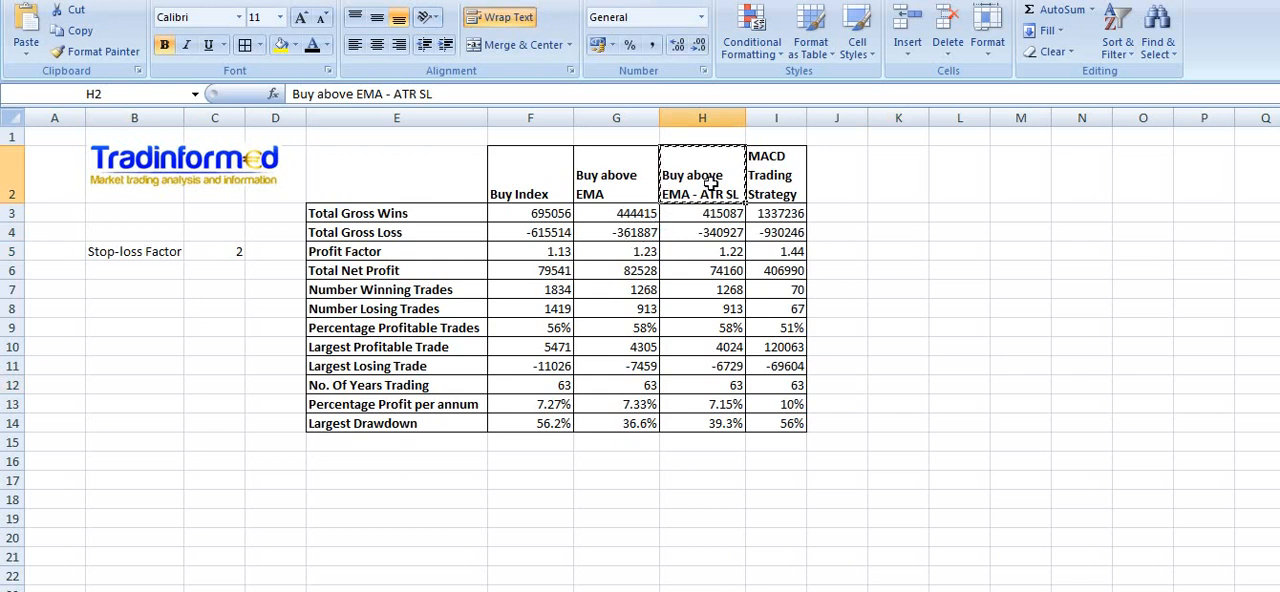
pyautogui.click(134, 232)
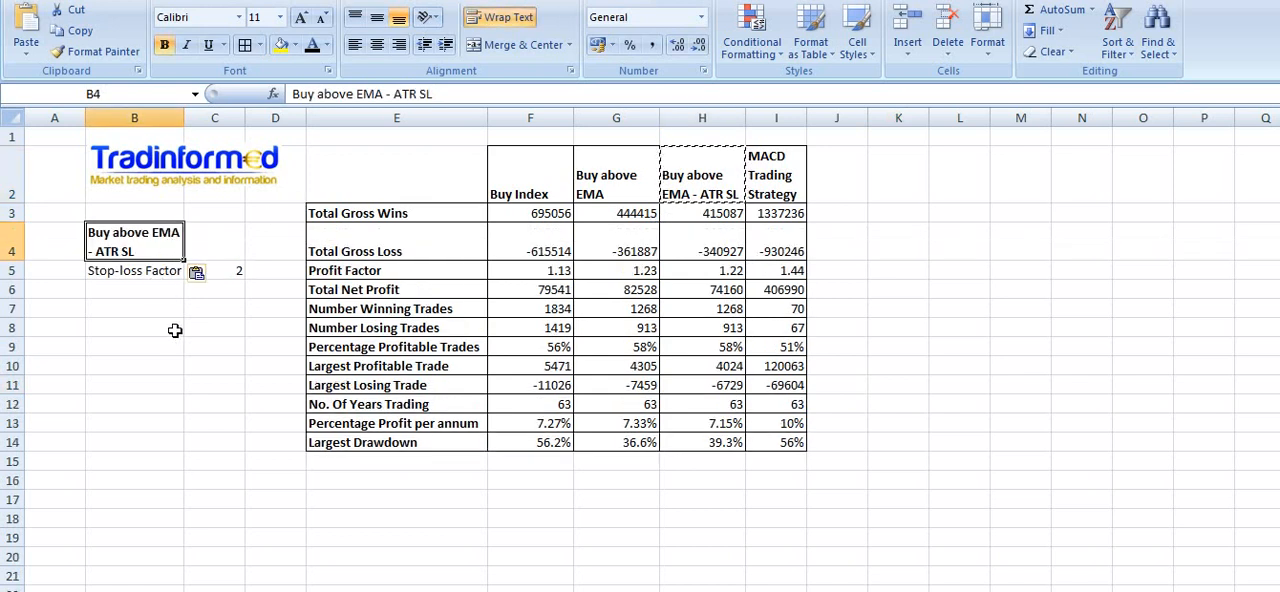
pyautogui.moveTo(164, 304)
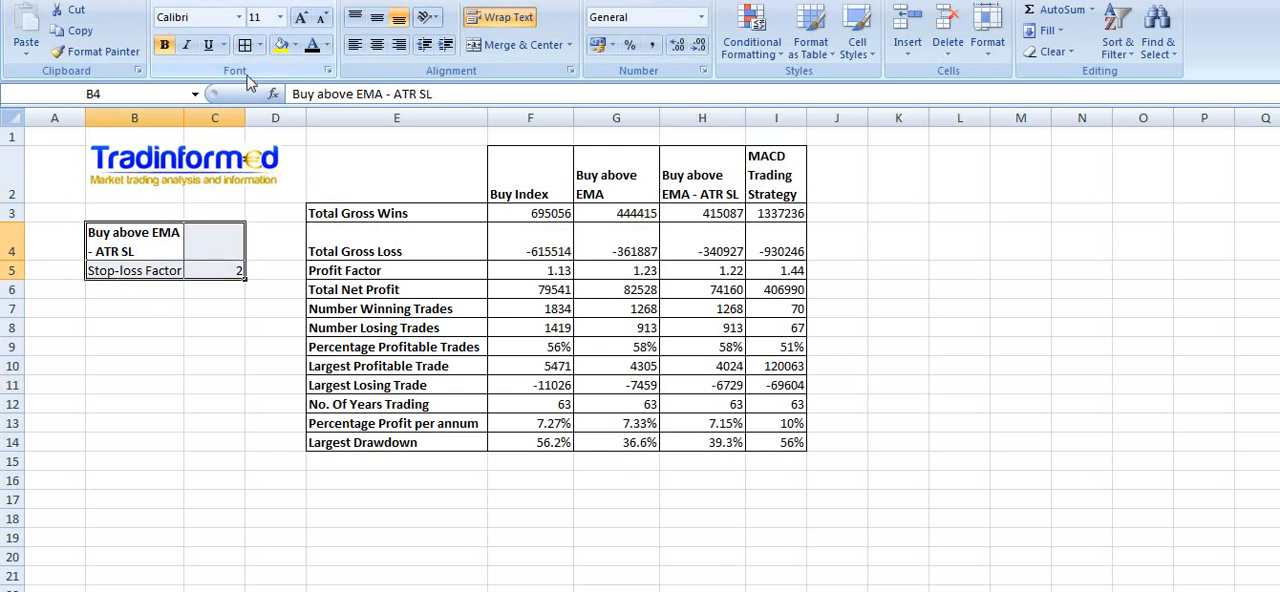
pyautogui.click(134, 328)
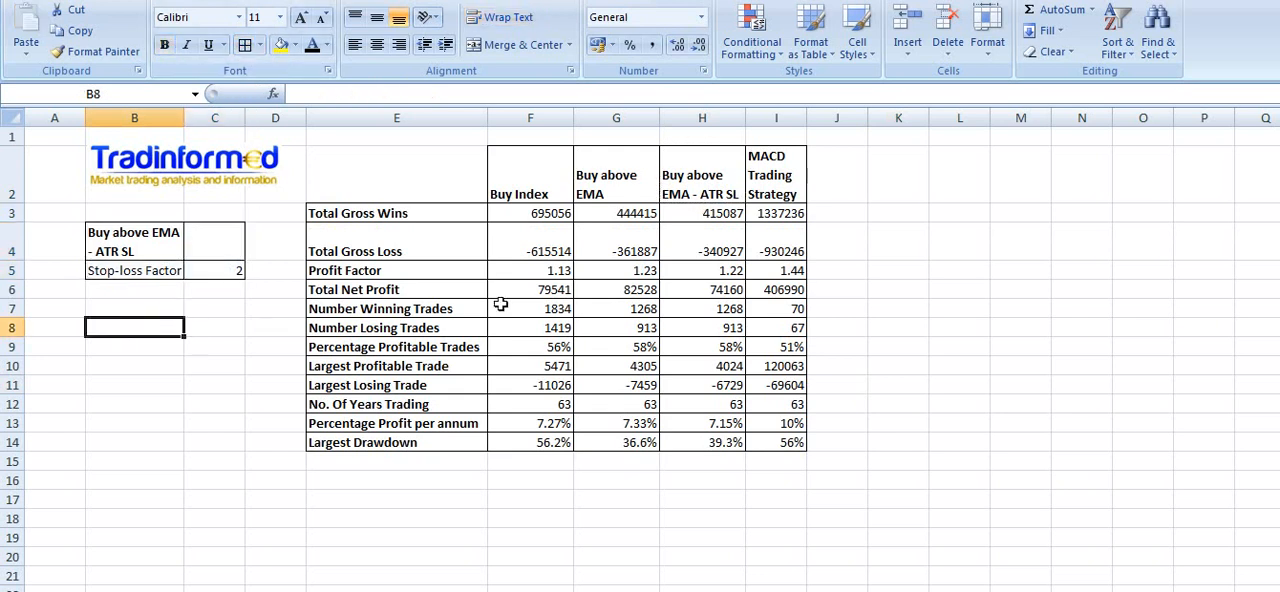
pyautogui.write('MACD Trading Strategy')
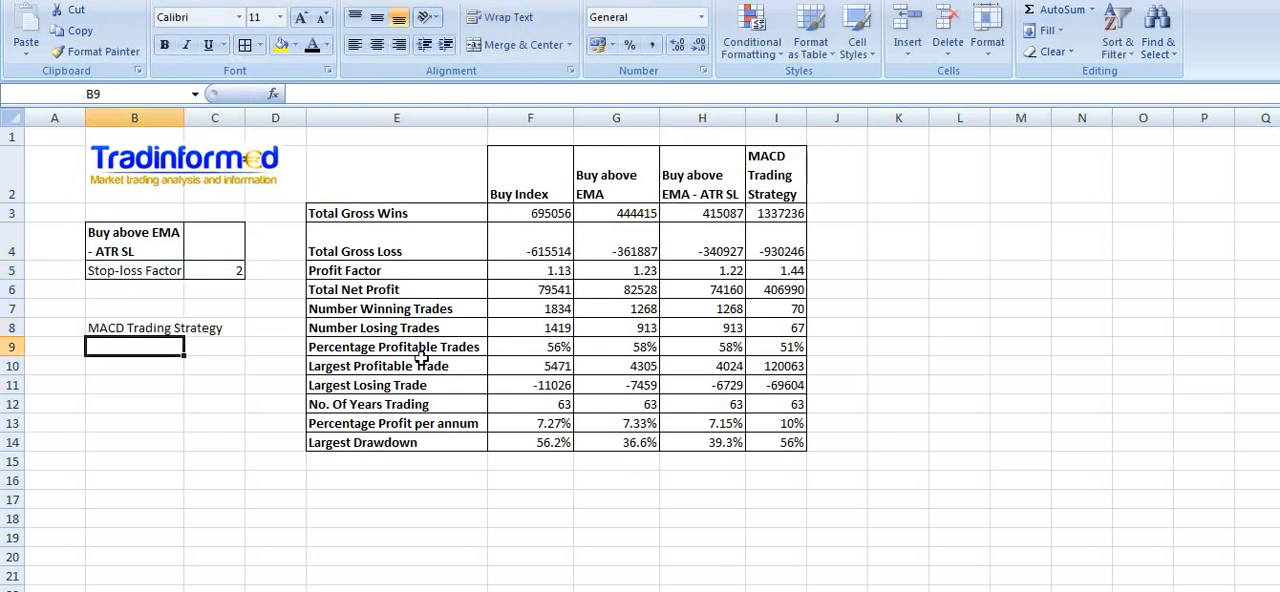
pyautogui.click(134, 240)
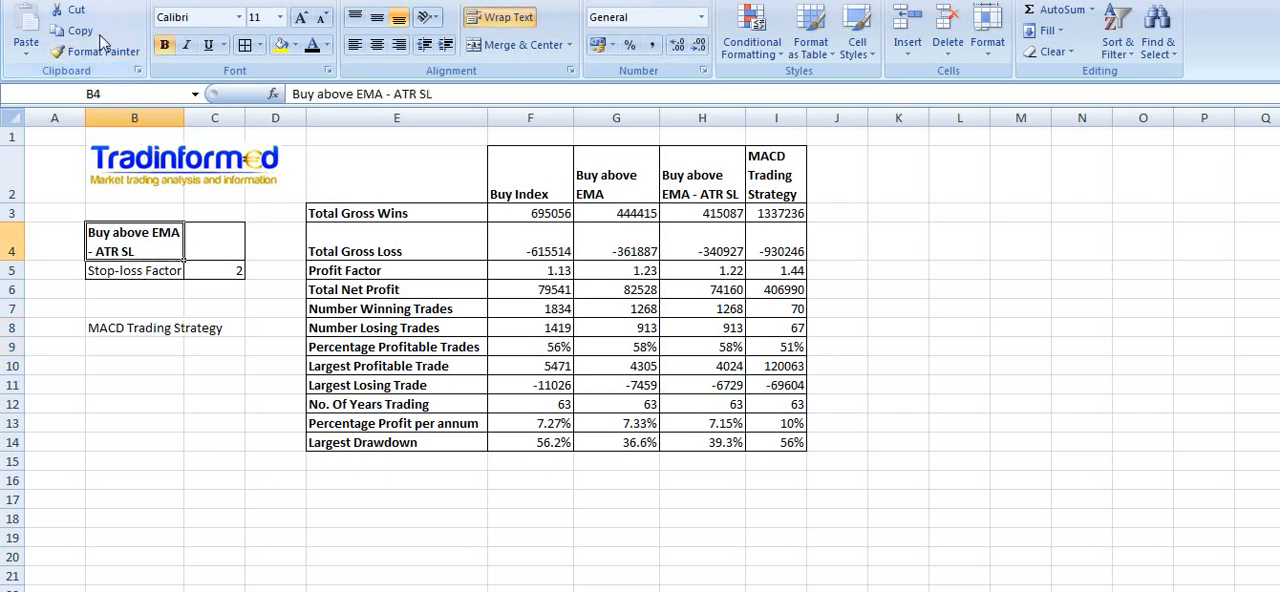
pyautogui.click(96, 52)
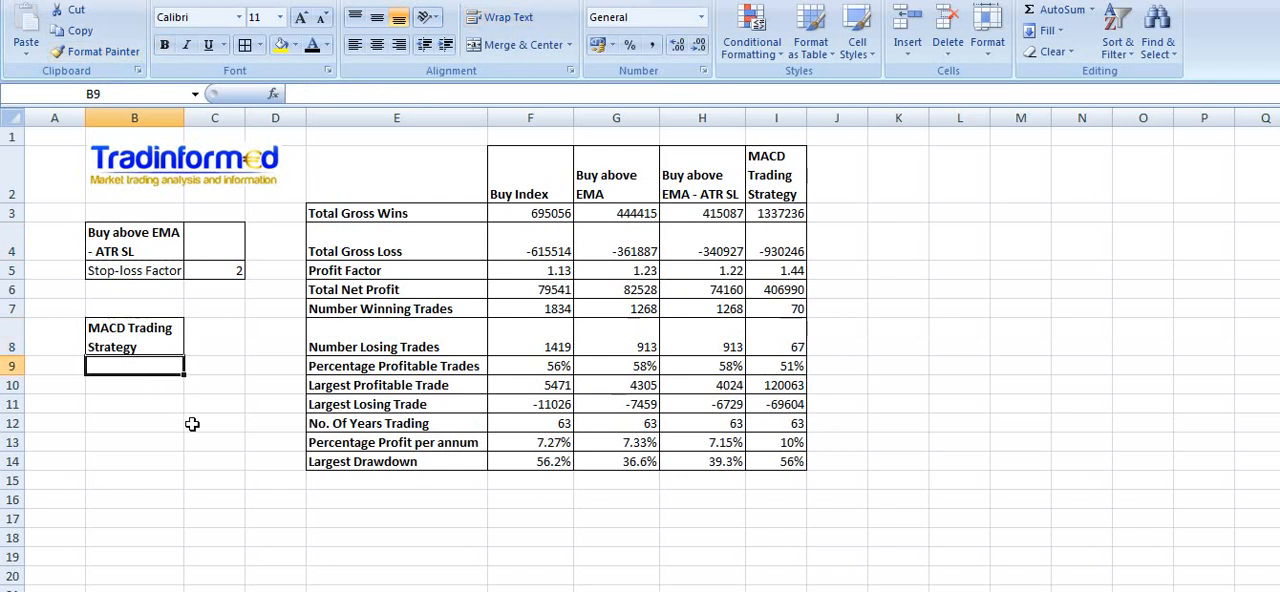
# Step: Label B9:B12 Stop-loss Factor, Profit Target Factor, Allocation Factor and Allocation %
pyautogui.write('Stop-loss Factor')
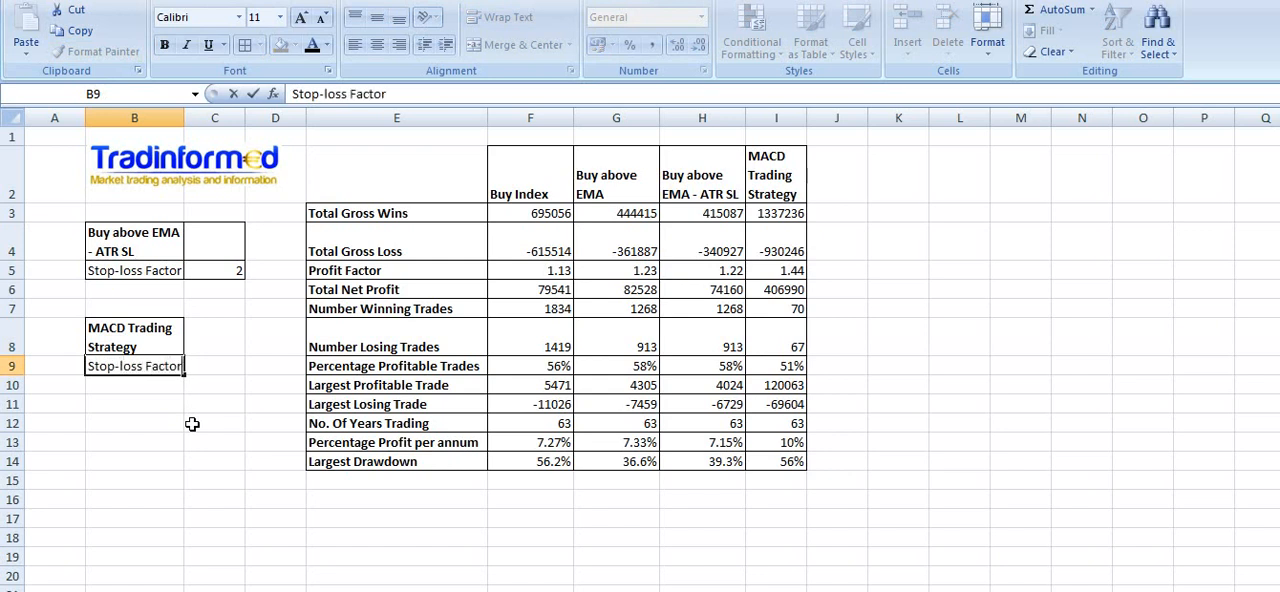
pyautogui.write('Profit')
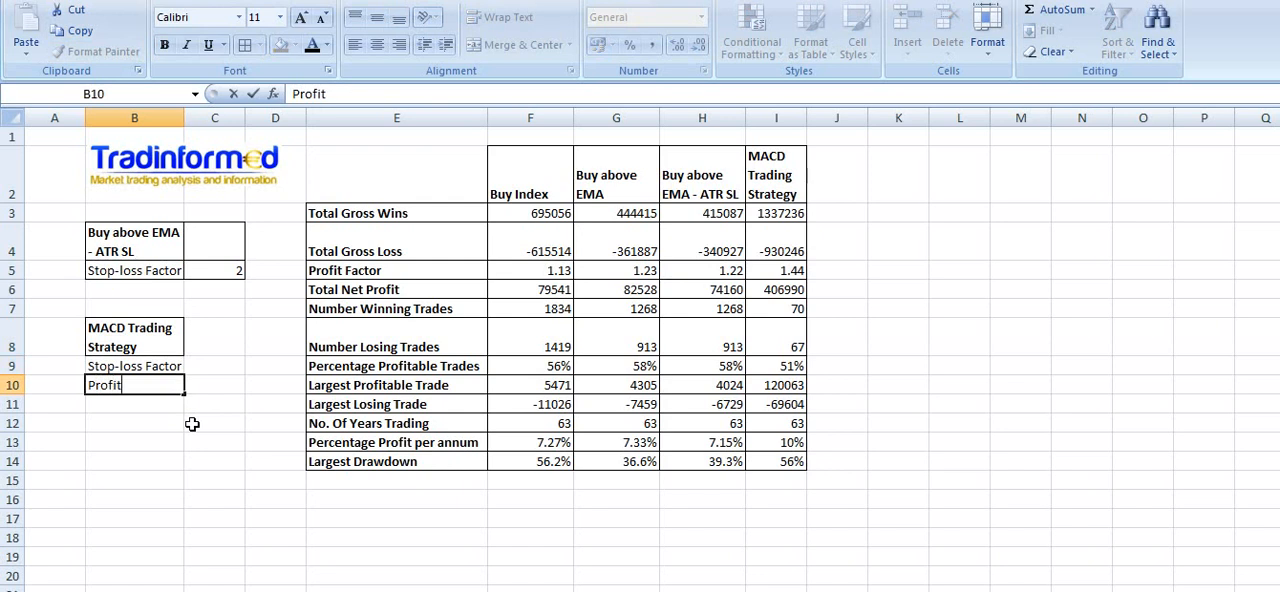
pyautogui.write('ta')
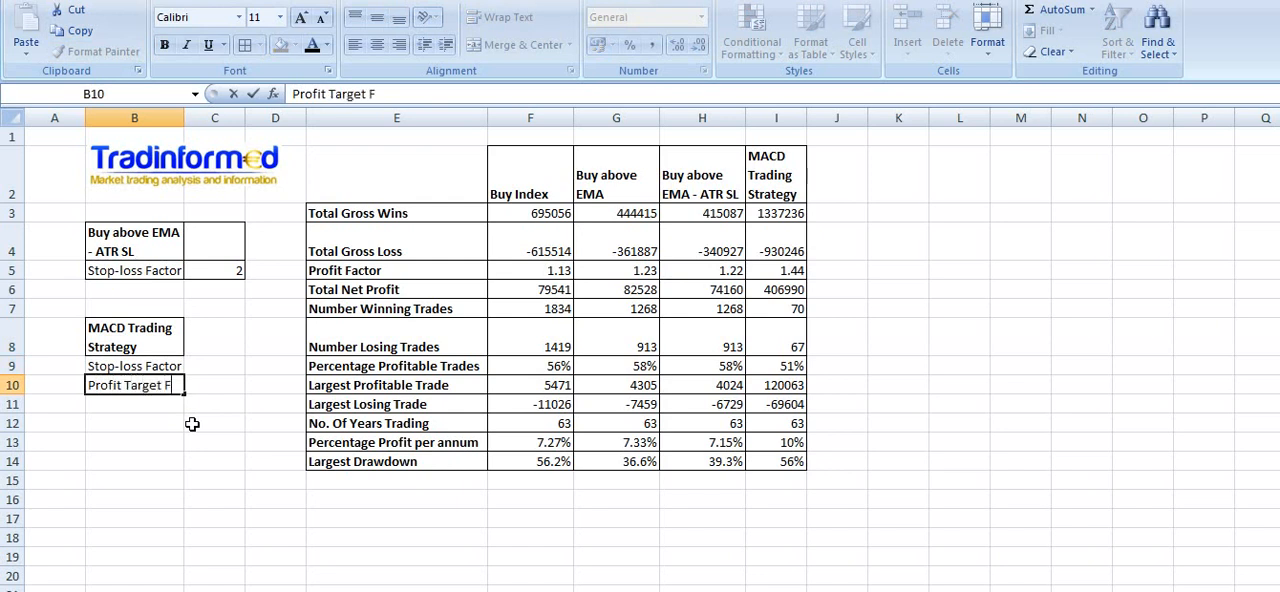
pyautogui.press('enter')
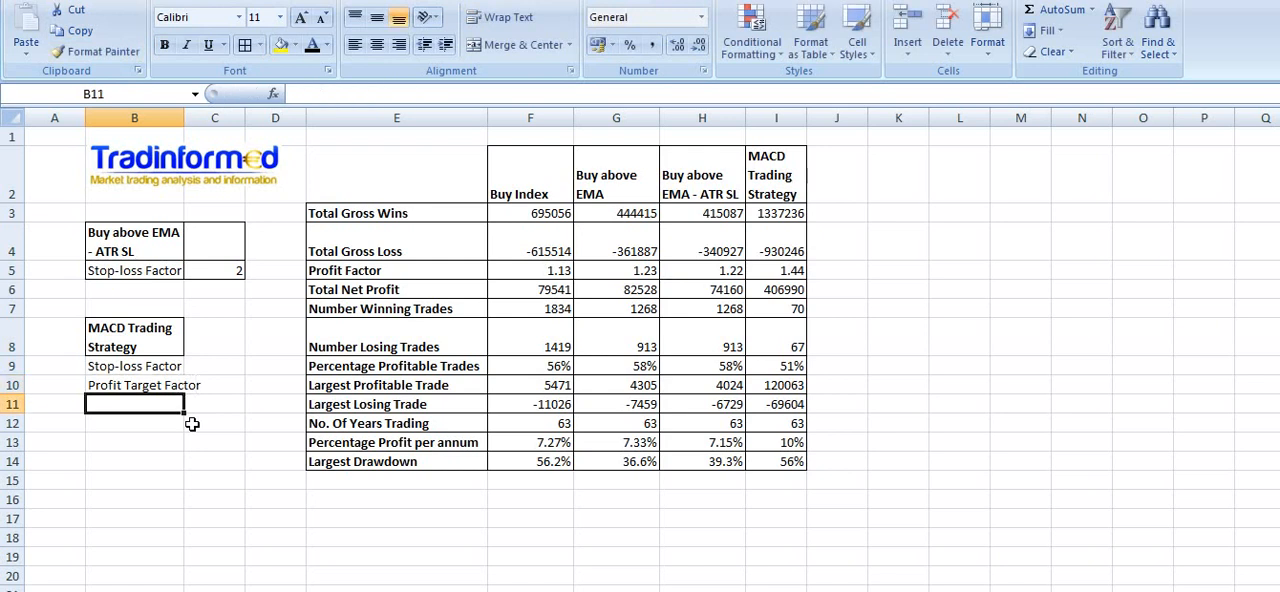
pyautogui.write('Alloca')
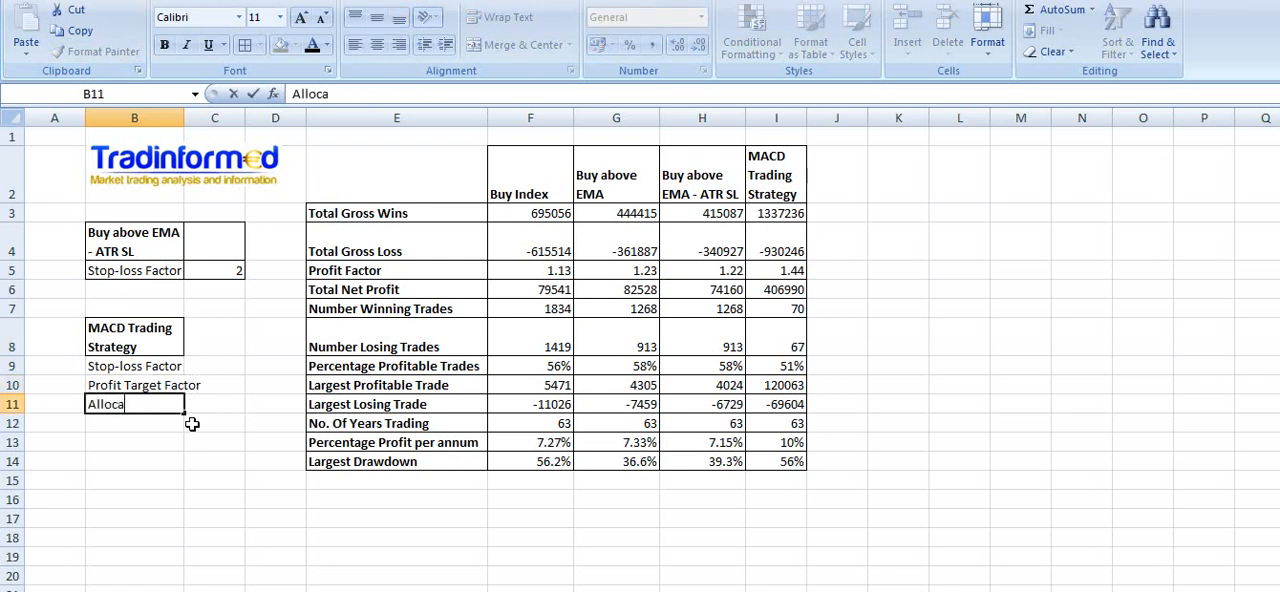
pyautogui.write('tion Factor')
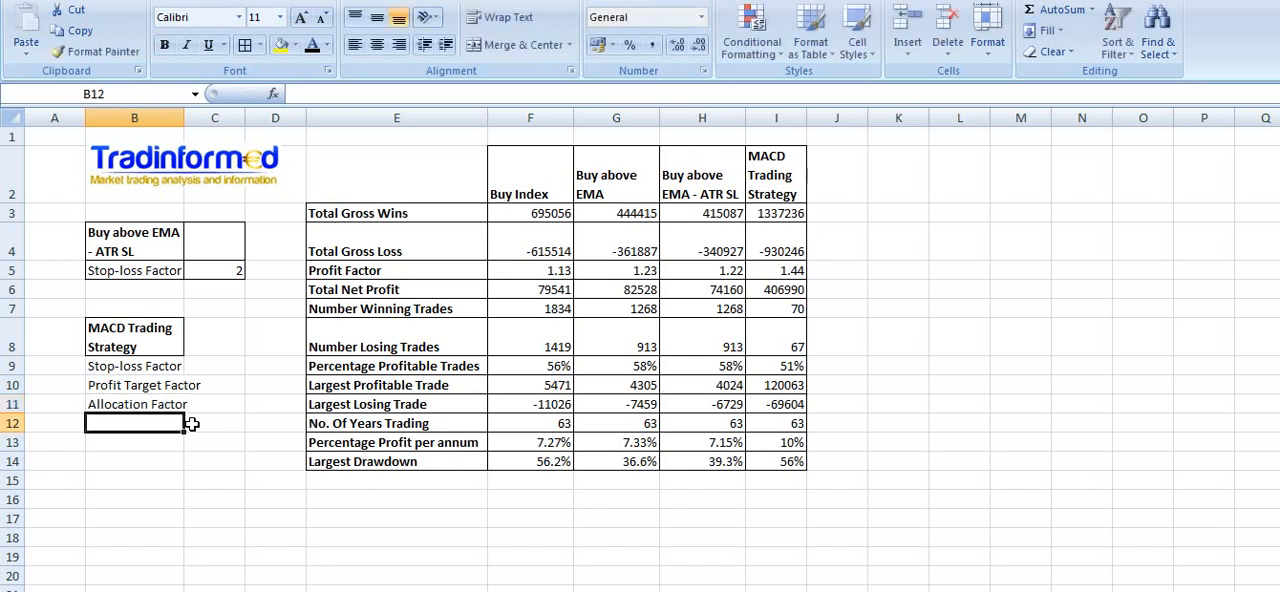
pyautogui.write('Allocation Factor')
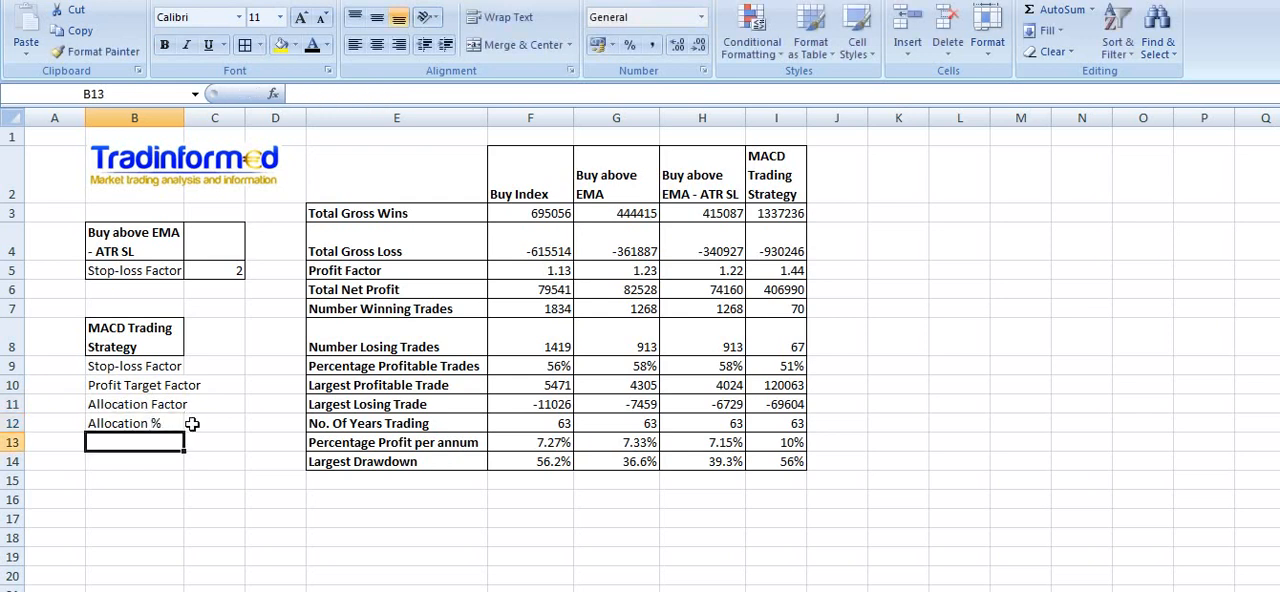
# Step: Border B8:C12 and link stop-loss 2 and profit target 10 from the data sheet
pyautogui.moveTo(184, 116); pyautogui.dragTo(186, 116)
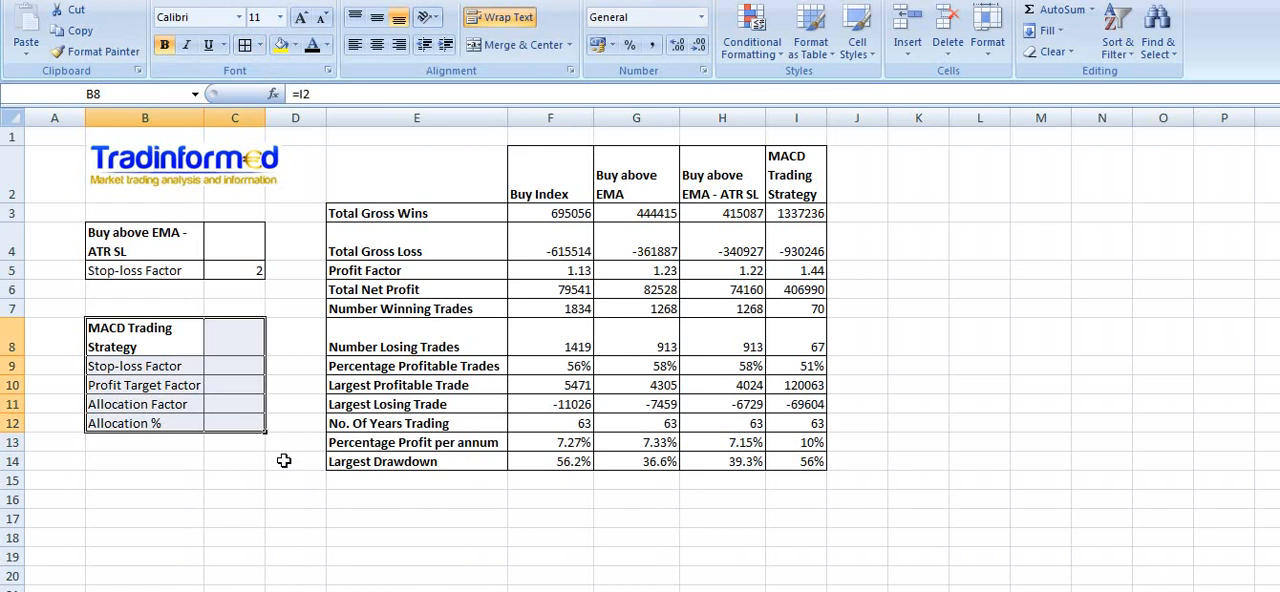
pyautogui.moveTo(284, 460)
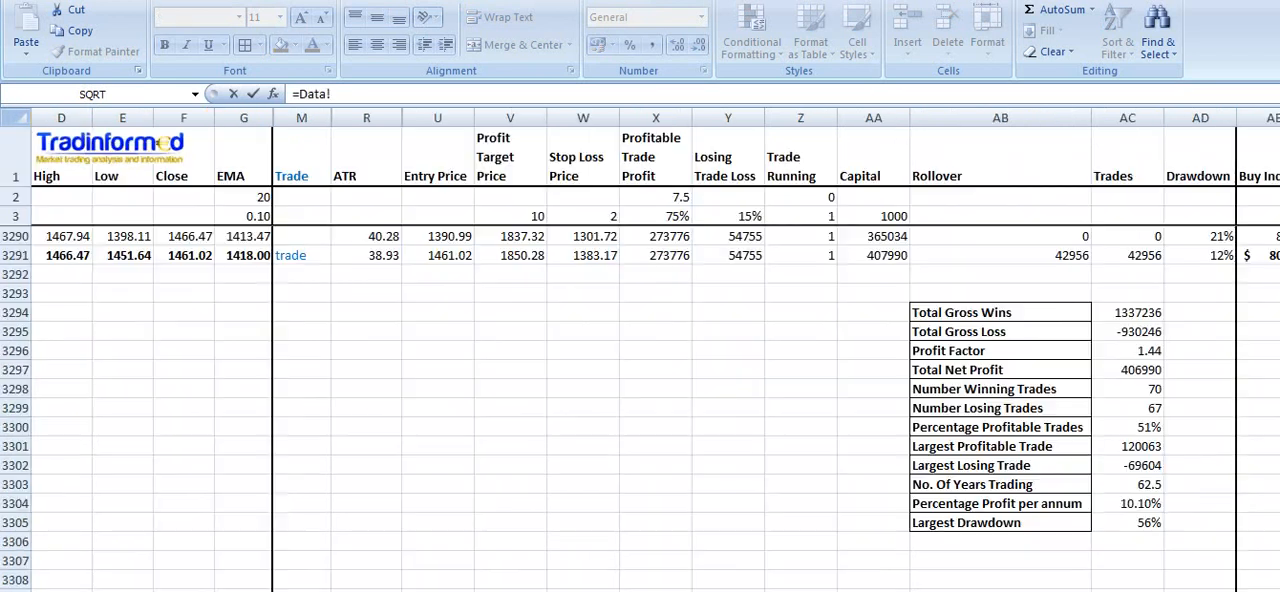
pyautogui.click(584, 216)
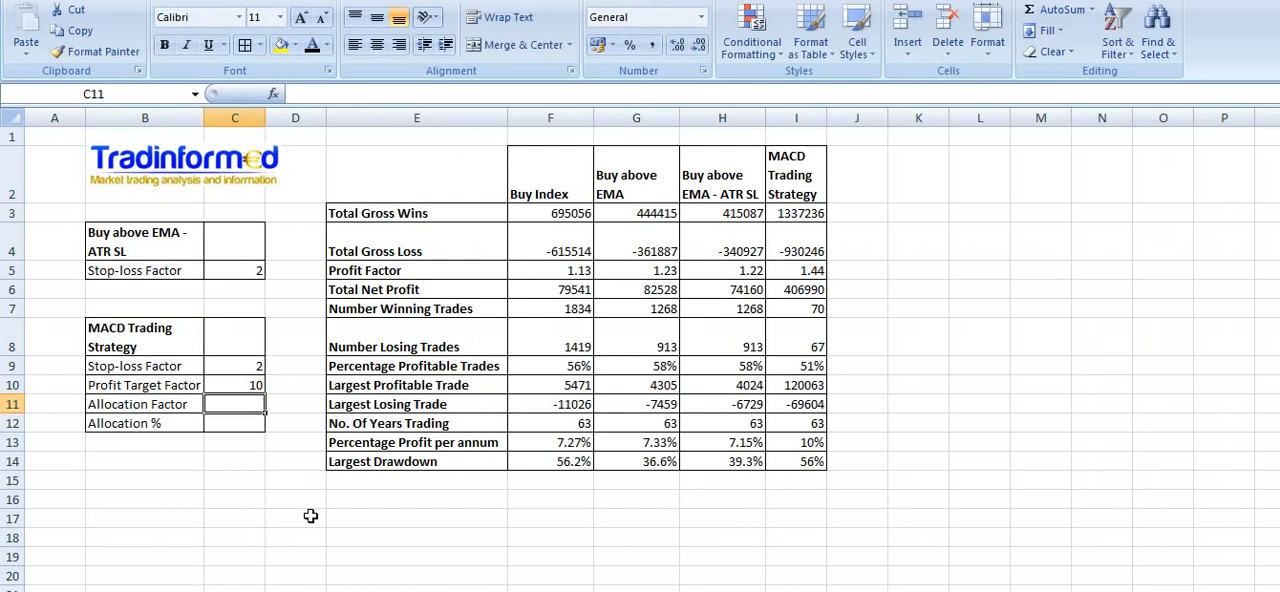
pyautogui.moveTo(232, 418)
pyautogui.write('15')
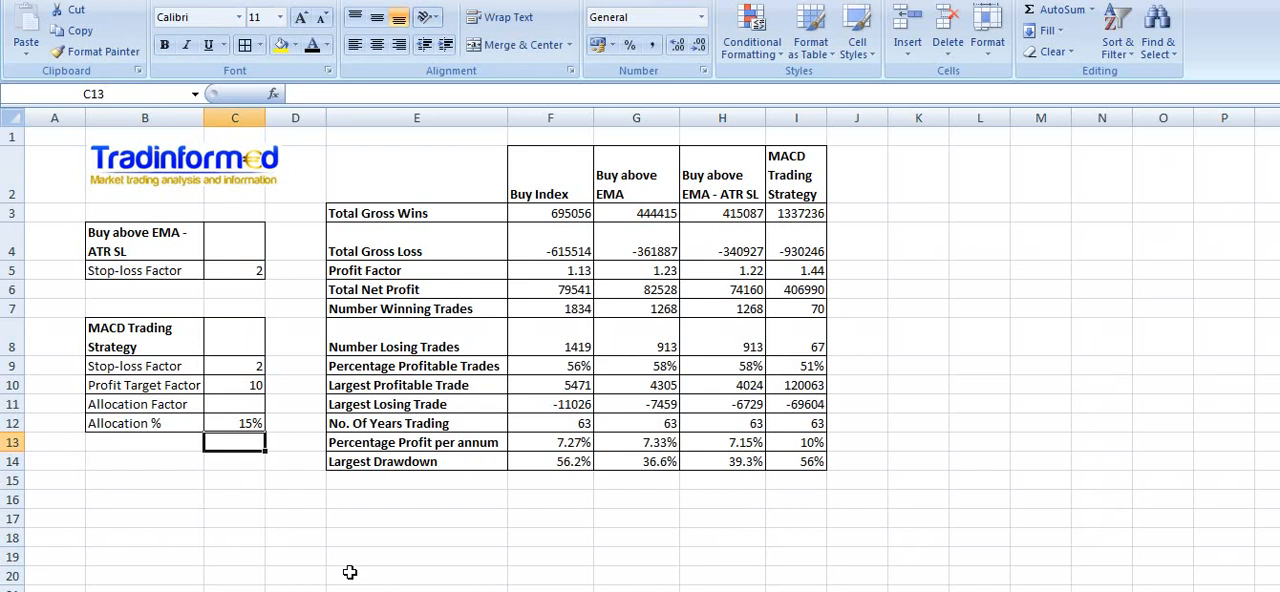
# Step: Enter allocation factor 7.5 then 2.5 in C11, giving a 5% allocation
pyautogui.click(236, 404)
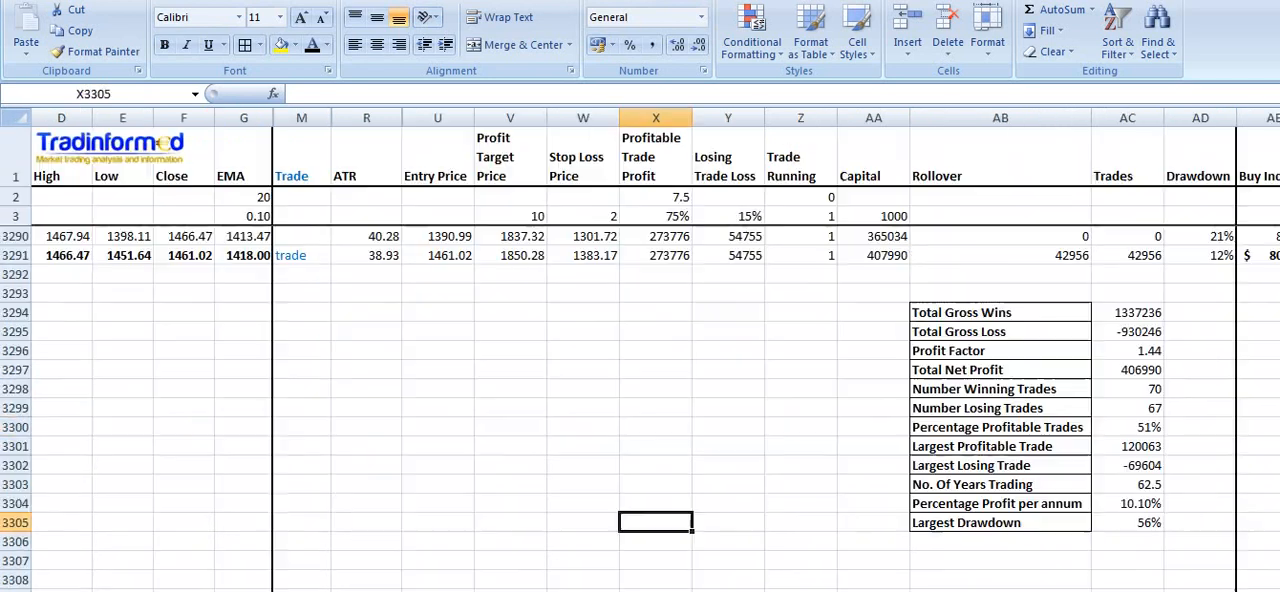
pyautogui.rightClick(656, 196)
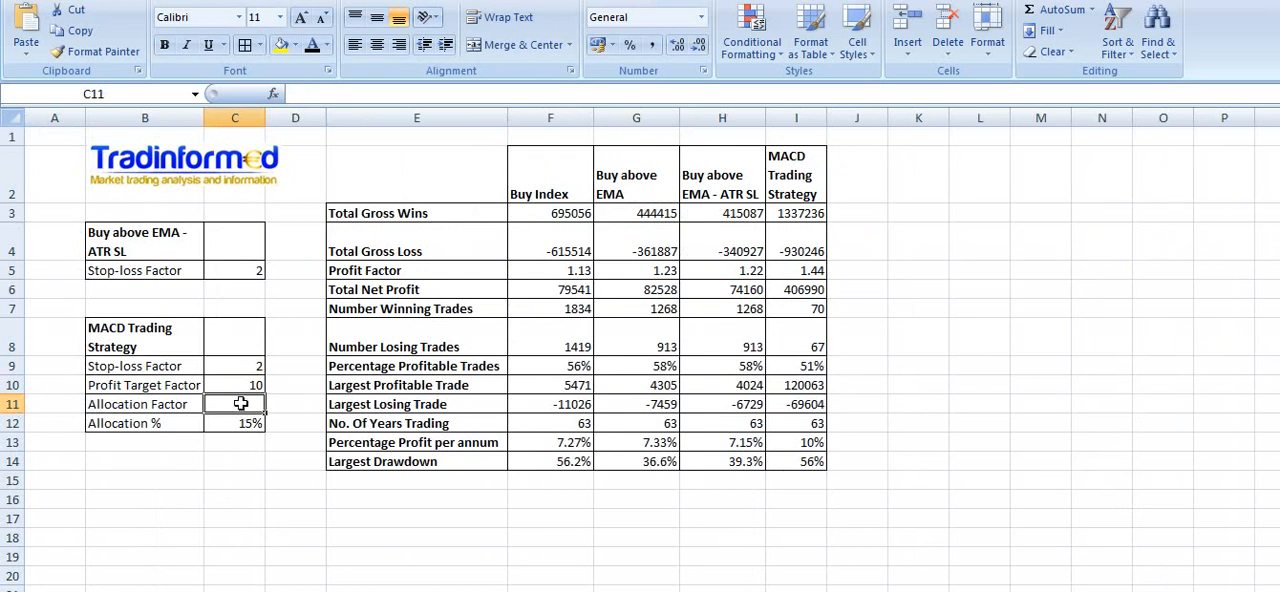
pyautogui.write('7.5')
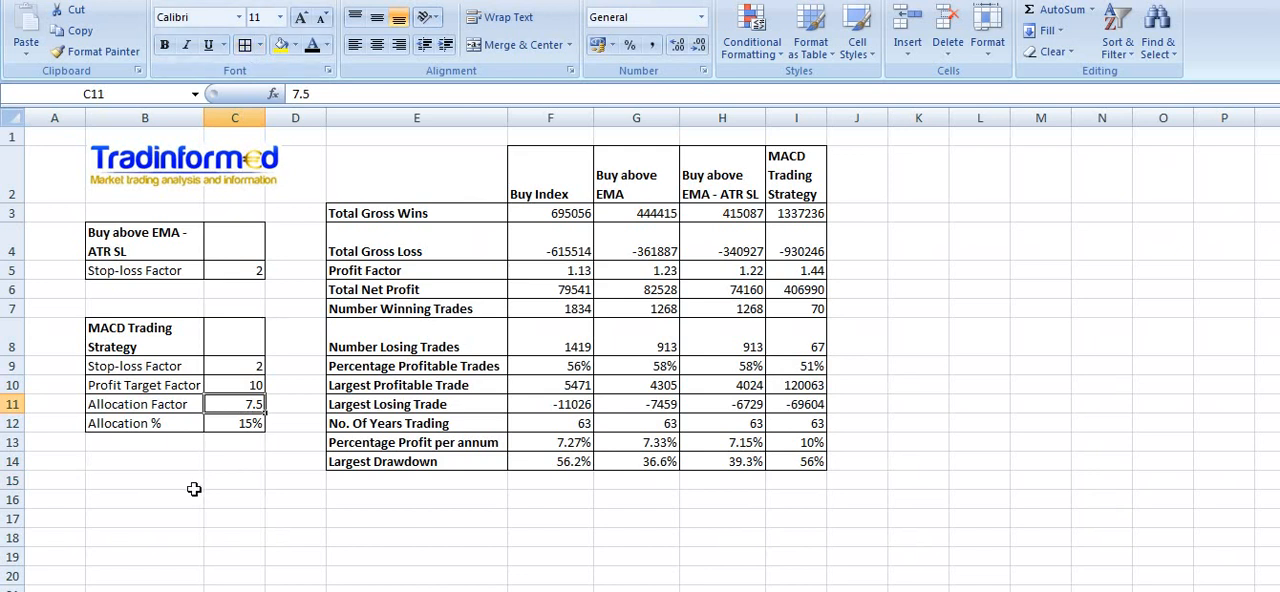
pyautogui.write('2.5')
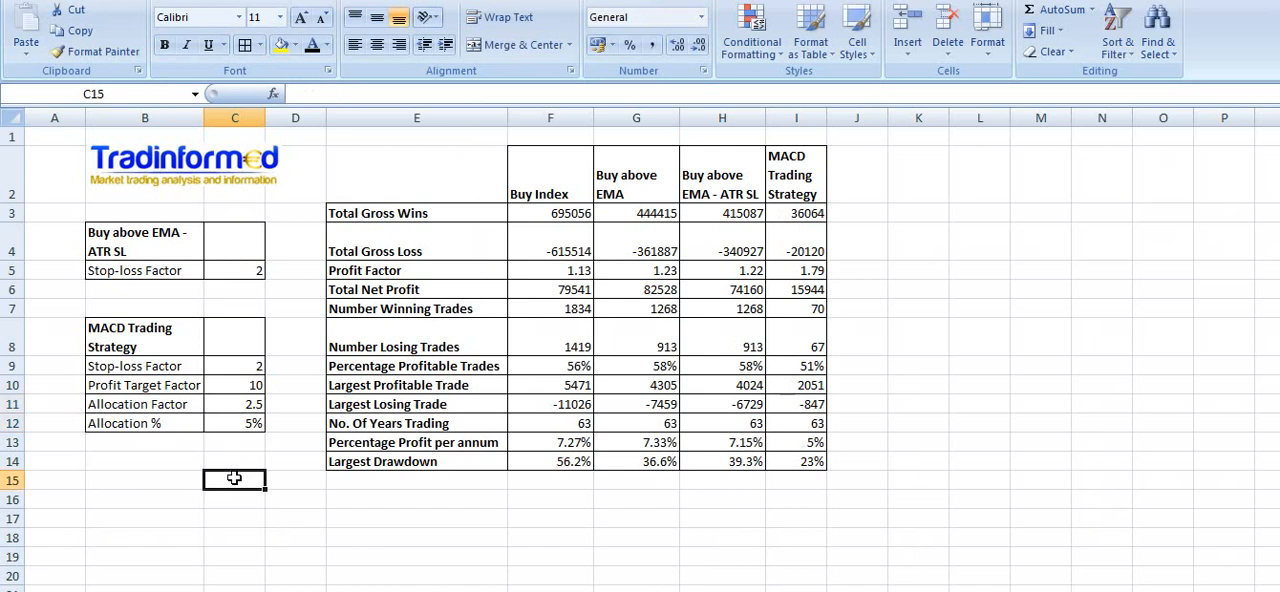
pyautogui.moveTo(256, 440)
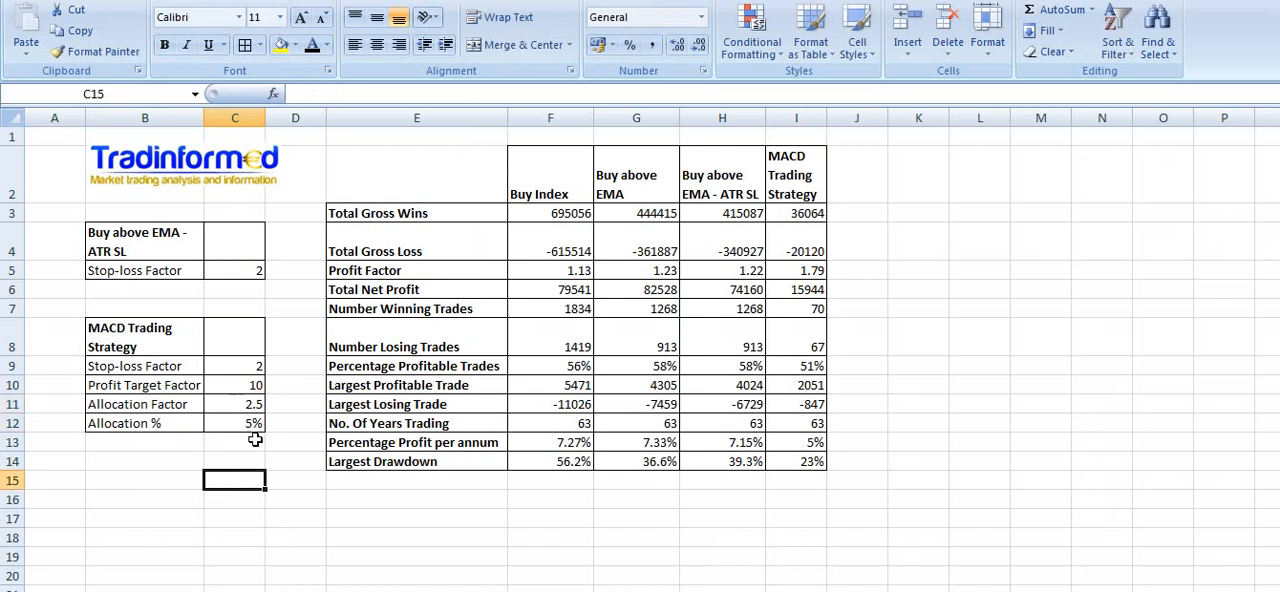
pyautogui.moveTo(910, 588)
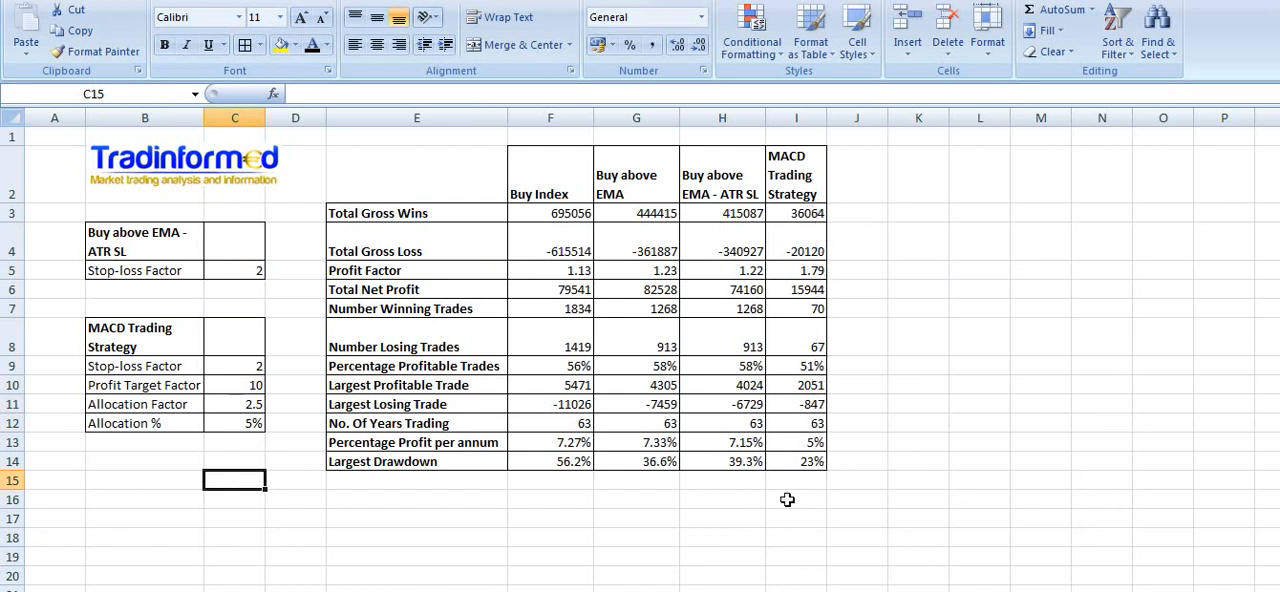
pyautogui.moveTo(244, 404)
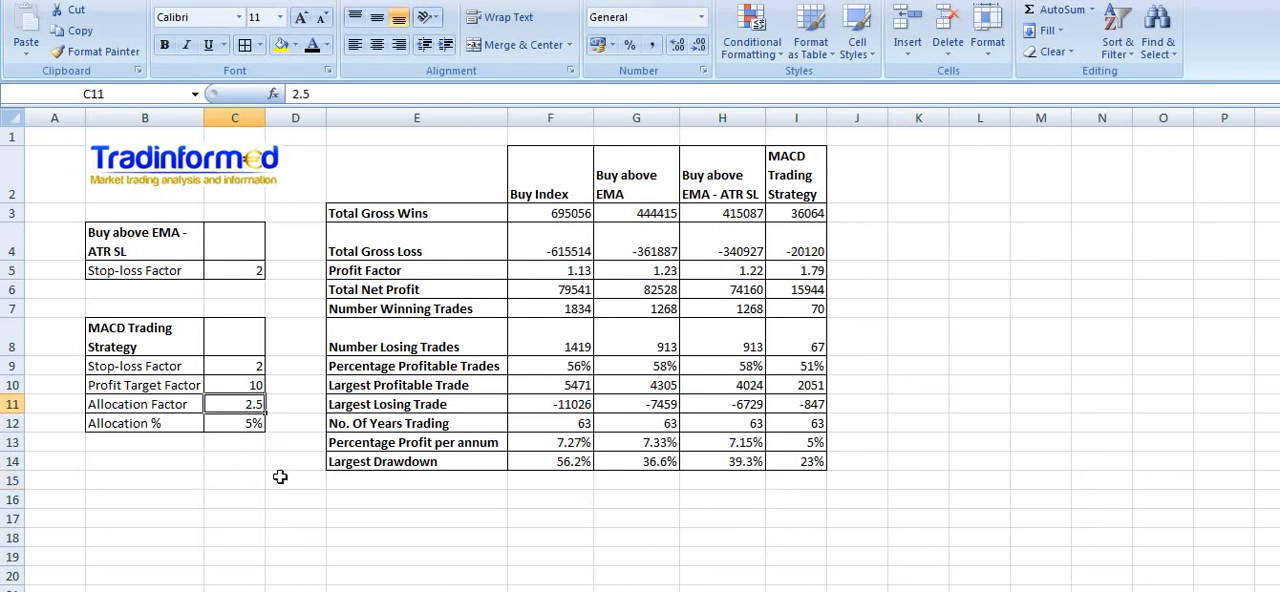
# Step: Set allocation factor 1.25 in C11 and show C12 as 2.5%
pyautogui.write('1.25')
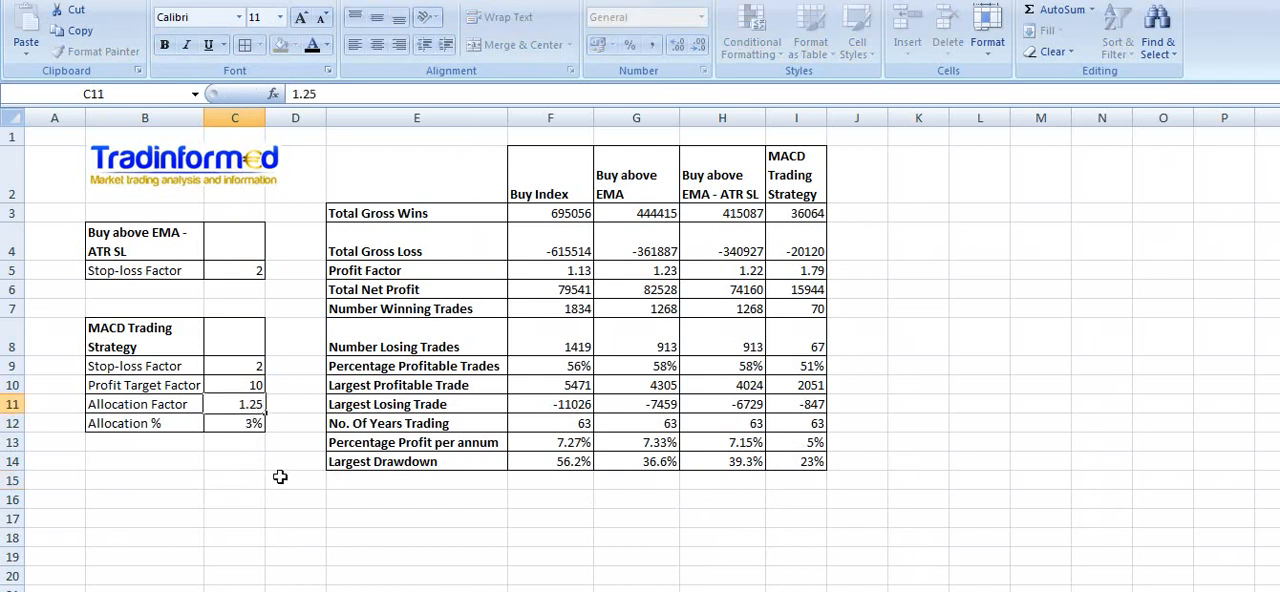
pyautogui.click(236, 422)
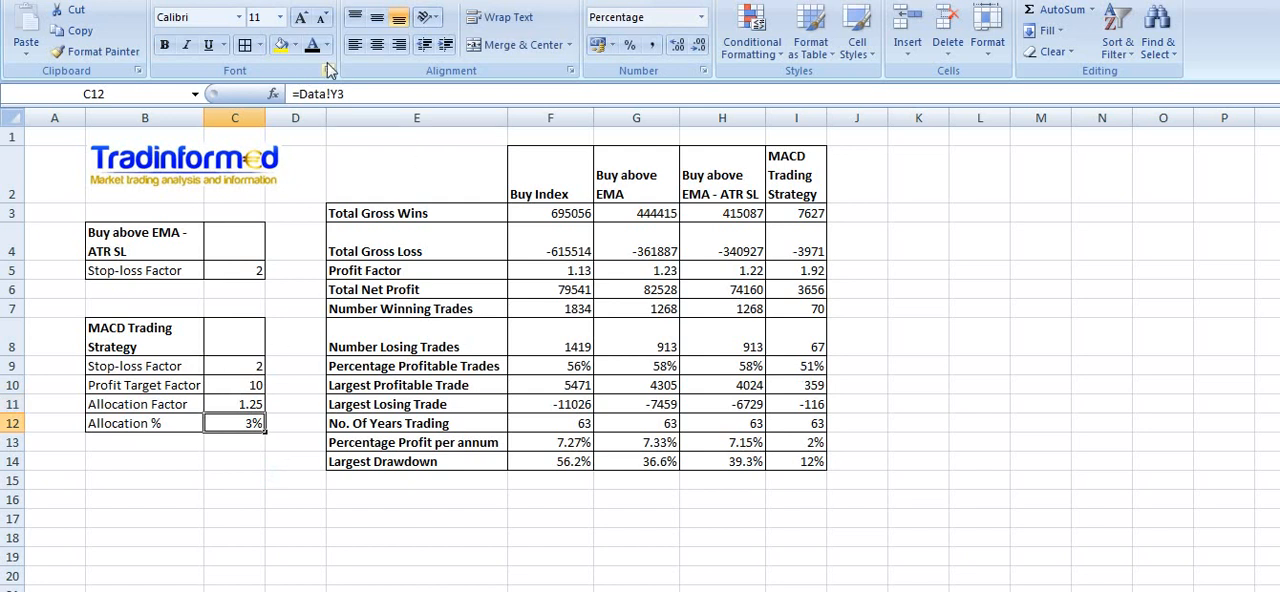
pyautogui.write('2.5%')
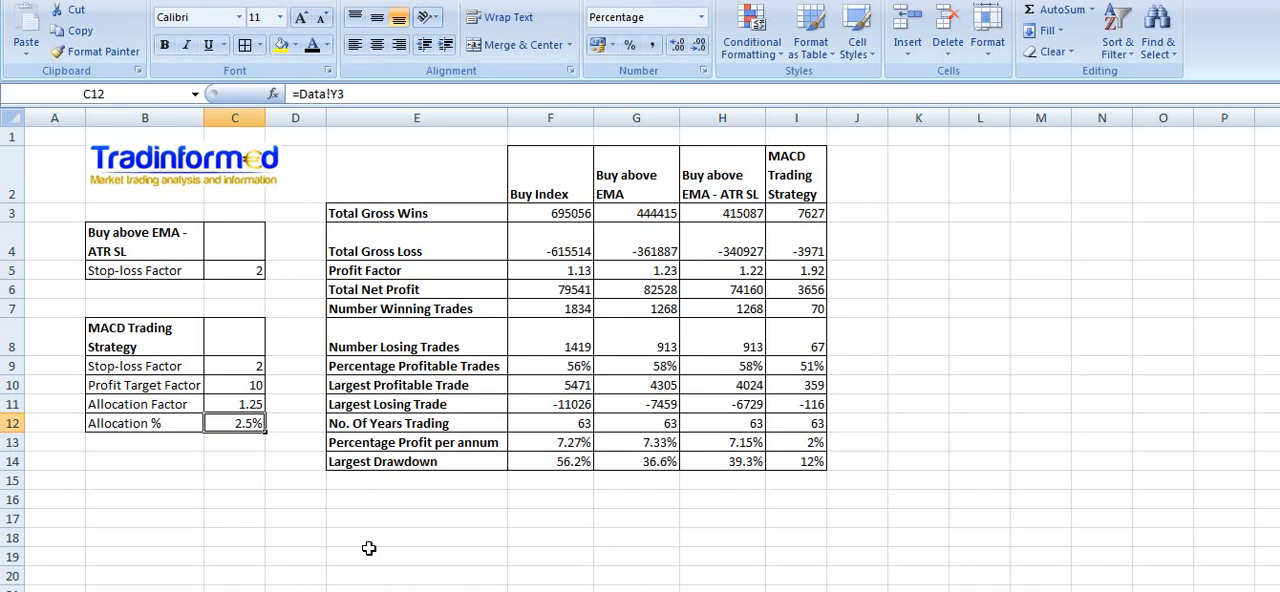
pyautogui.click(236, 404)
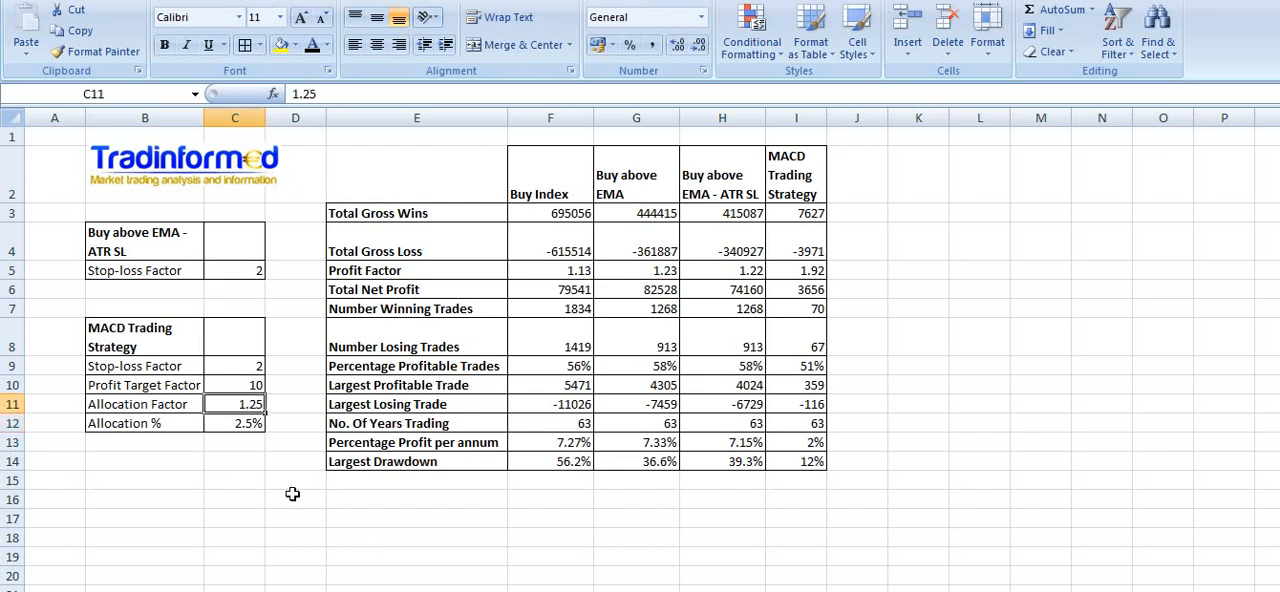
pyautogui.moveTo(284, 500)
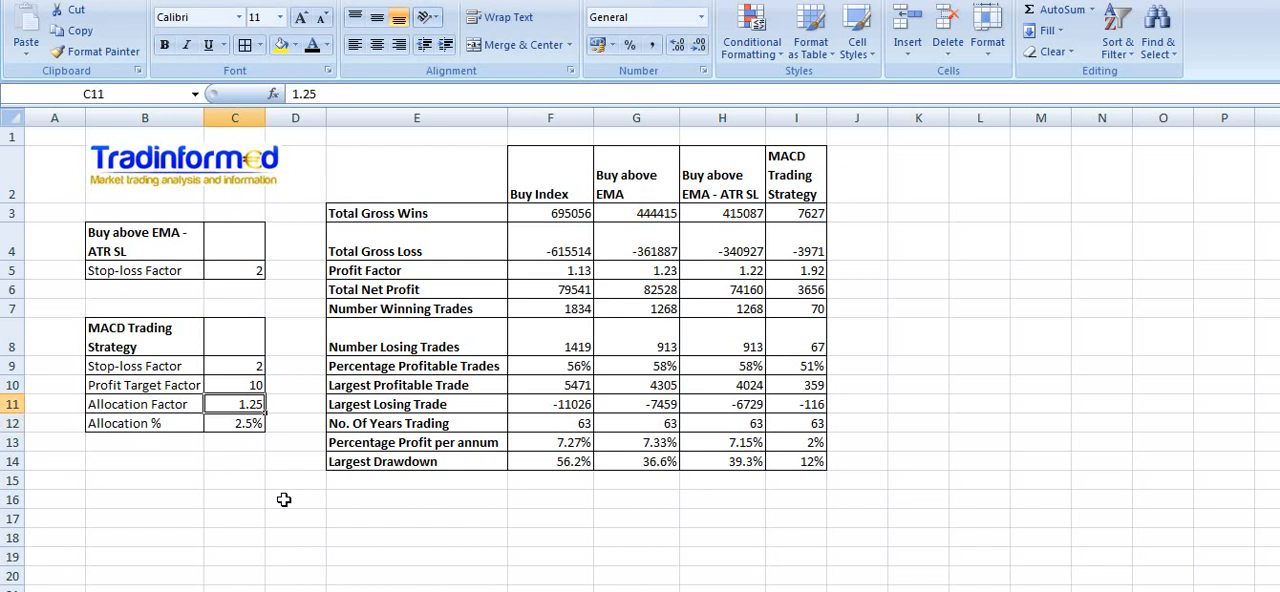
pyautogui.moveTo(338, 58)
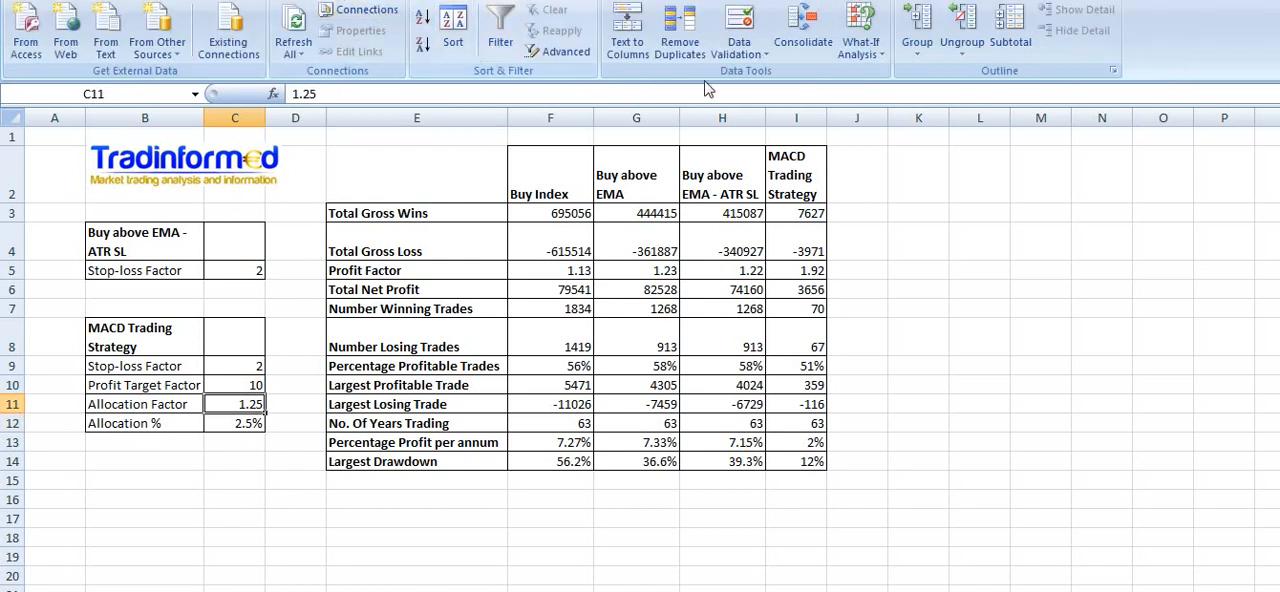
# Step: In Scenario Manager add scenario S1 changing cell C11
pyautogui.click(860, 28)
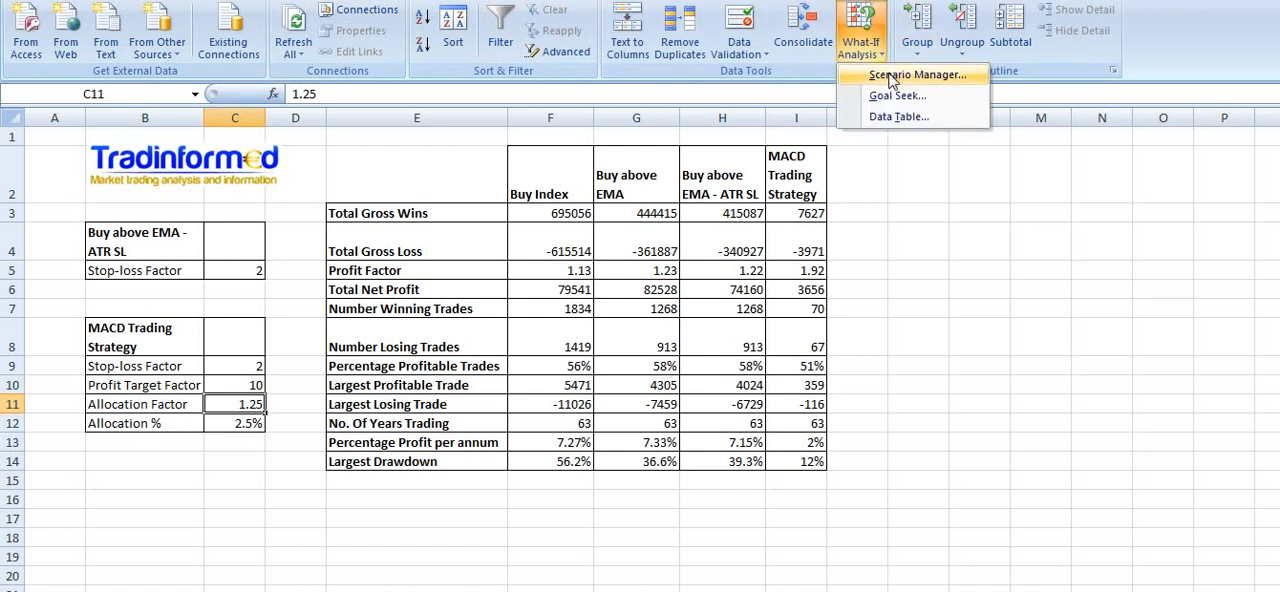
pyautogui.click(916, 74)
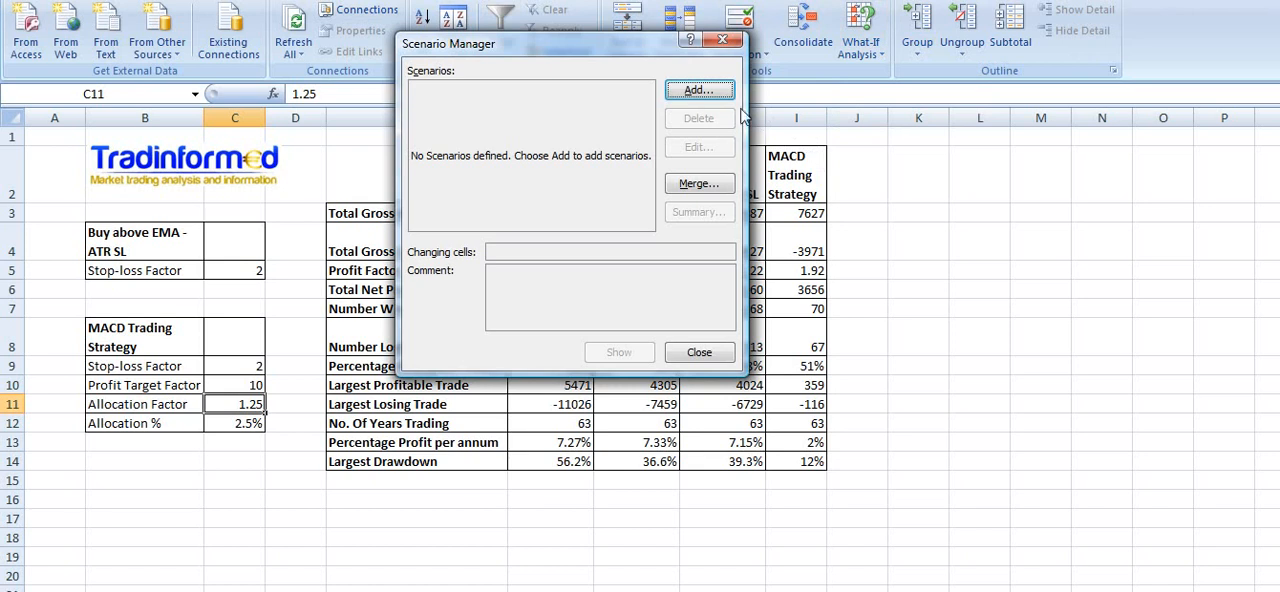
pyautogui.click(700, 90)
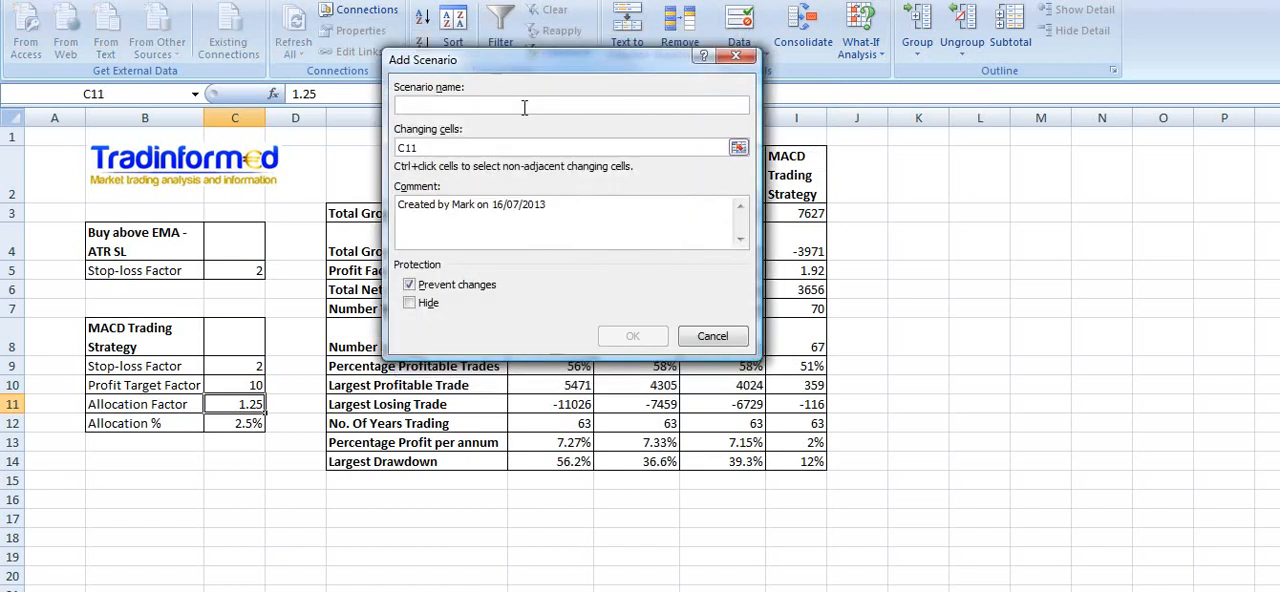
pyautogui.write('S')
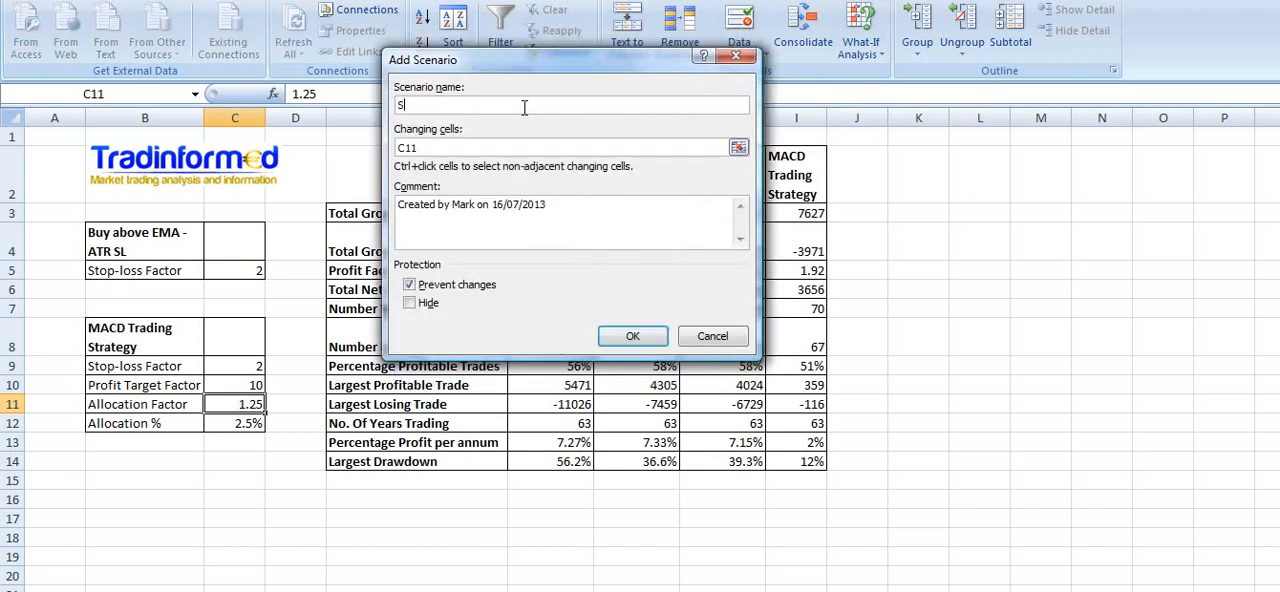
pyautogui.write('1')
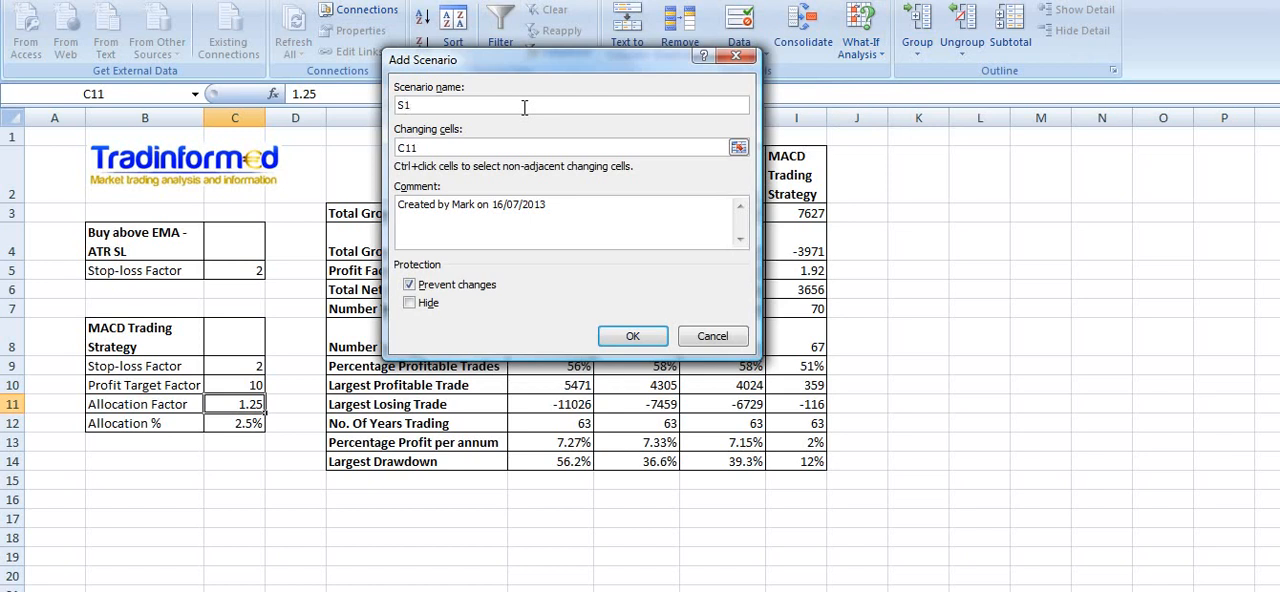
pyautogui.click(632, 336)
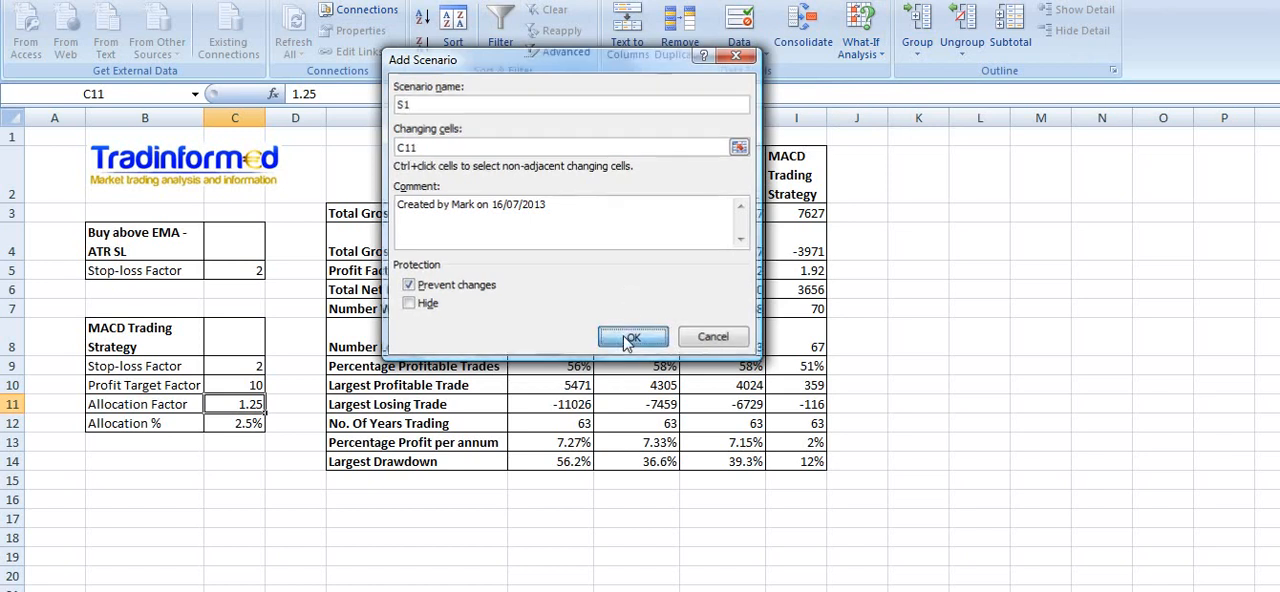
pyautogui.click(632, 336)
pyautogui.write('2.5')
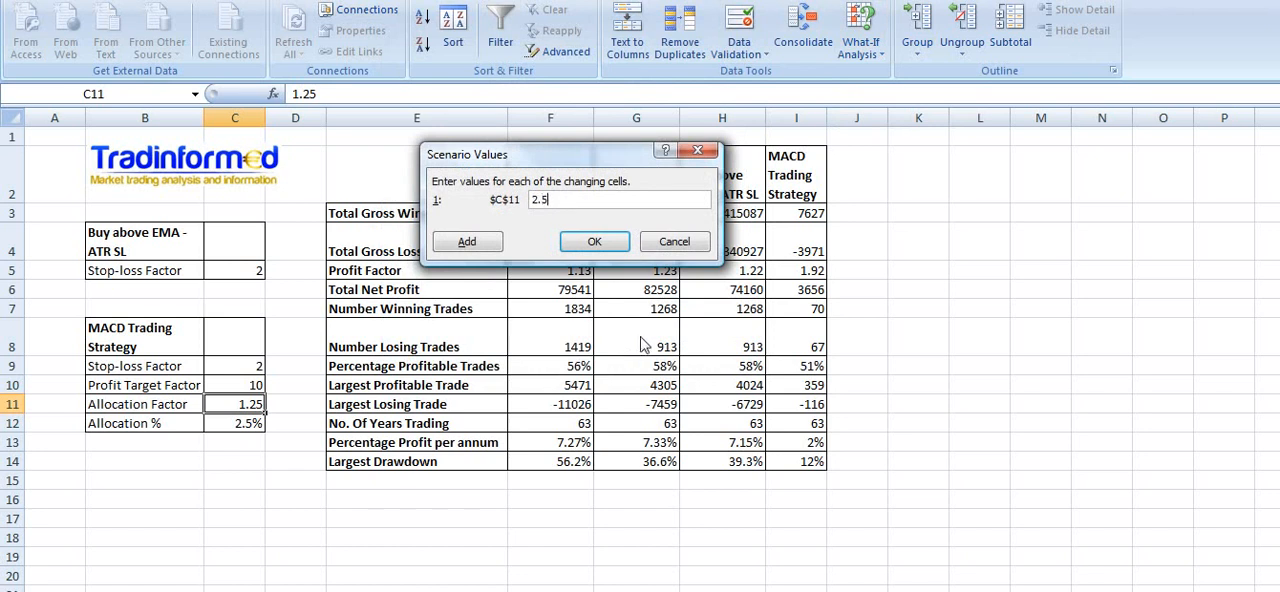
pyautogui.click(466, 240)
pyautogui.write('S2')
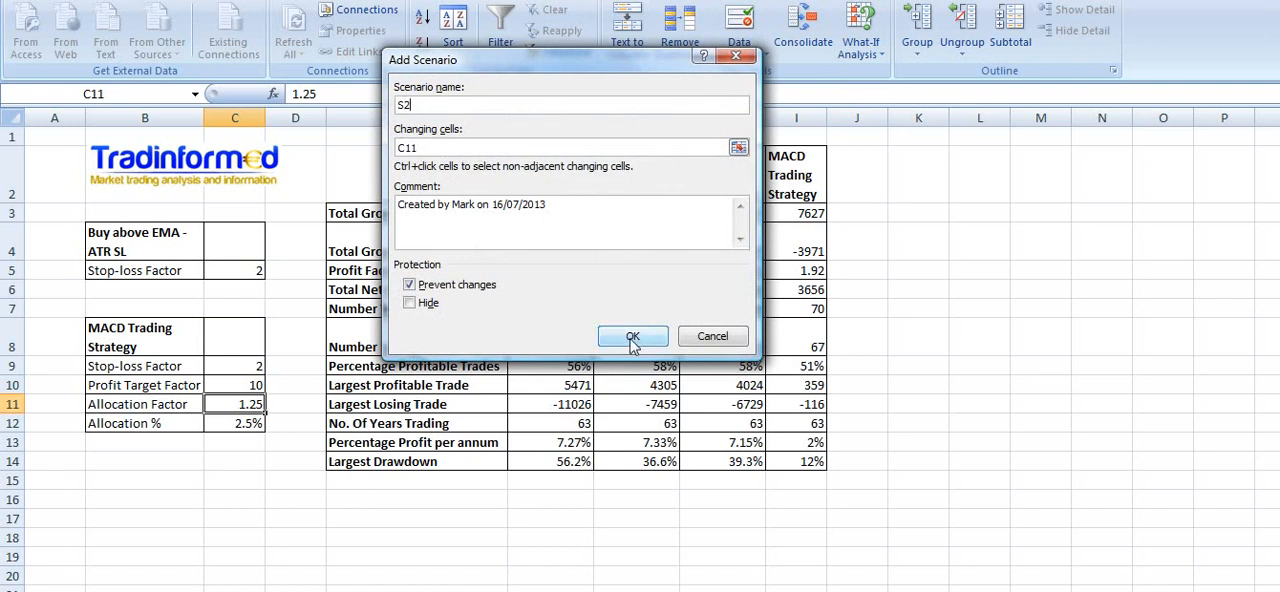
# Step: Add scenarios S2, S3 and S4 with allocation factors 5 and 7.5 for C11
pyautogui.click(632, 336)
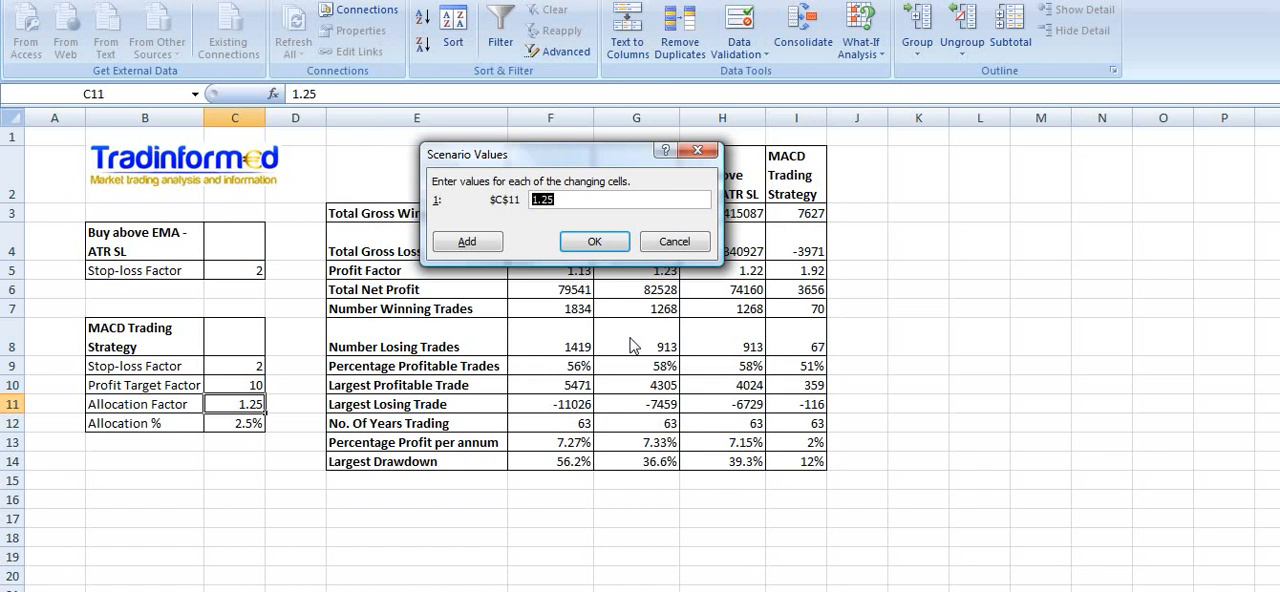
pyautogui.write('5')
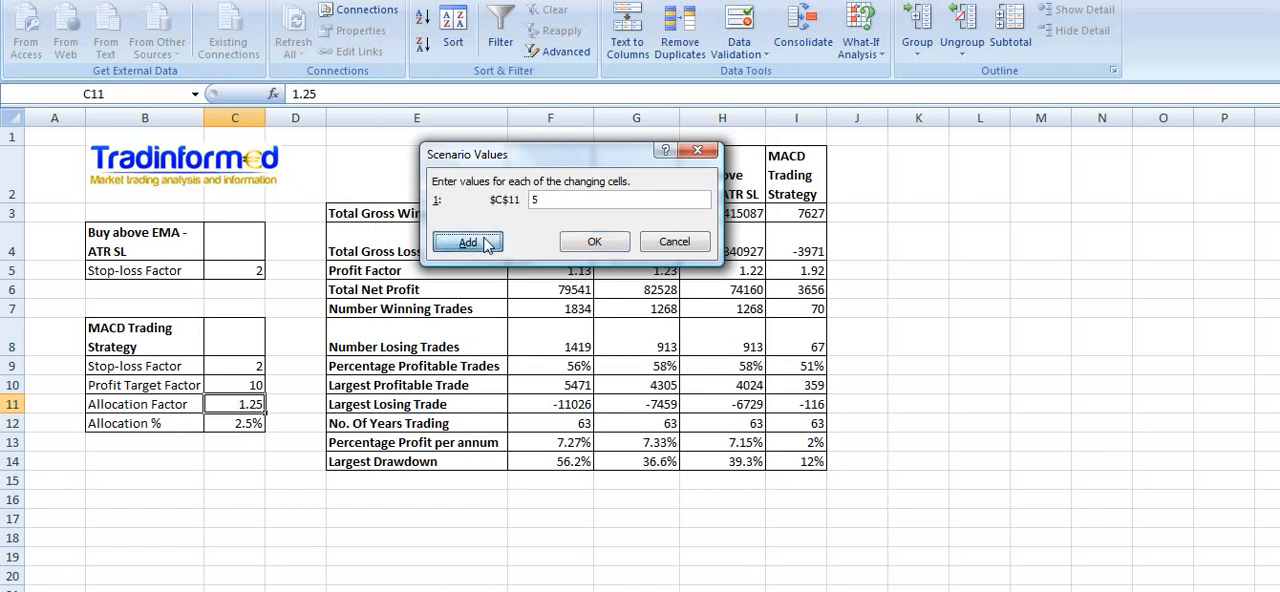
pyautogui.click(468, 242)
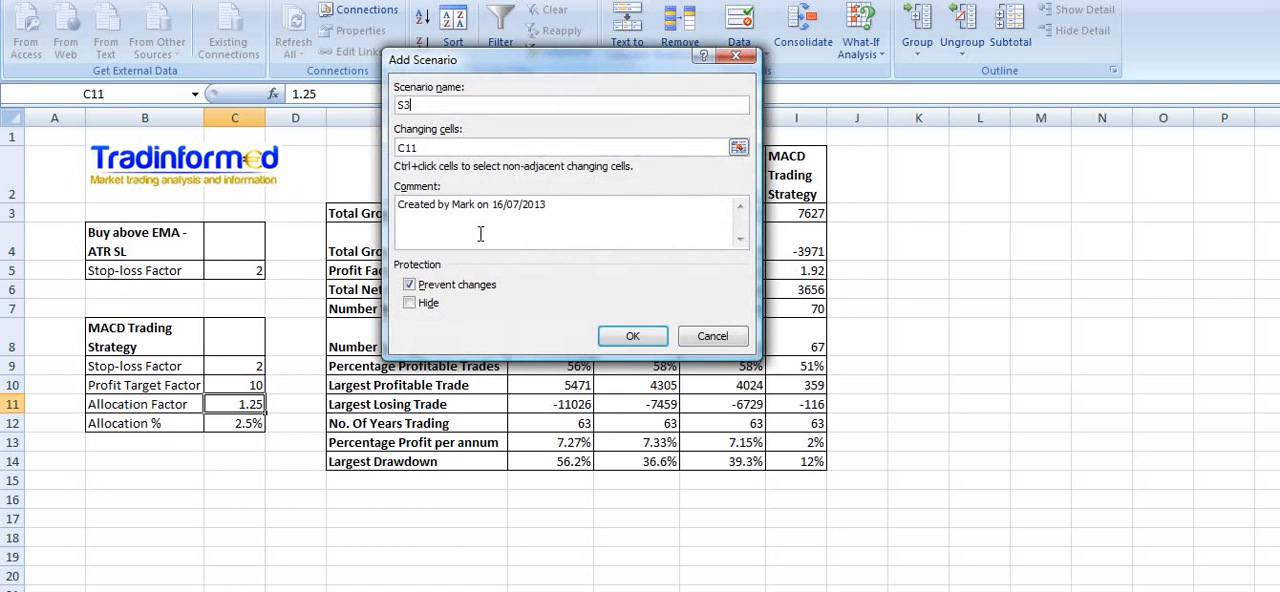
pyautogui.click(632, 336)
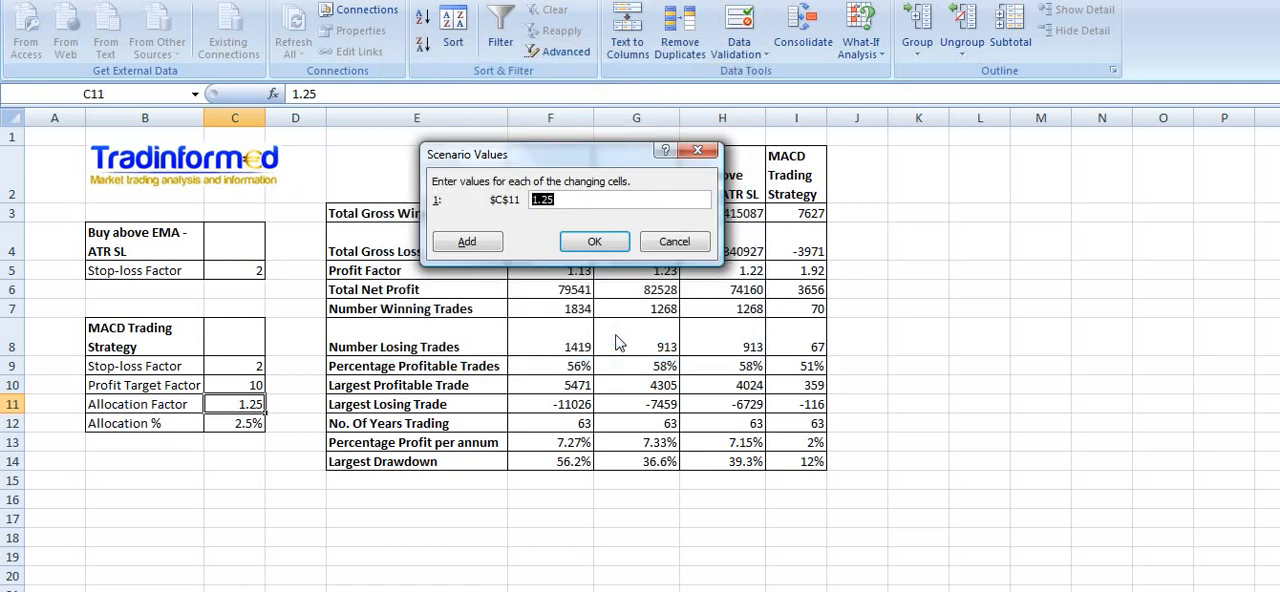
pyautogui.write('7.')
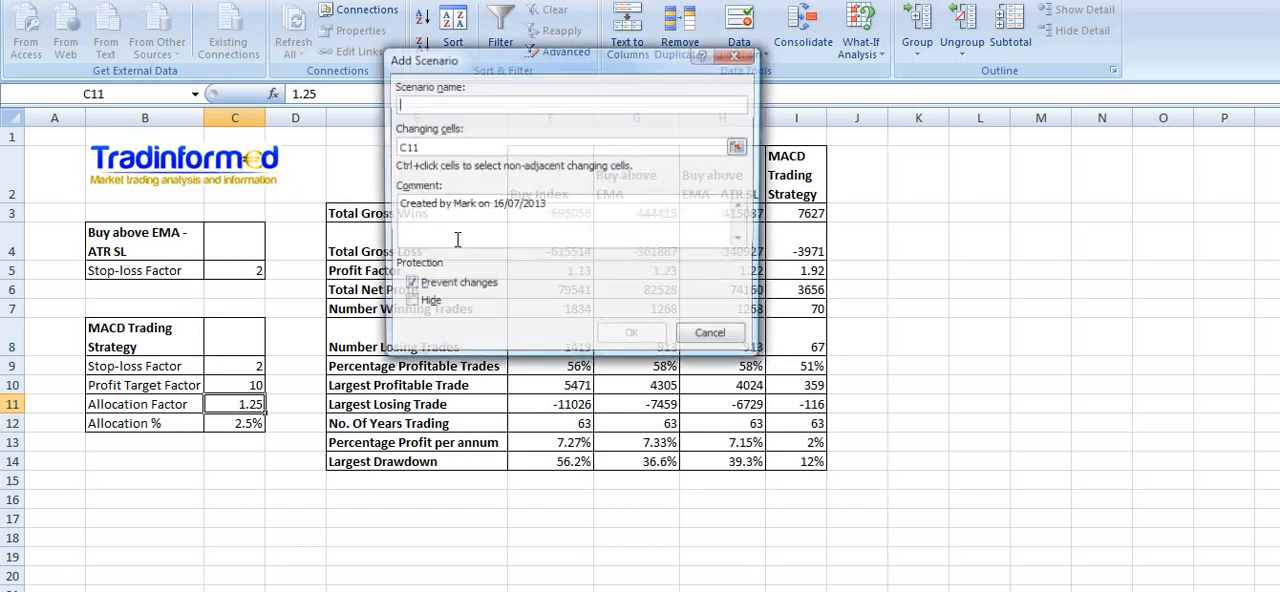
pyautogui.write('S4')
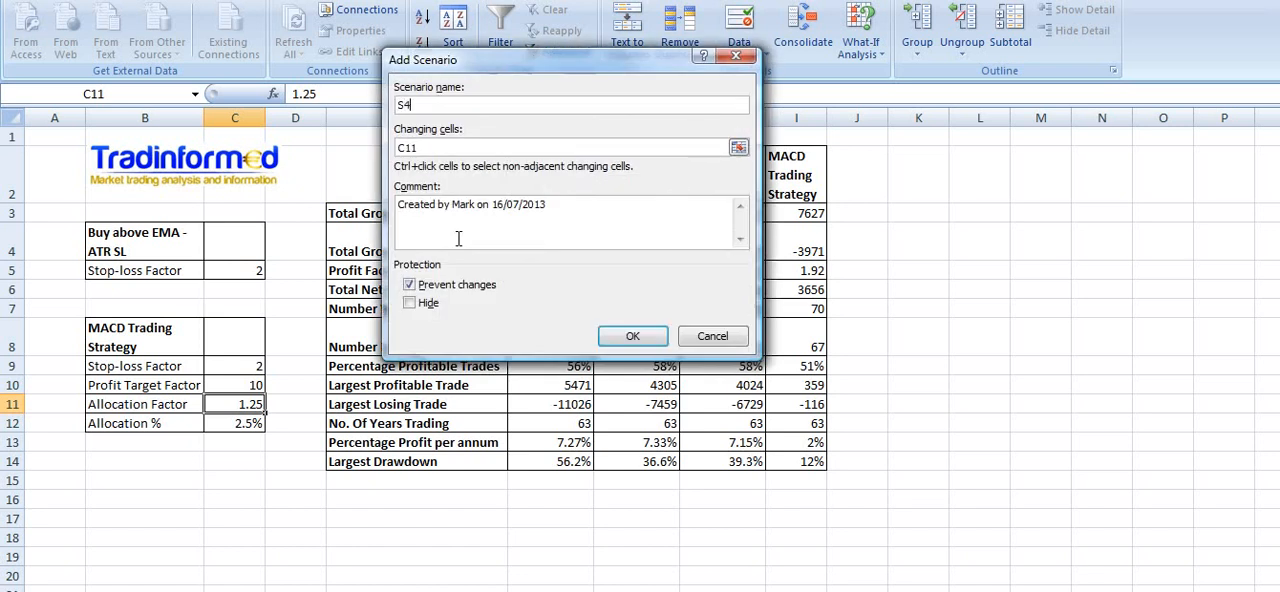
pyautogui.click(632, 336)
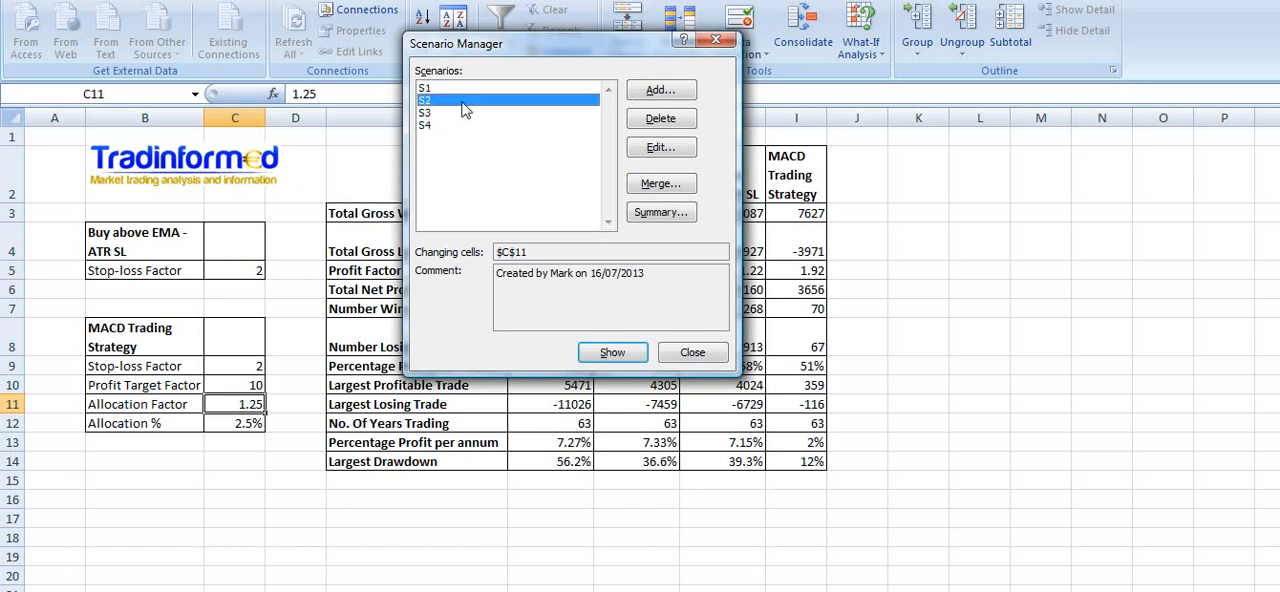
# Step: Select S4 in the scenario list and start a Summary report
pyautogui.click(424, 124)
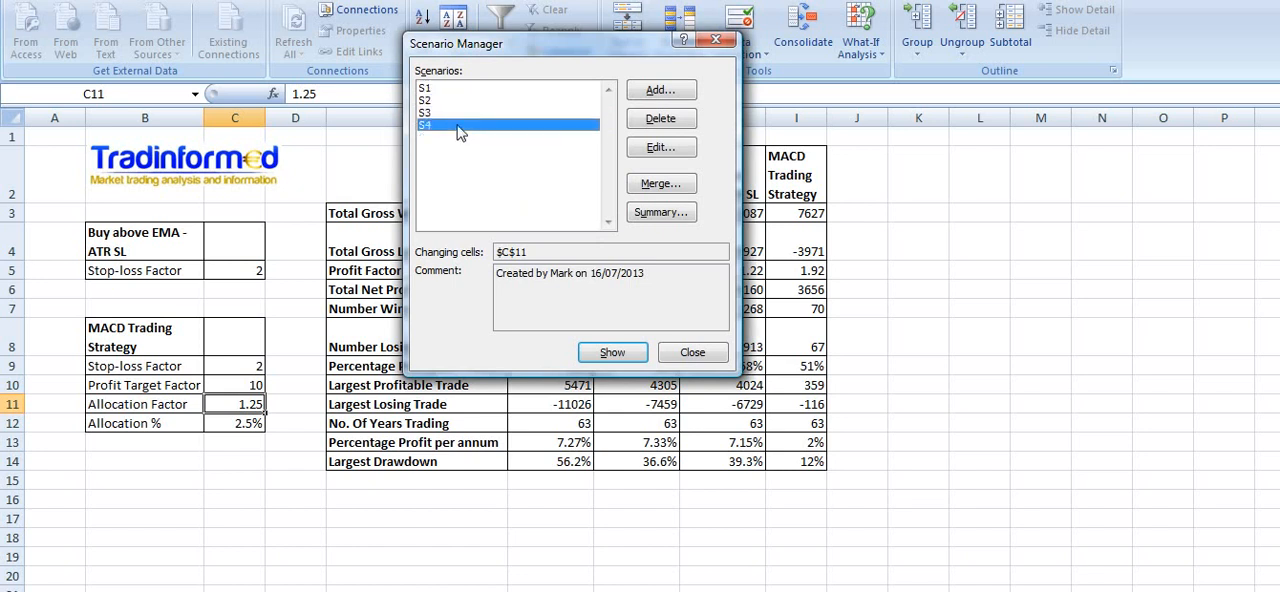
pyautogui.moveTo(464, 172)
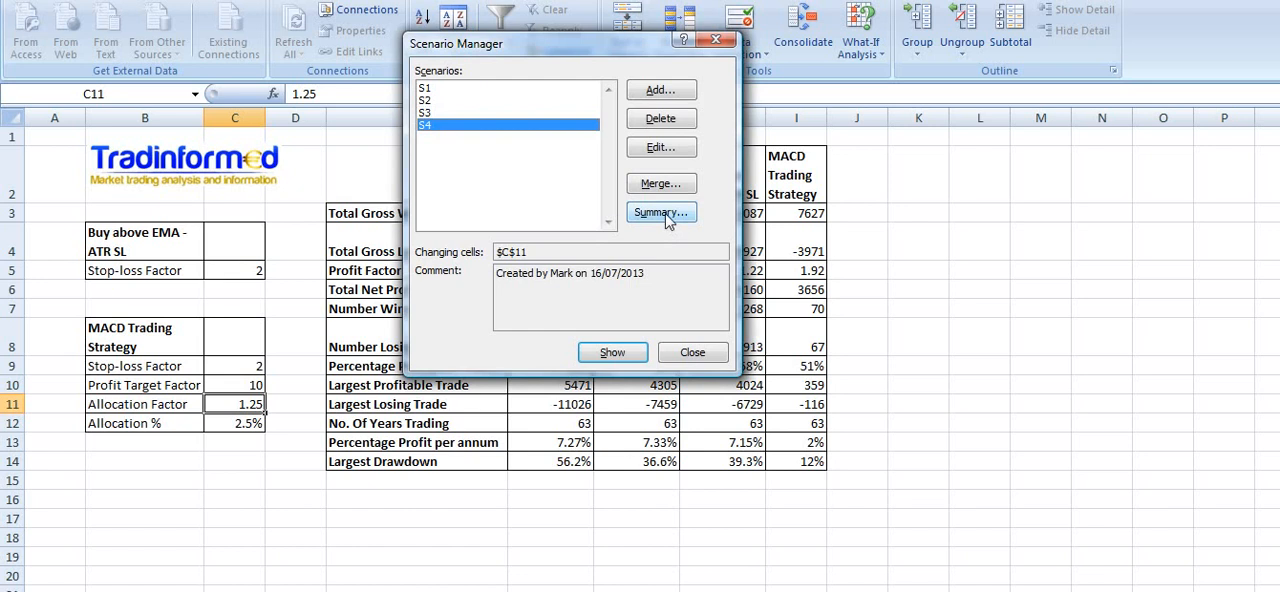
pyautogui.click(660, 212)
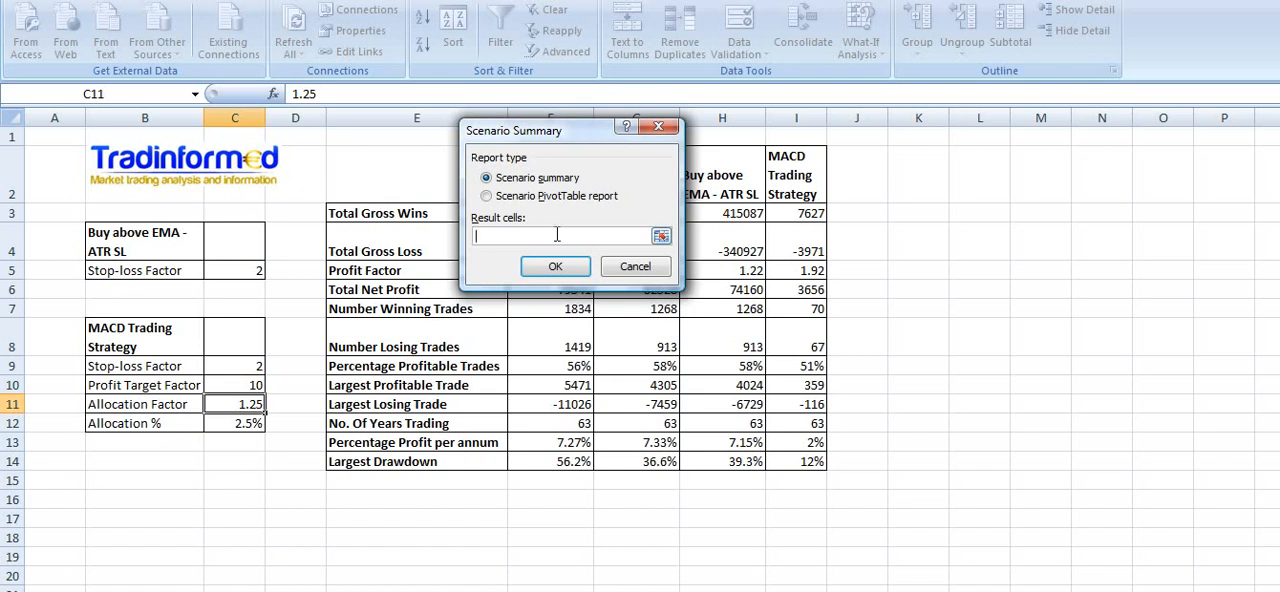
# Step: Set result cells to $C$12,$I$3:$I$14 and confirm the summary settings
pyautogui.click(236, 422)
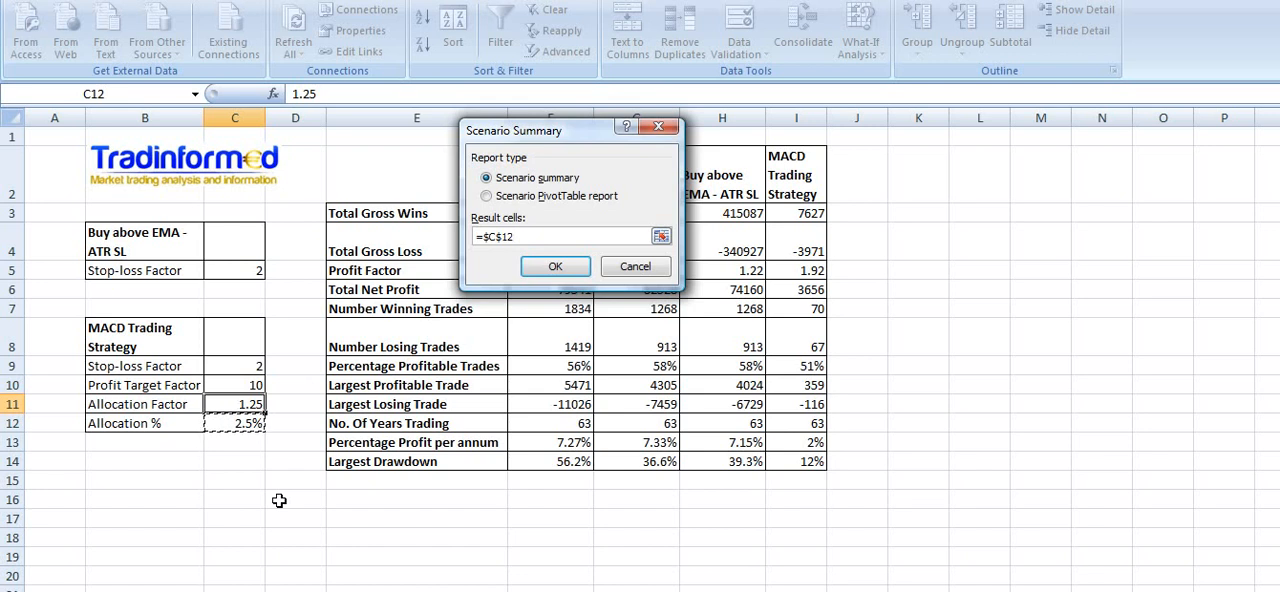
pyautogui.click(570, 236)
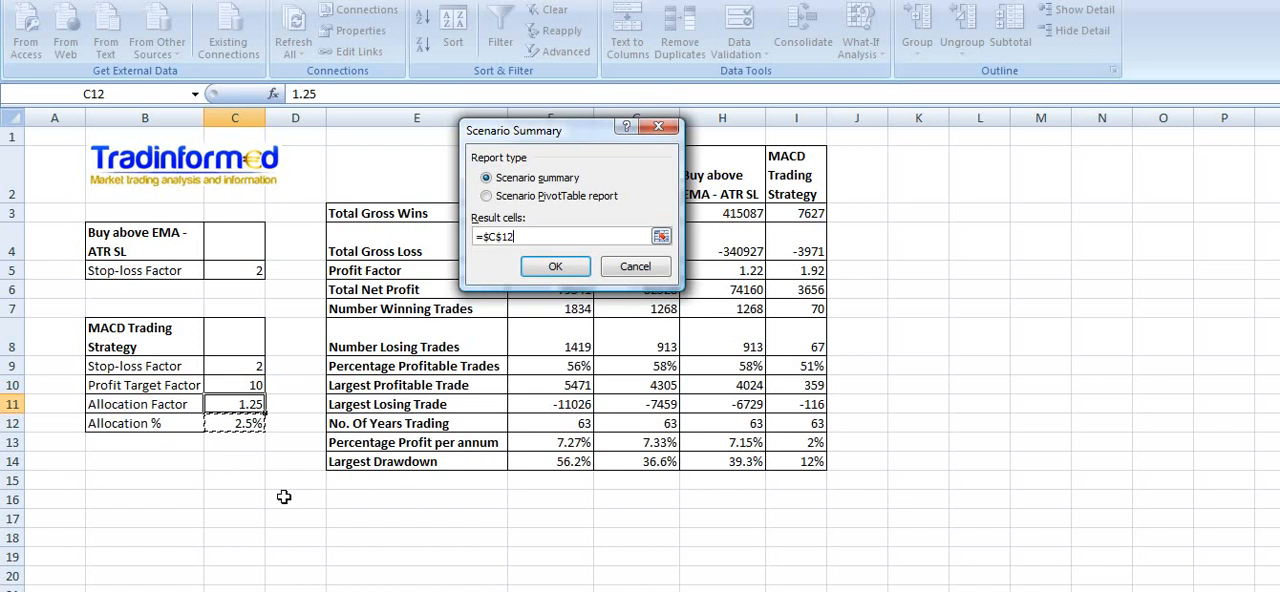
pyautogui.moveTo(646, 348)
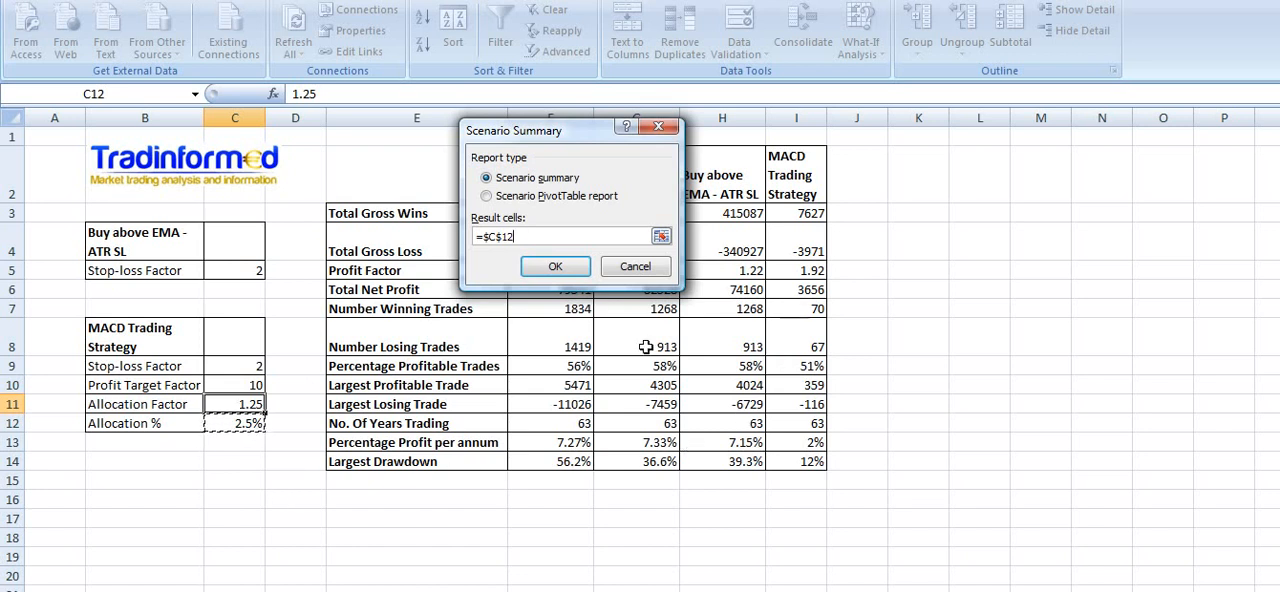
pyautogui.moveTo(718, 408)
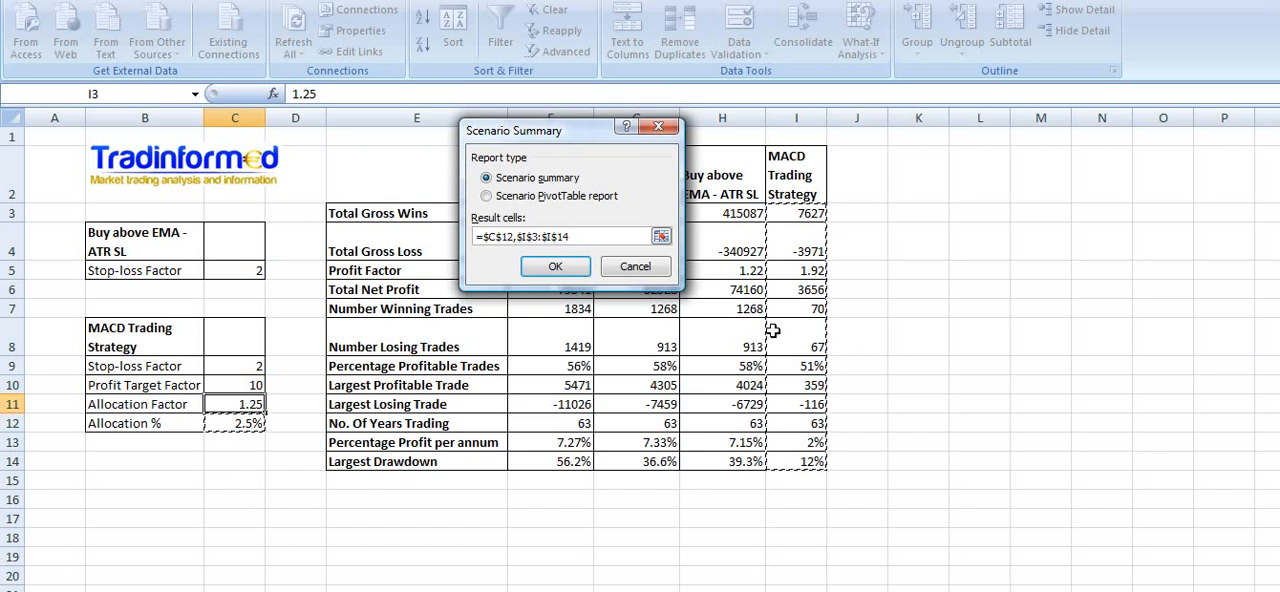
pyautogui.click(556, 266)
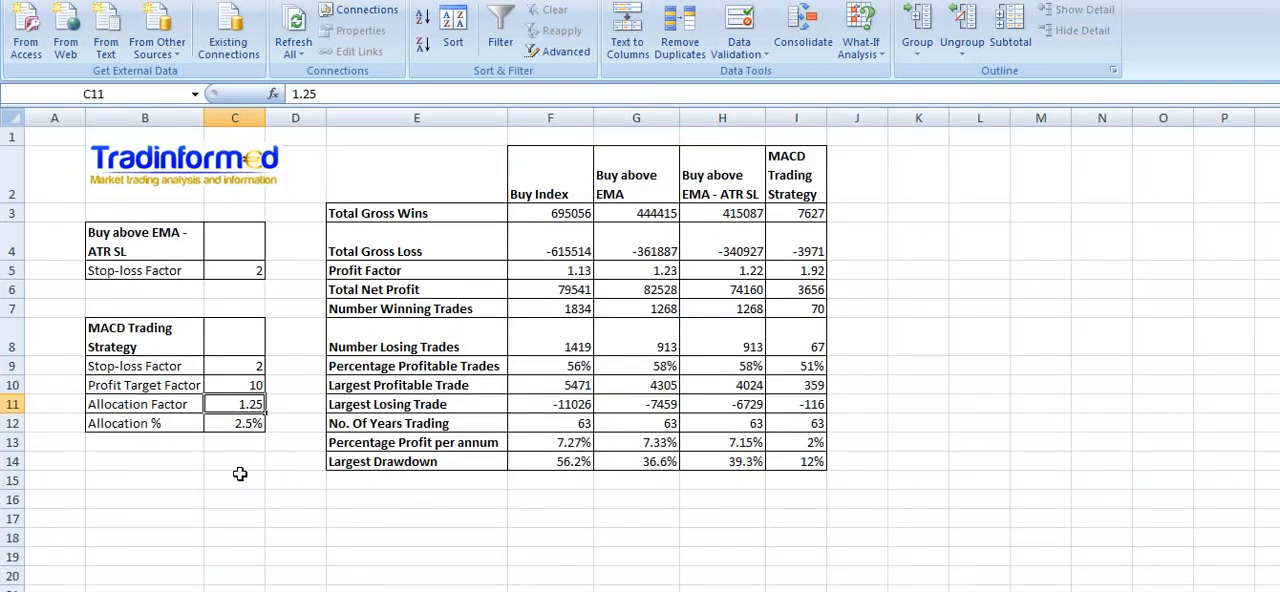
# Step: View the generated Scenario Summary sheet comparing current values with S1–S4
pyautogui.click(124, 422)
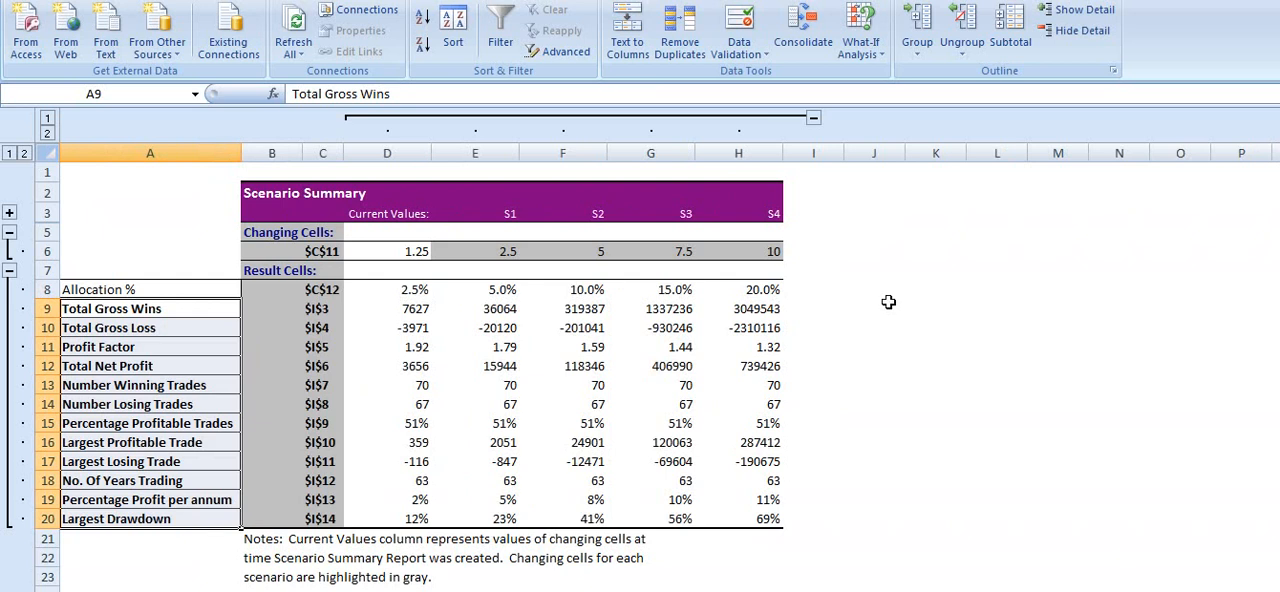
pyautogui.moveTo(488, 304)
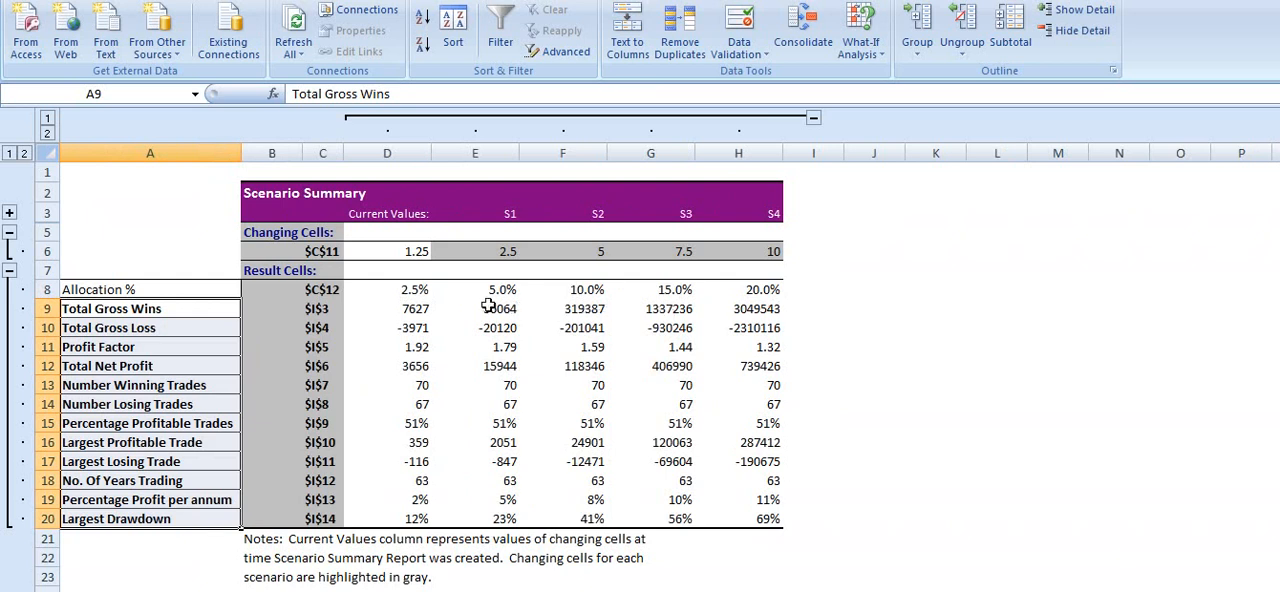
pyautogui.moveTo(442, 300)
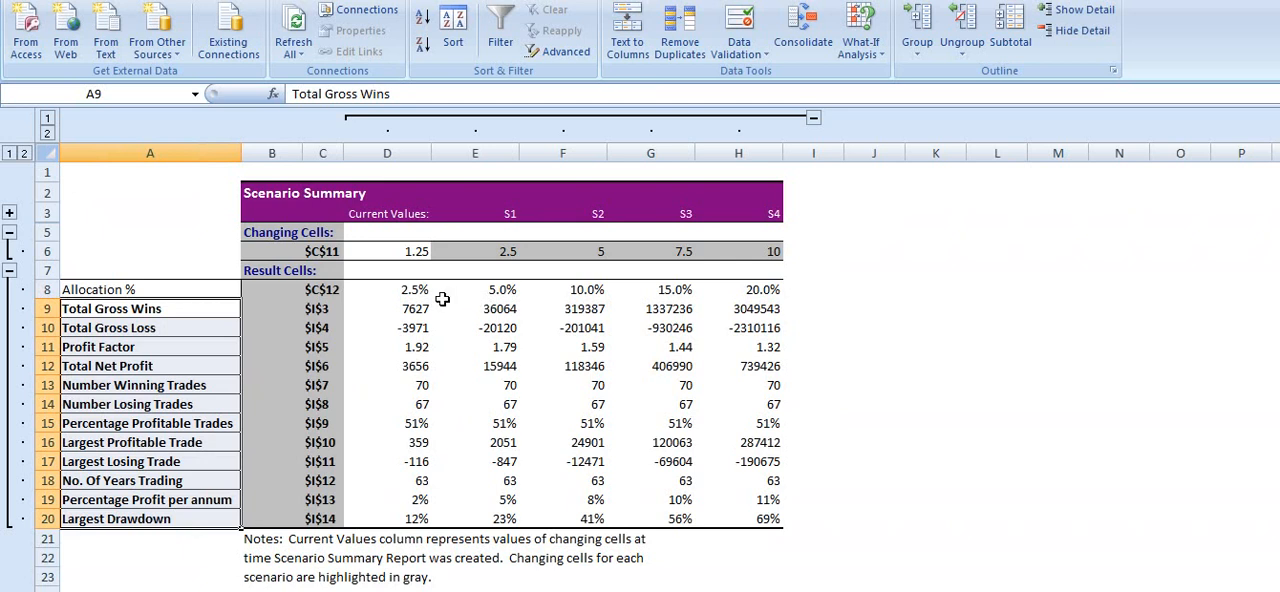
pyautogui.moveTo(436, 290)
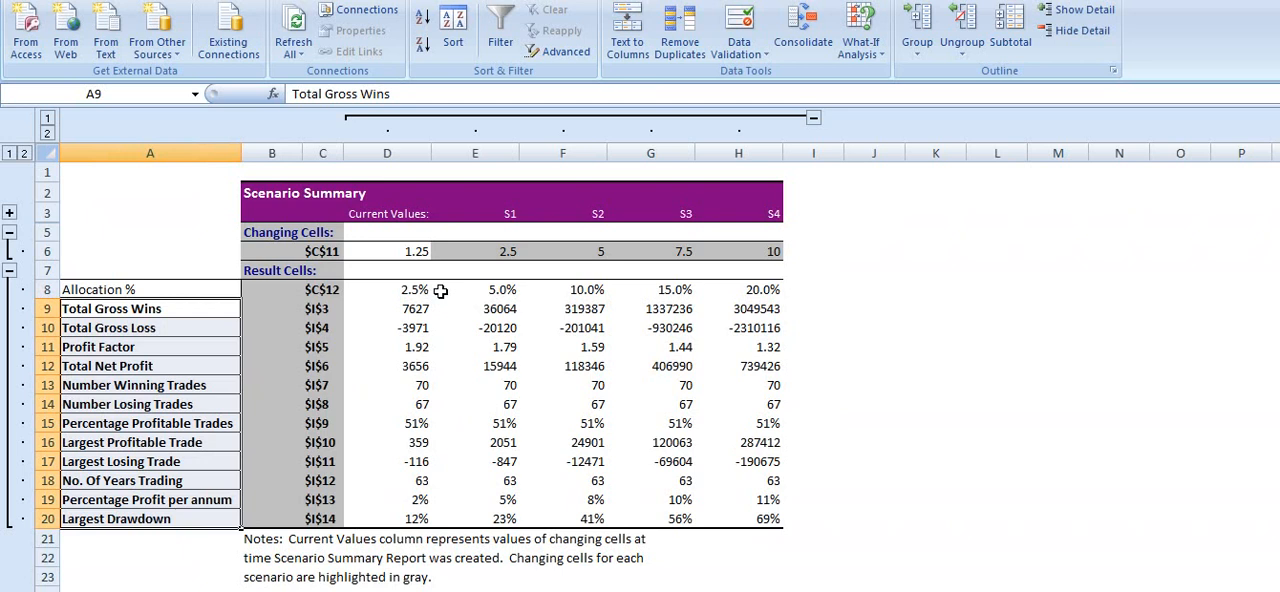
pyautogui.moveTo(436, 336)
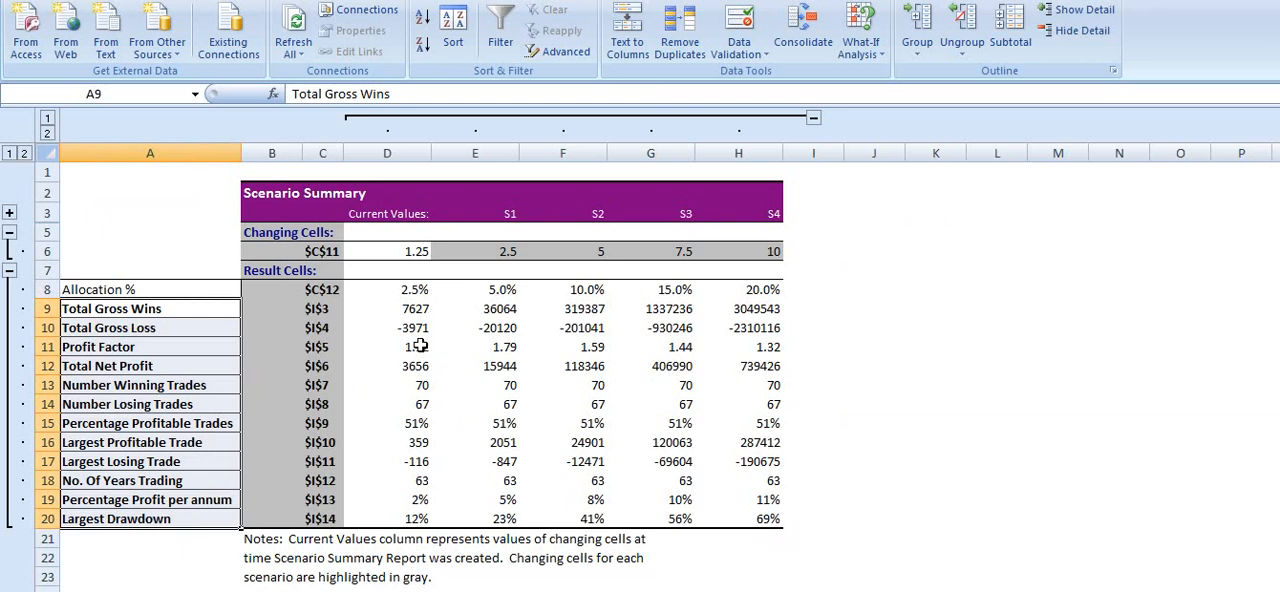
pyautogui.click(412, 348)
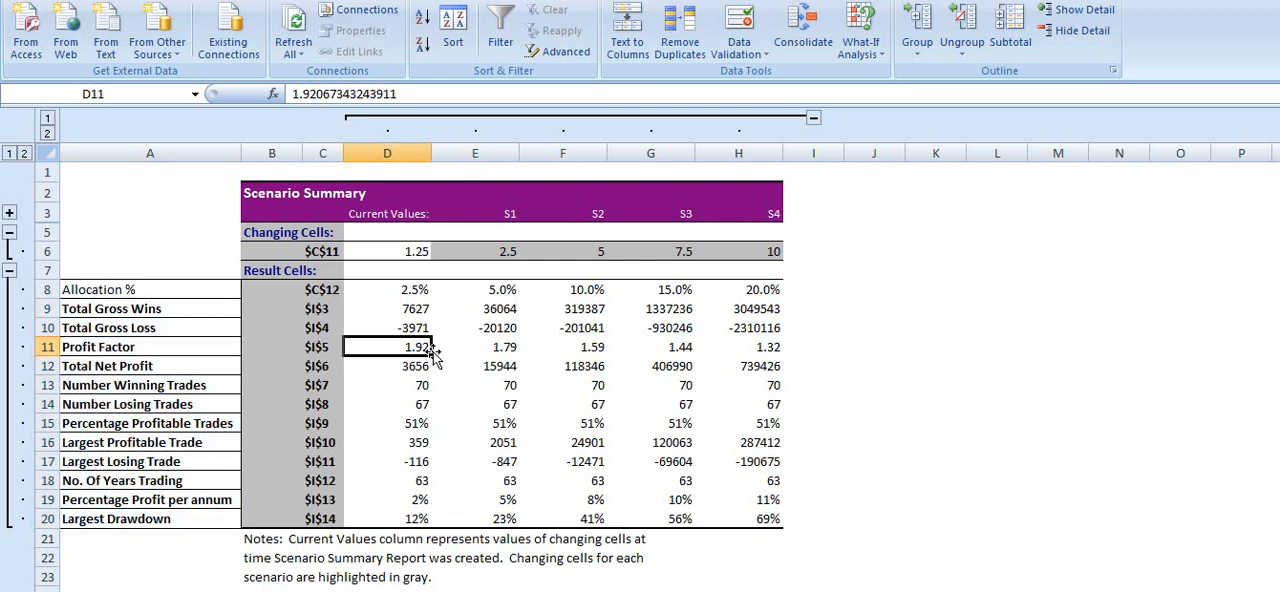
pyautogui.moveTo(432, 434)
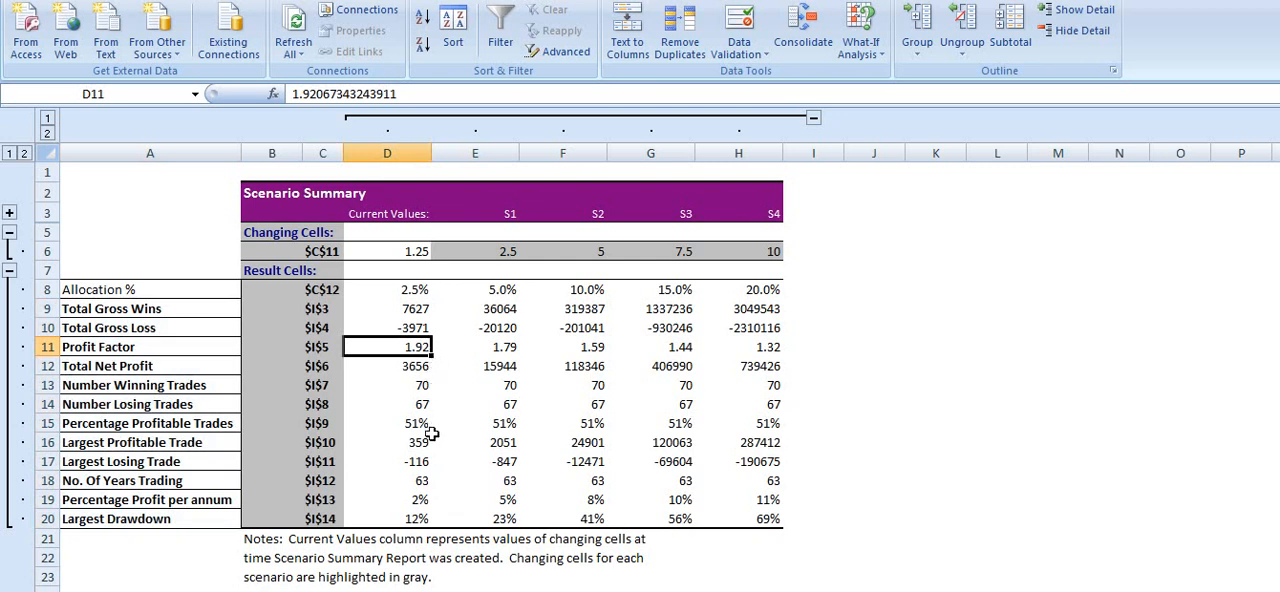
pyautogui.moveTo(430, 464)
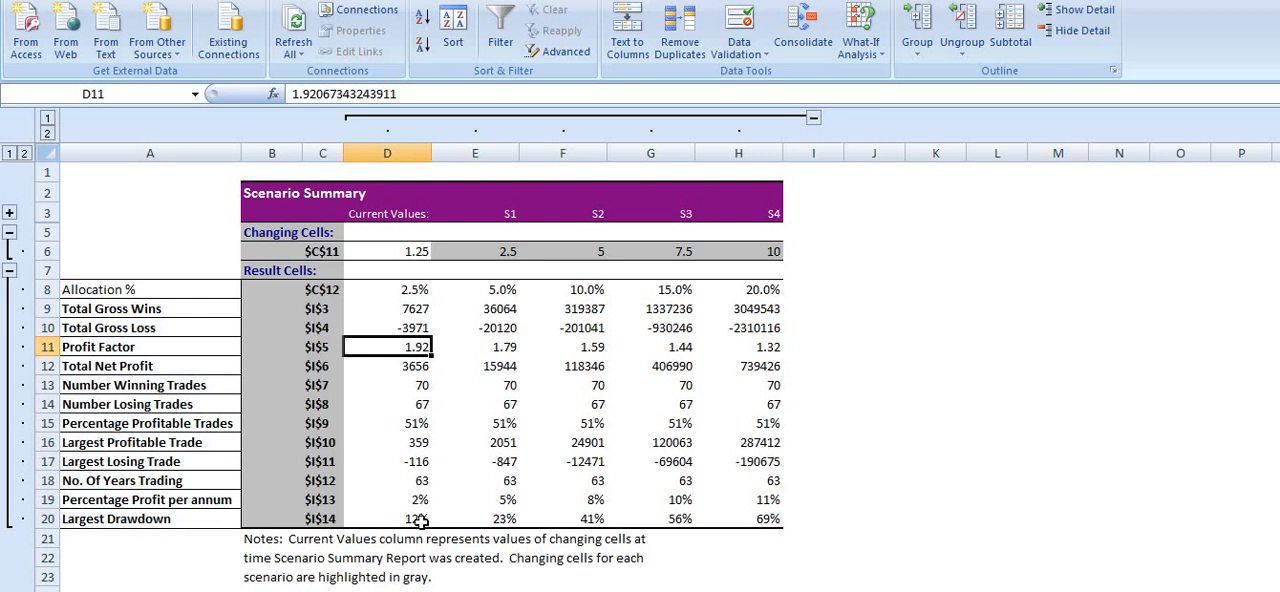
pyautogui.click(388, 518)
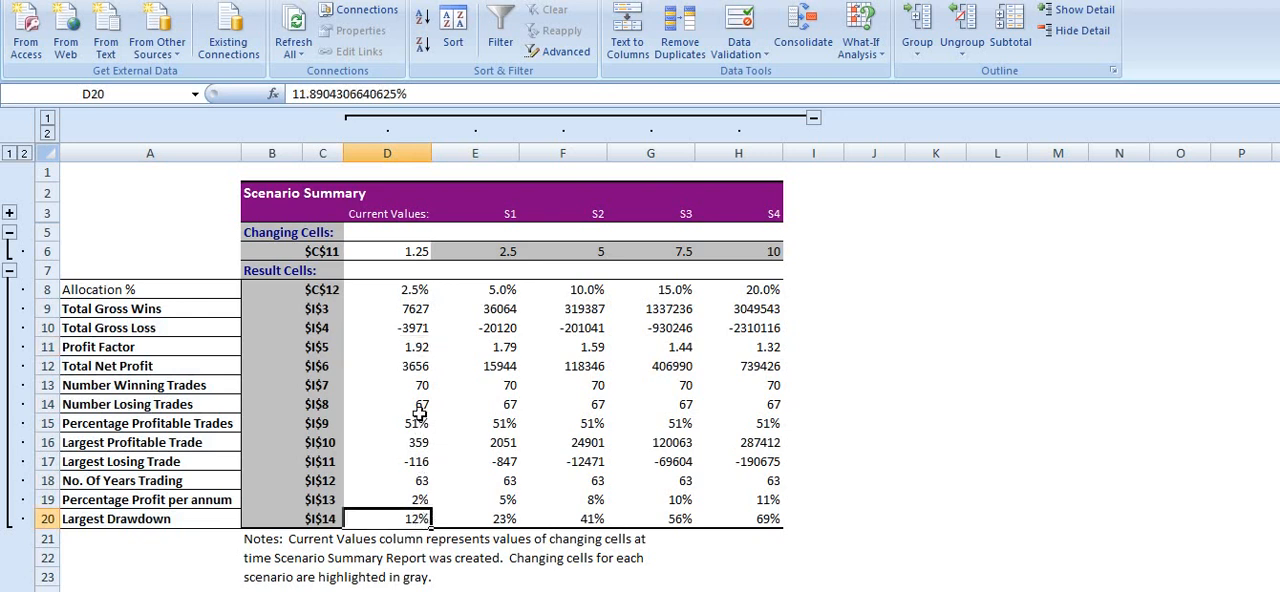
pyautogui.moveTo(444, 370)
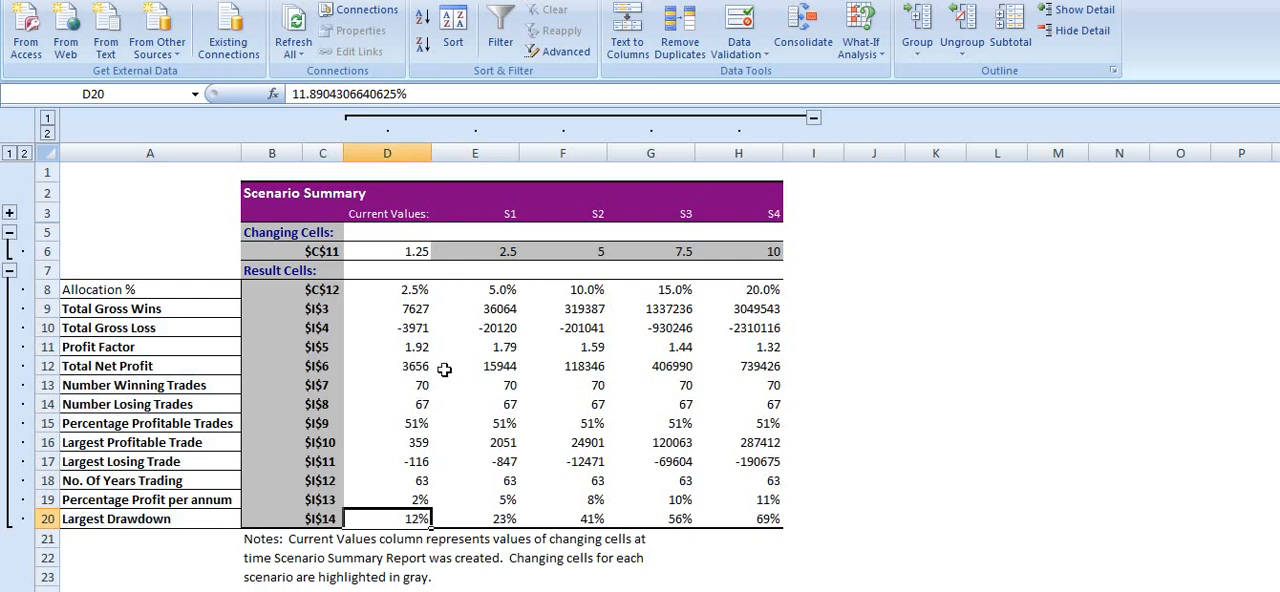
pyautogui.moveTo(420, 372)
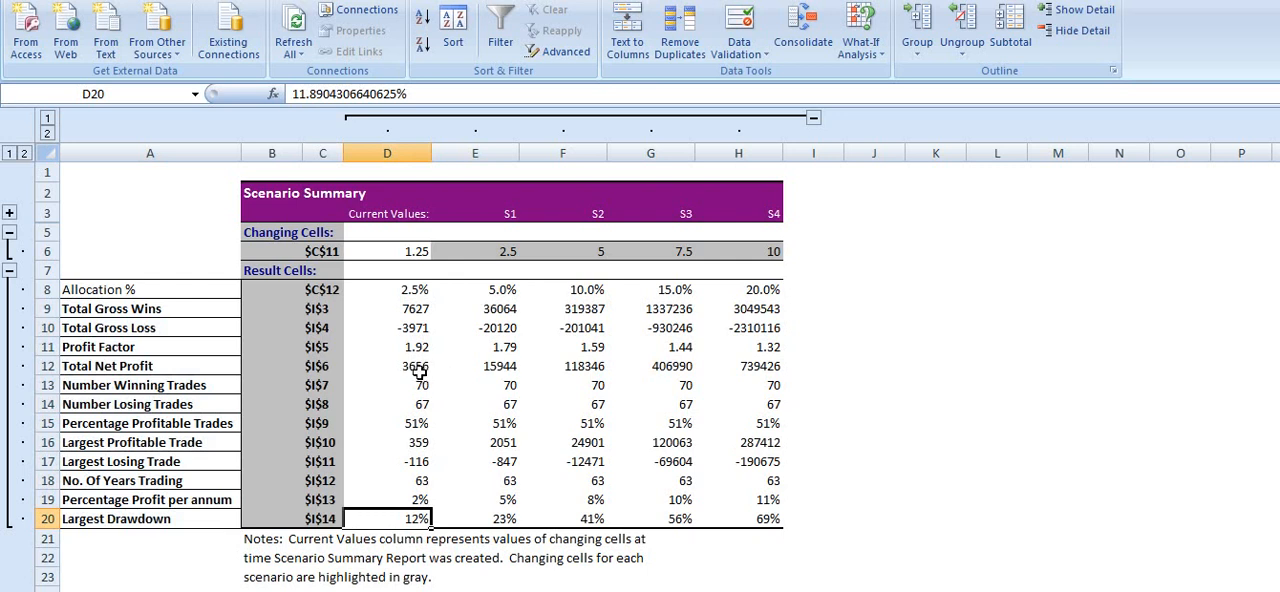
pyautogui.click(388, 364)
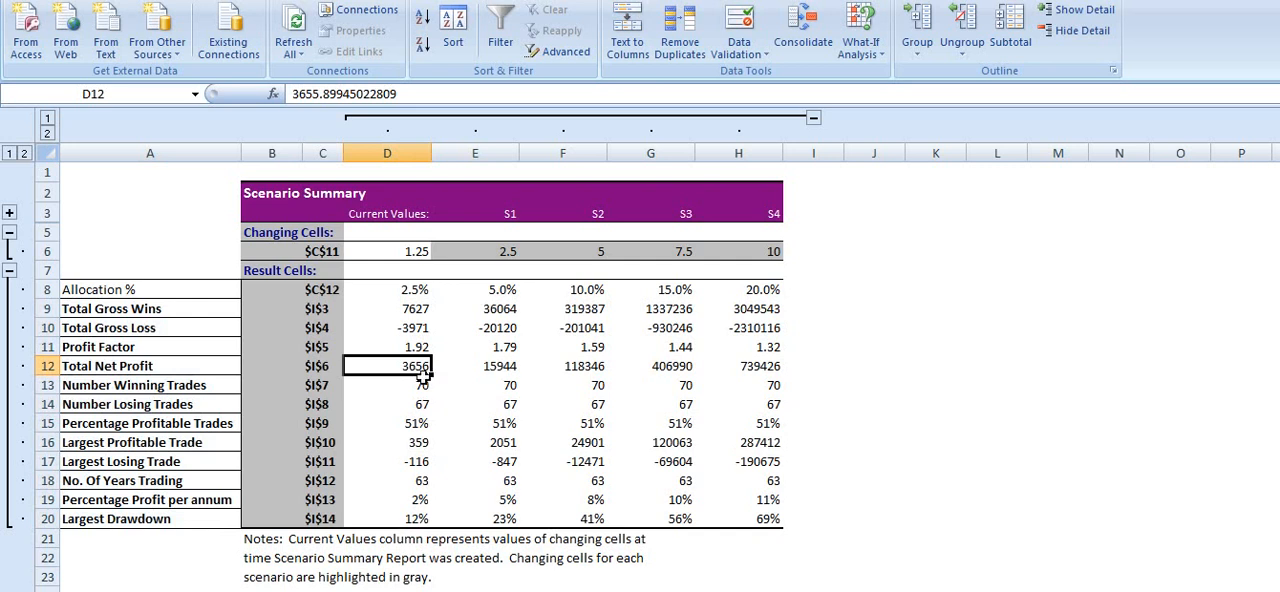
pyautogui.moveTo(484, 256)
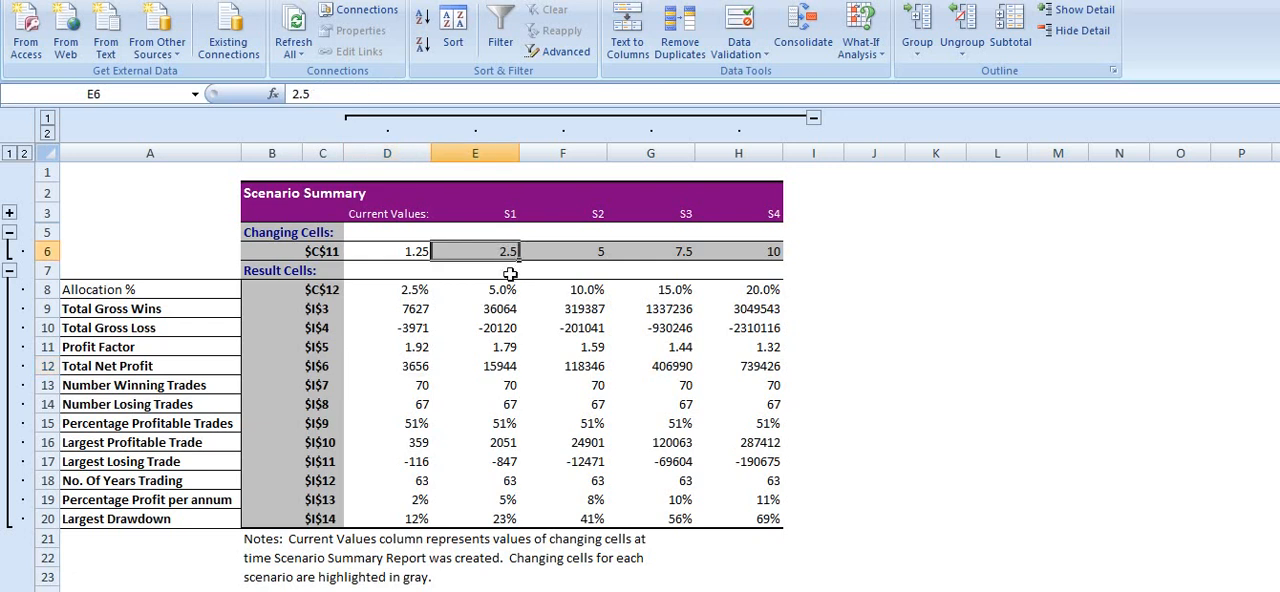
pyautogui.click(474, 288)
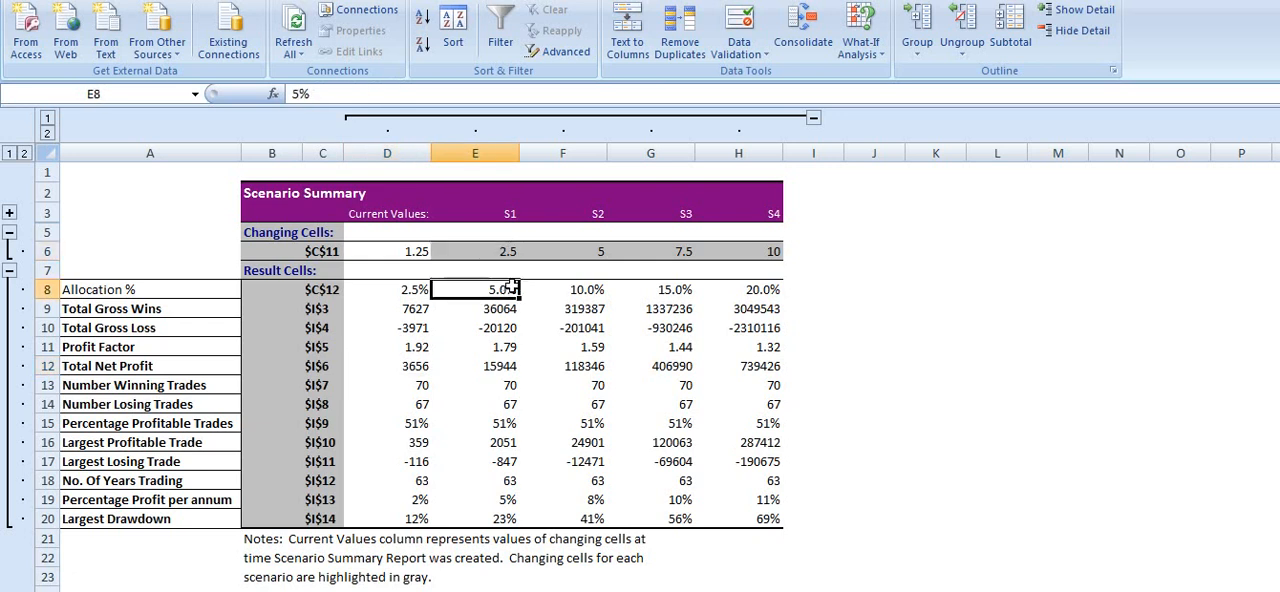
pyautogui.moveTo(516, 320)
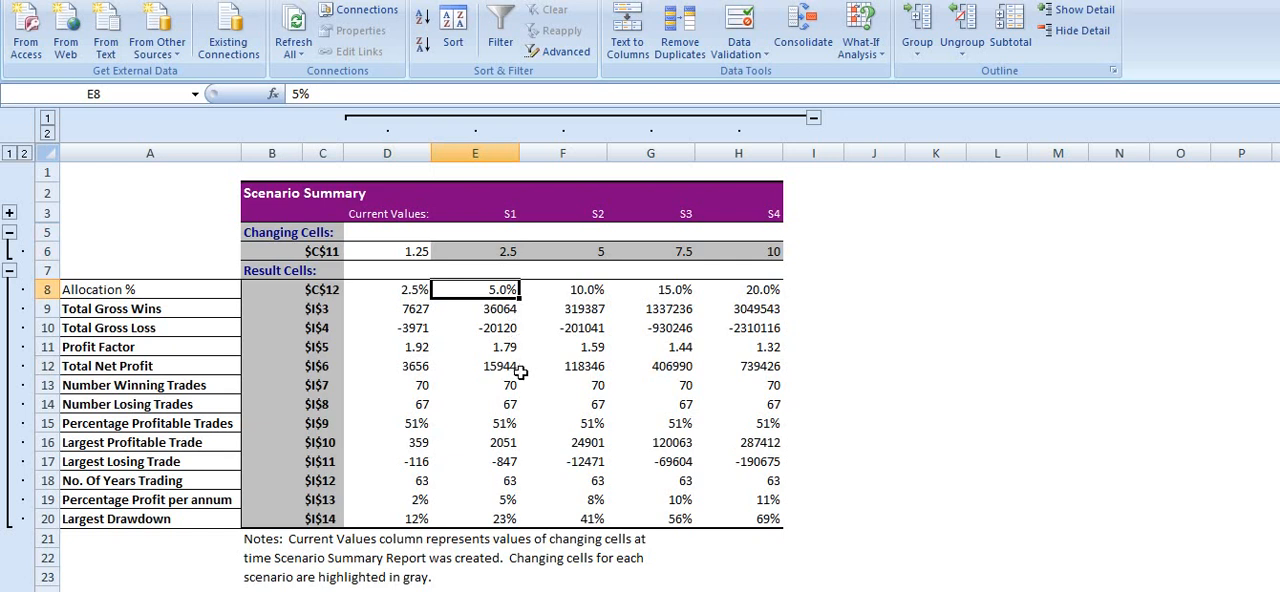
pyautogui.moveTo(520, 364)
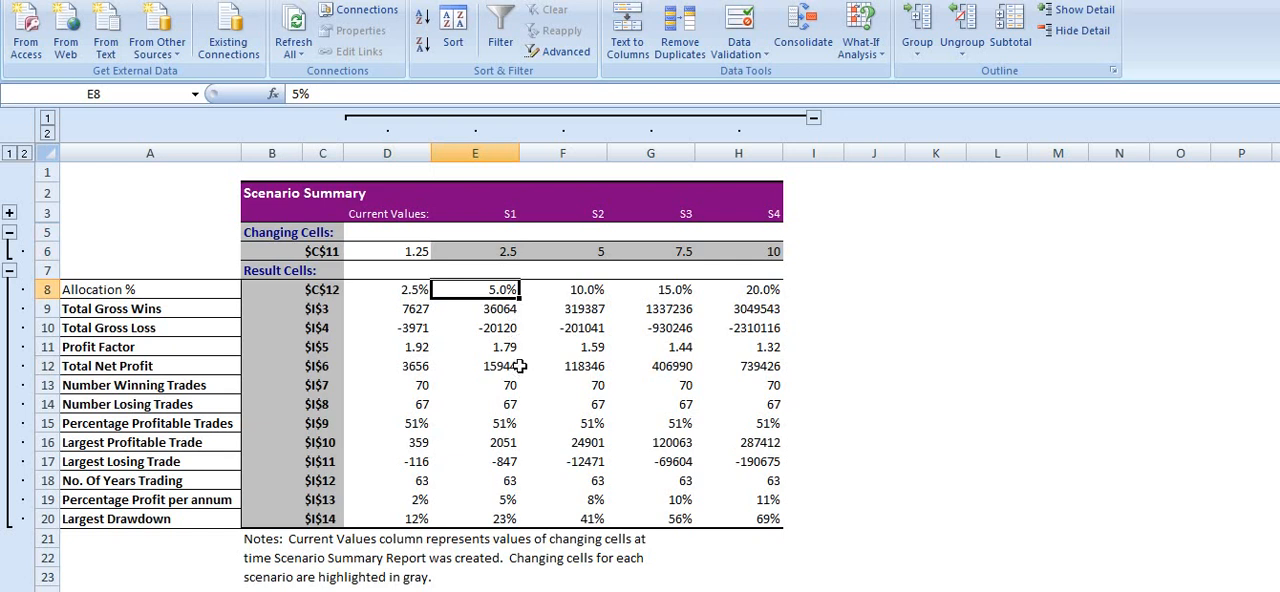
pyautogui.moveTo(520, 332)
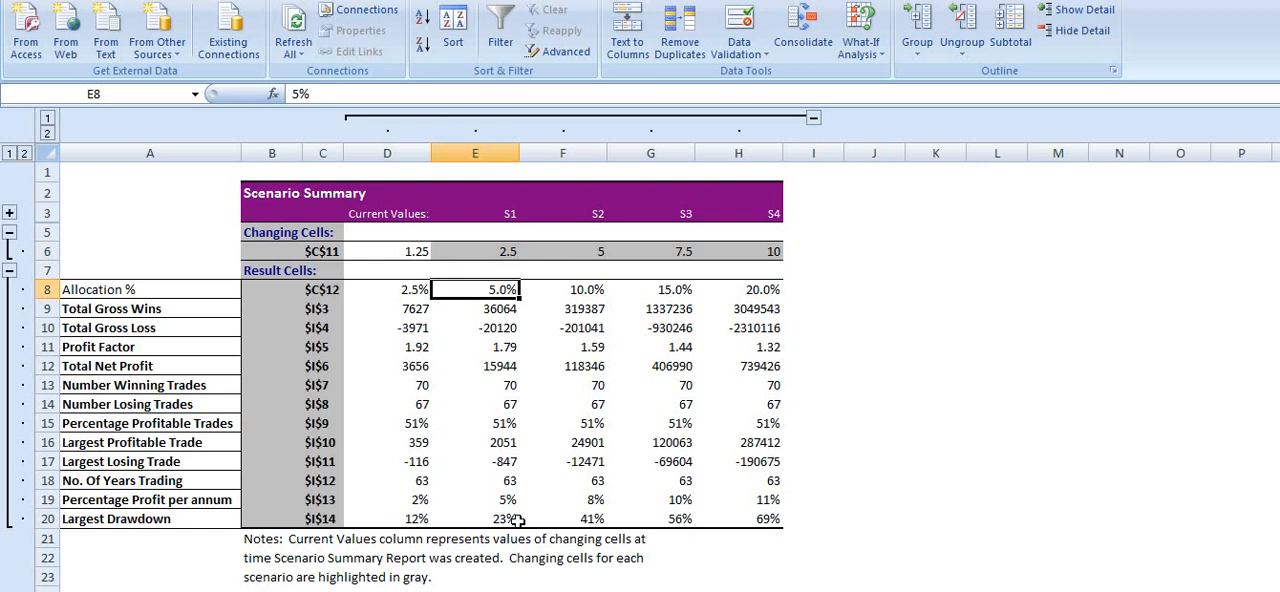
pyautogui.moveTo(608, 292)
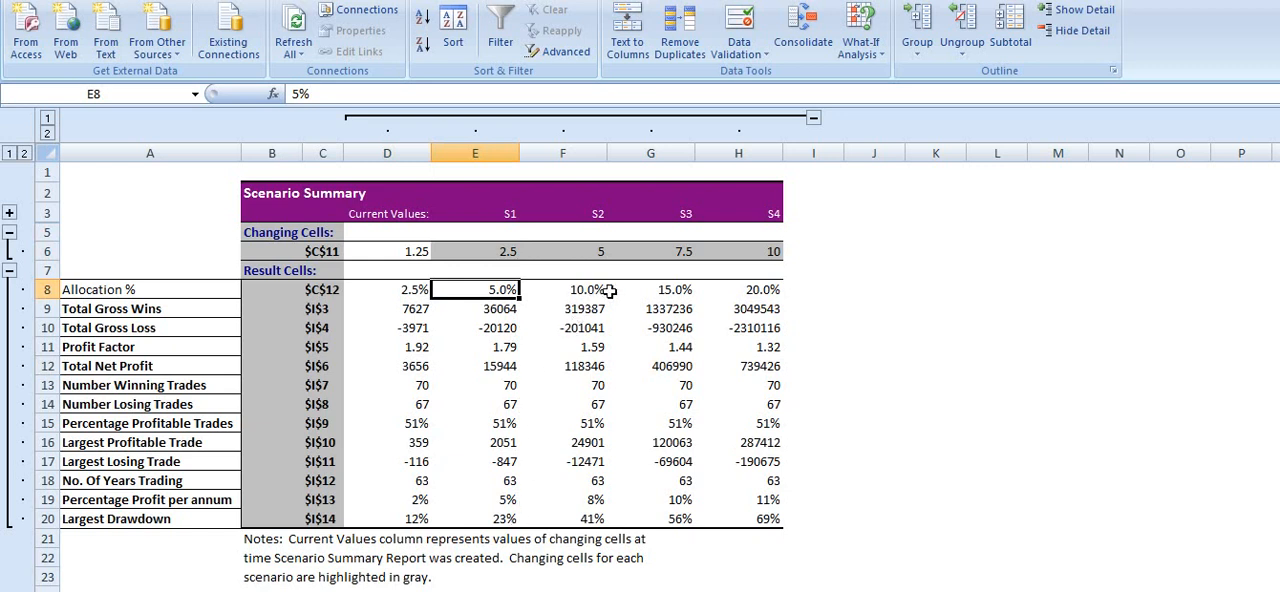
pyautogui.click(562, 288)
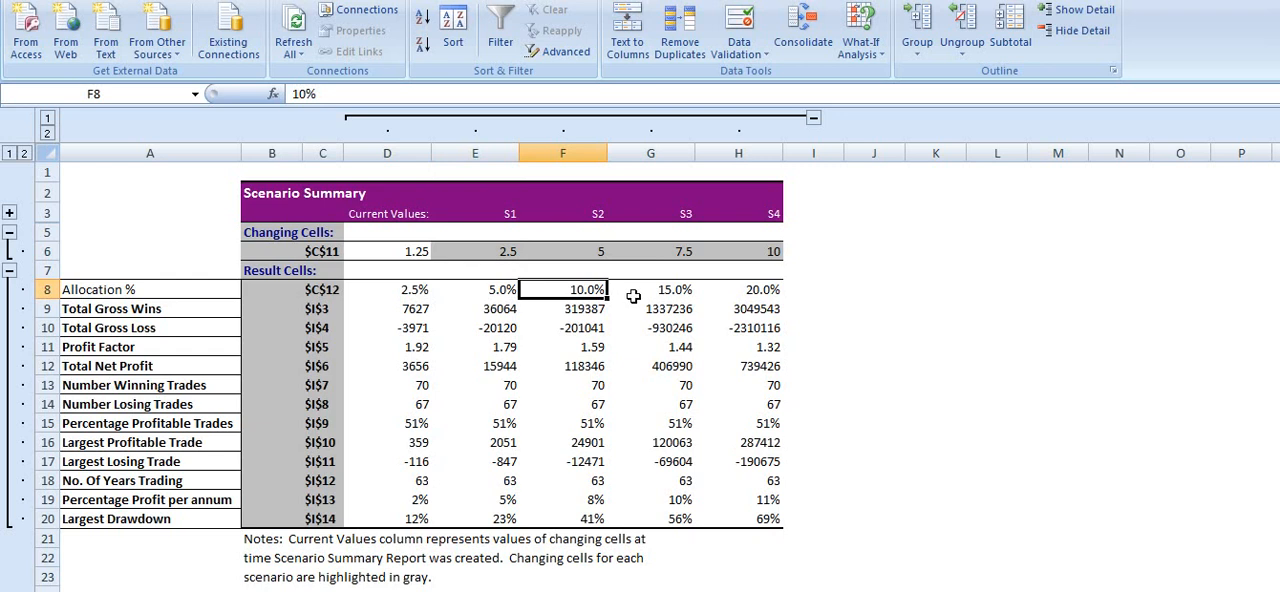
pyautogui.click(650, 288)
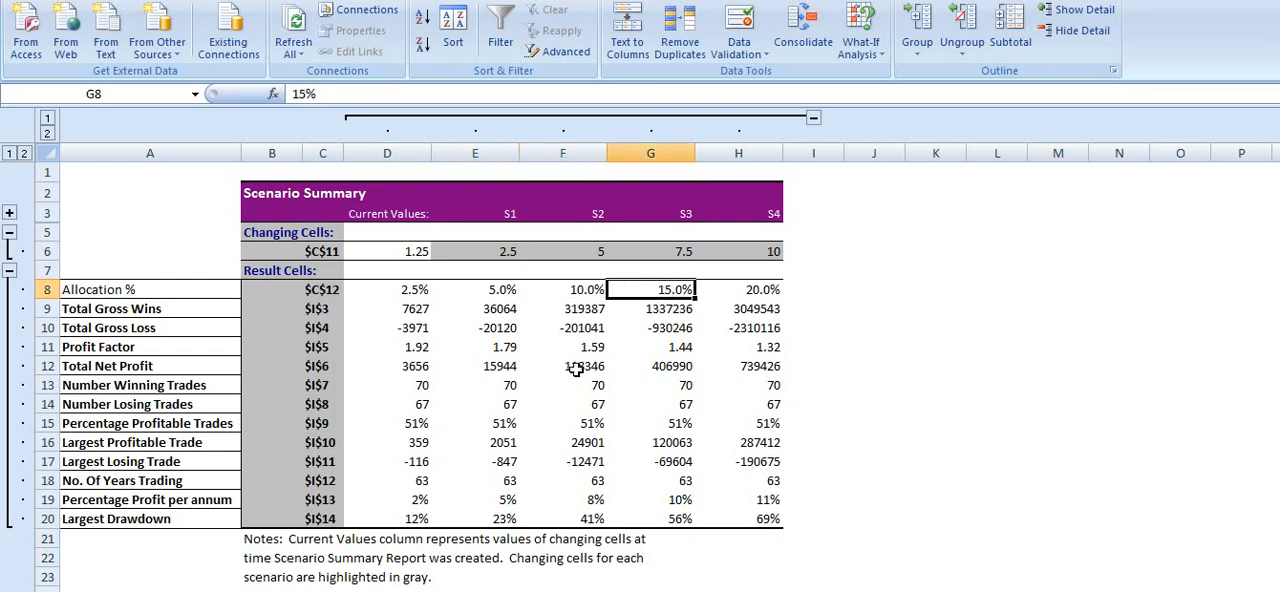
pyautogui.moveTo(724, 368)
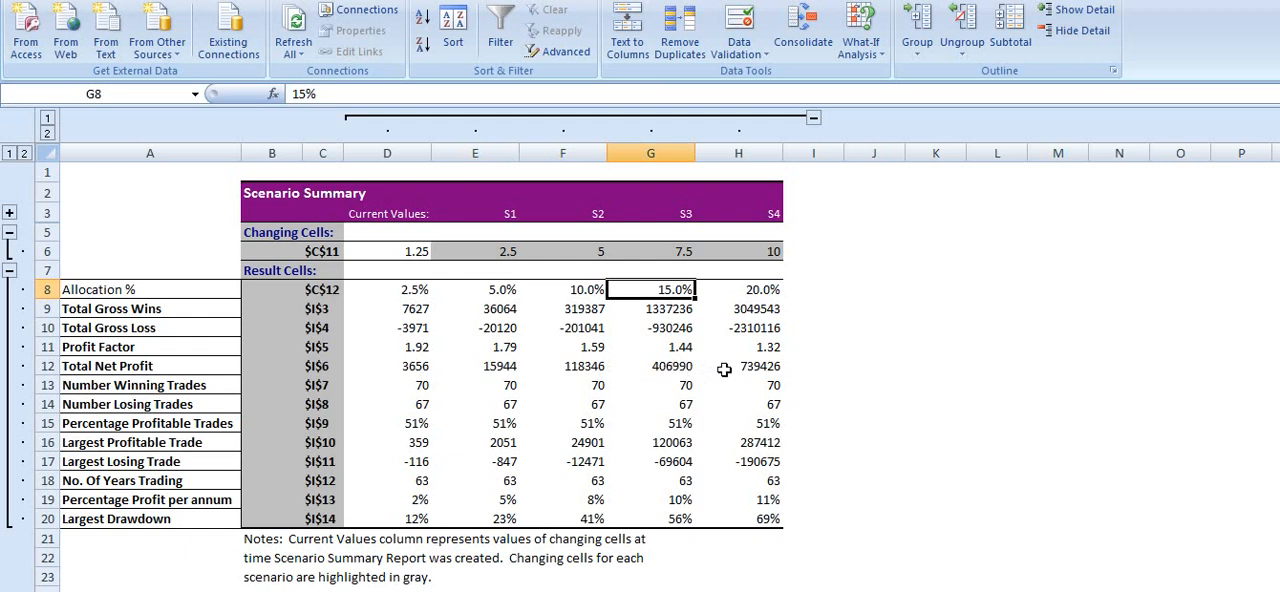
pyautogui.click(738, 364)
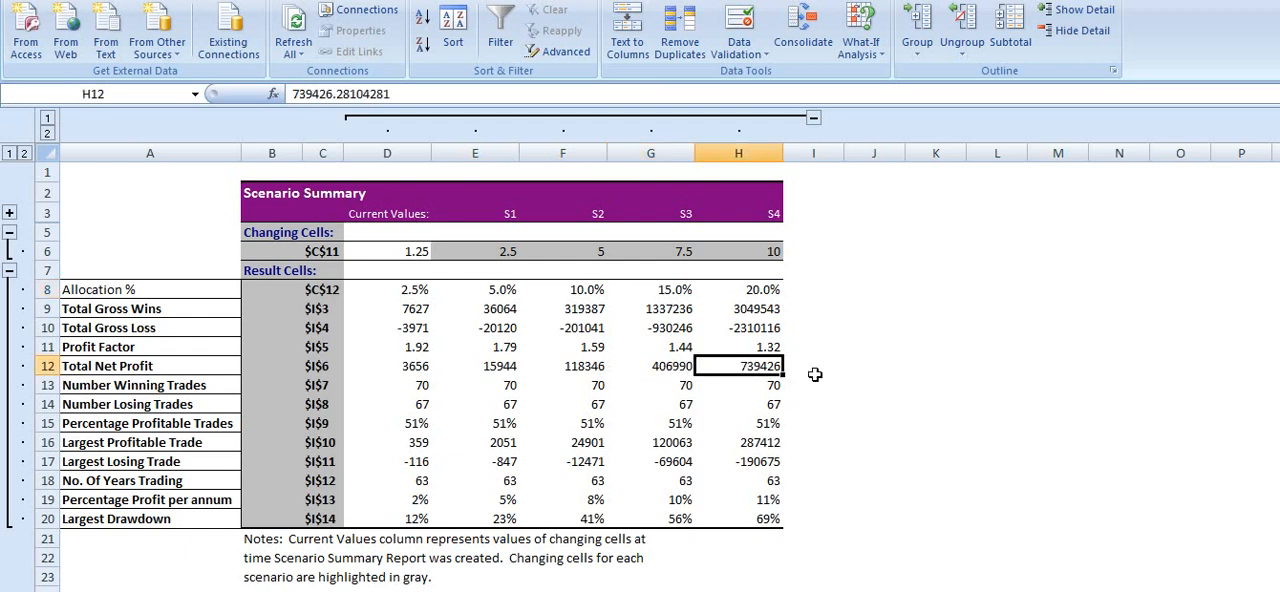
pyautogui.moveTo(780, 348)
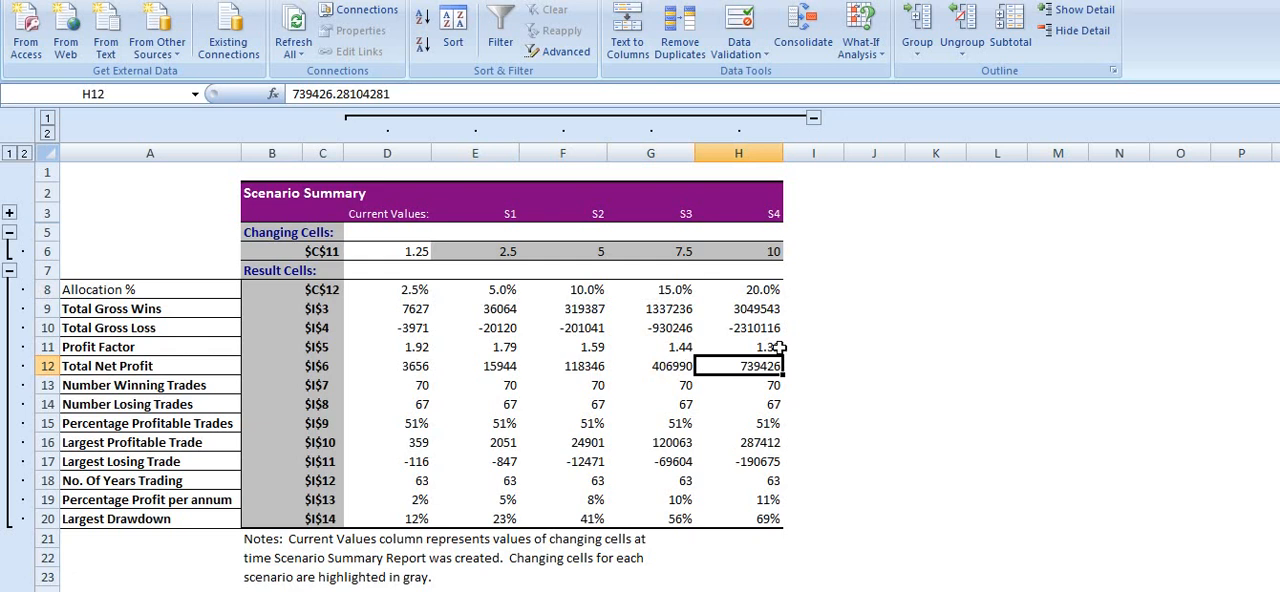
pyautogui.moveTo(604, 556)
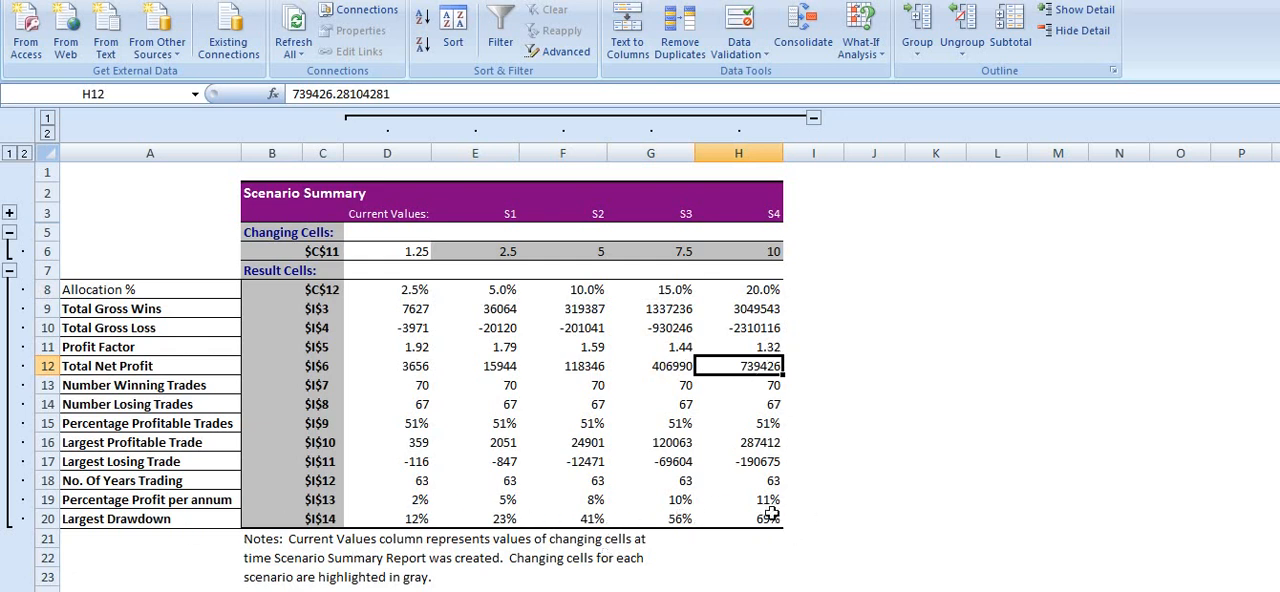
pyautogui.moveTo(804, 518)
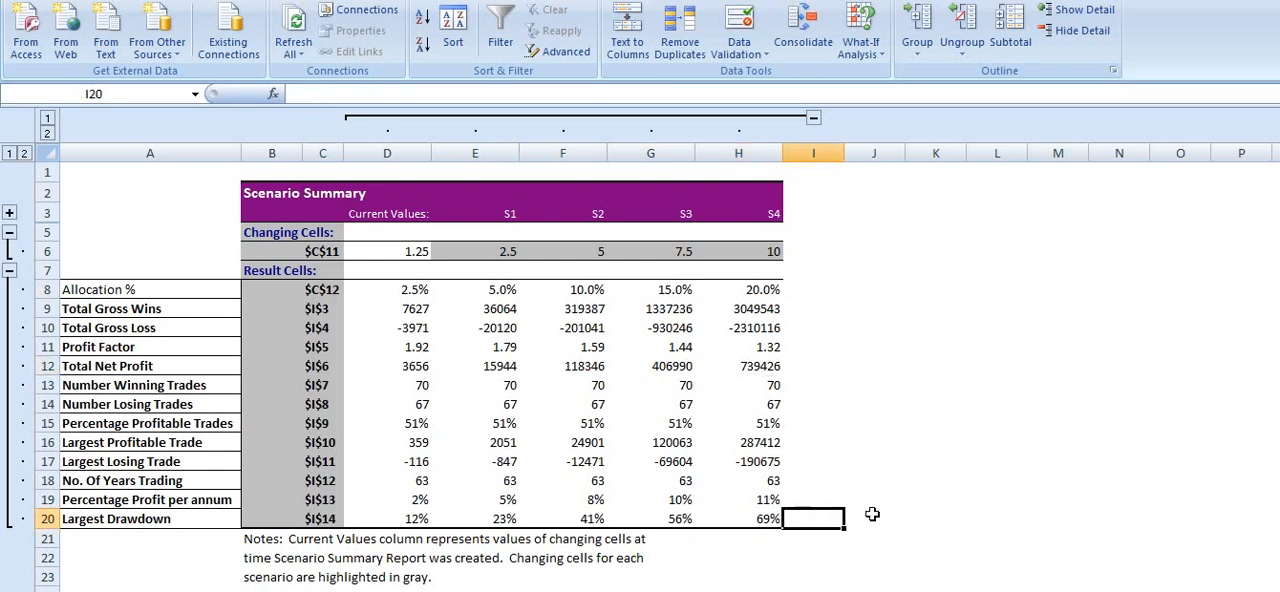
pyautogui.moveTo(920, 504)
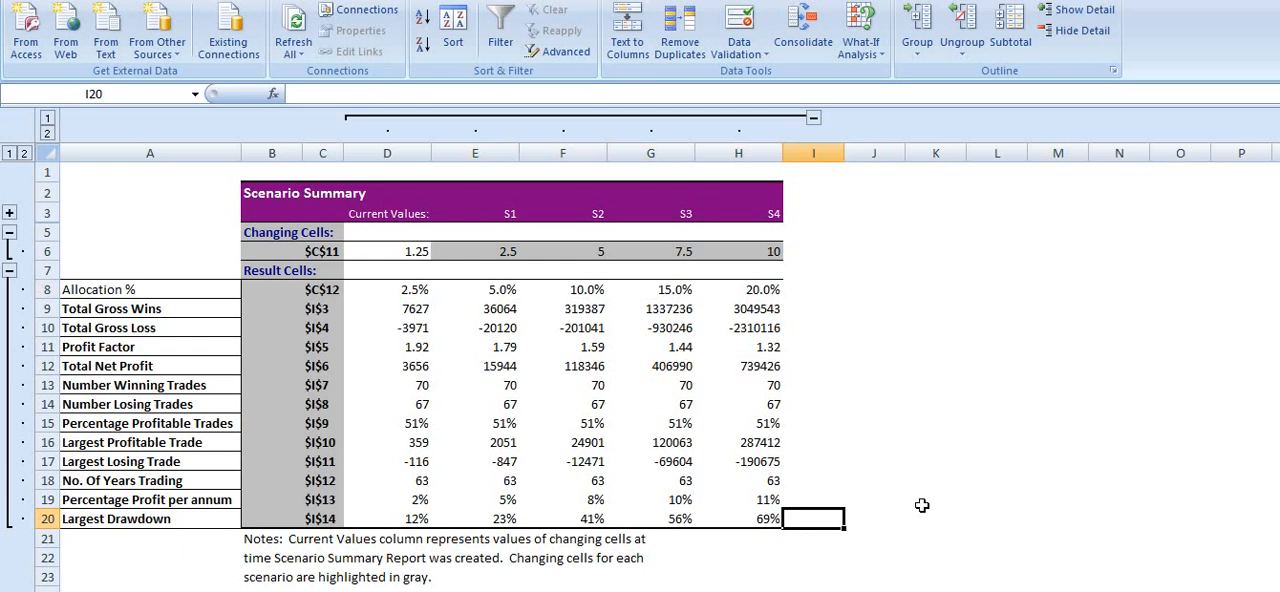